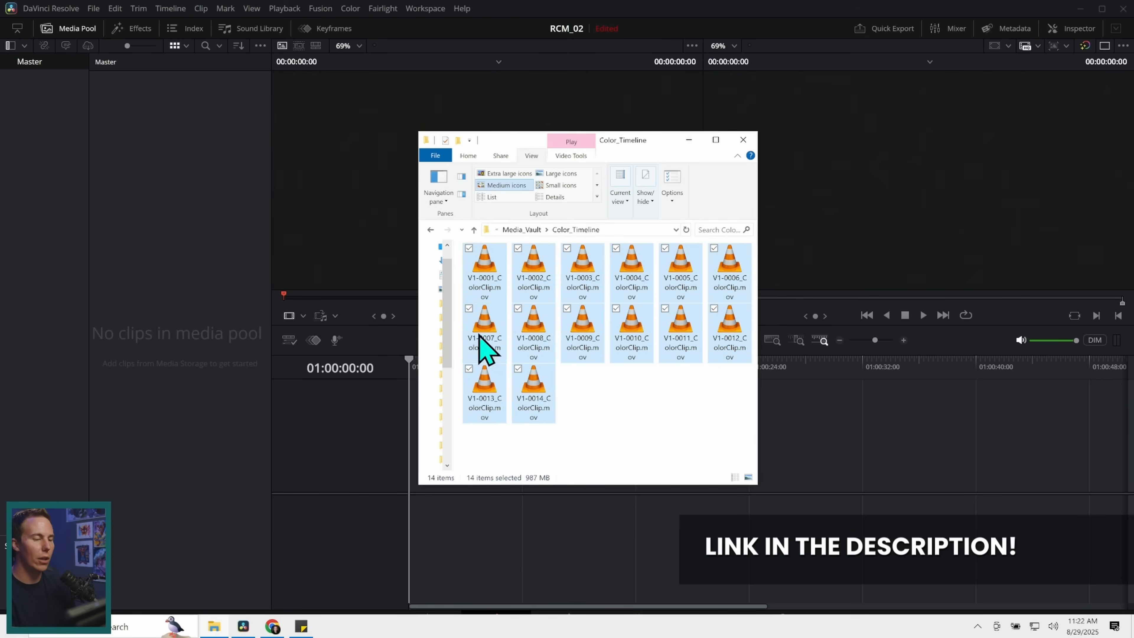
pyautogui.moveTo(593, 397)
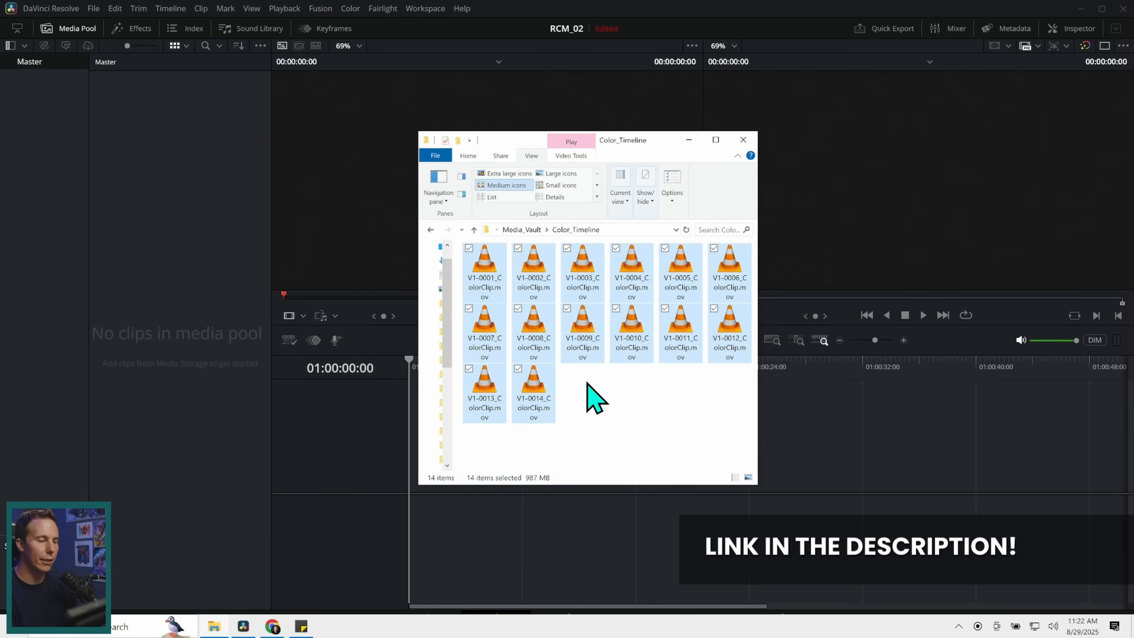
pyautogui.moveTo(591, 420)
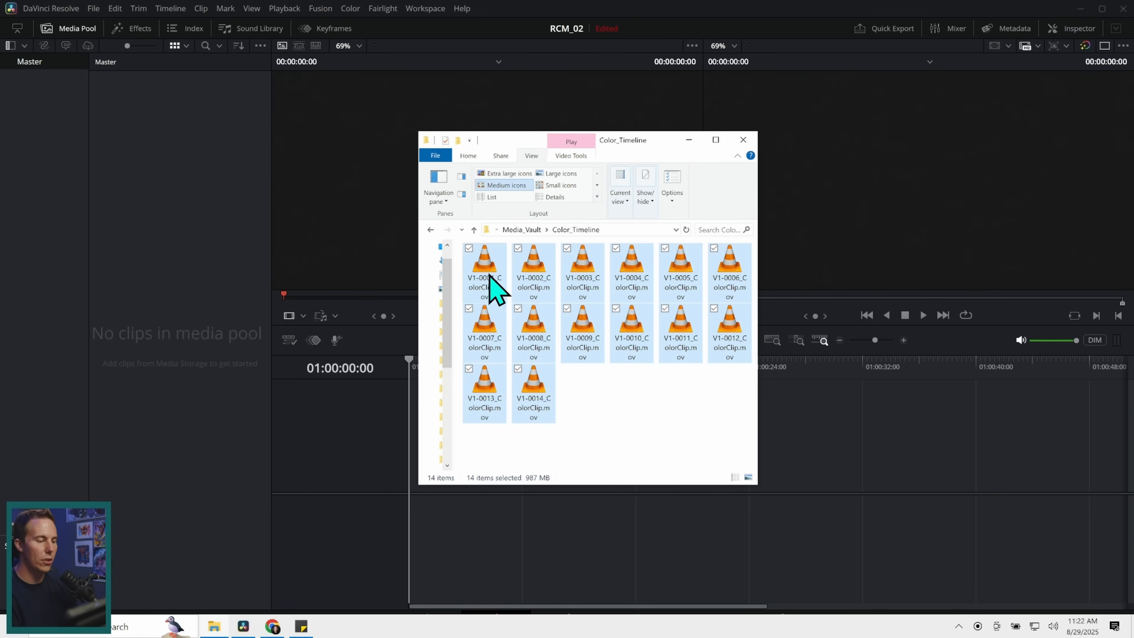
# Drag the 14 selected ColorClip .mov files from the Color_Timeline folder into the media pool.
pyautogui.moveTo(485, 278); pyautogui.dragTo(165, 217)
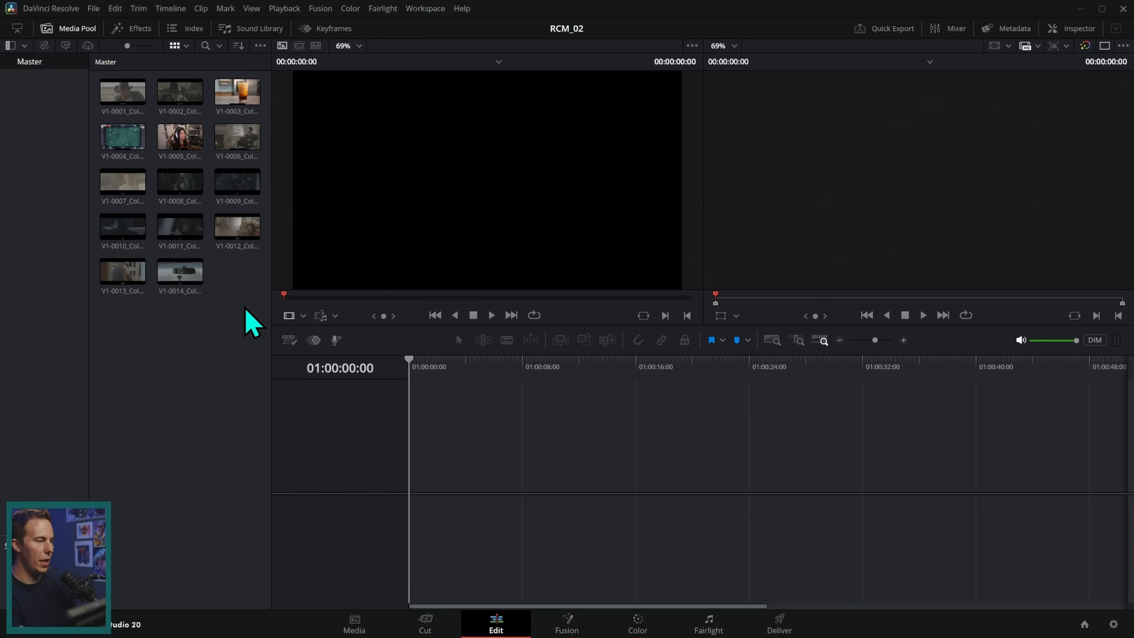
# Create Timeline 1 from the selected clips and move the playhead to a later clip.
pyautogui.rightClick(121, 92)
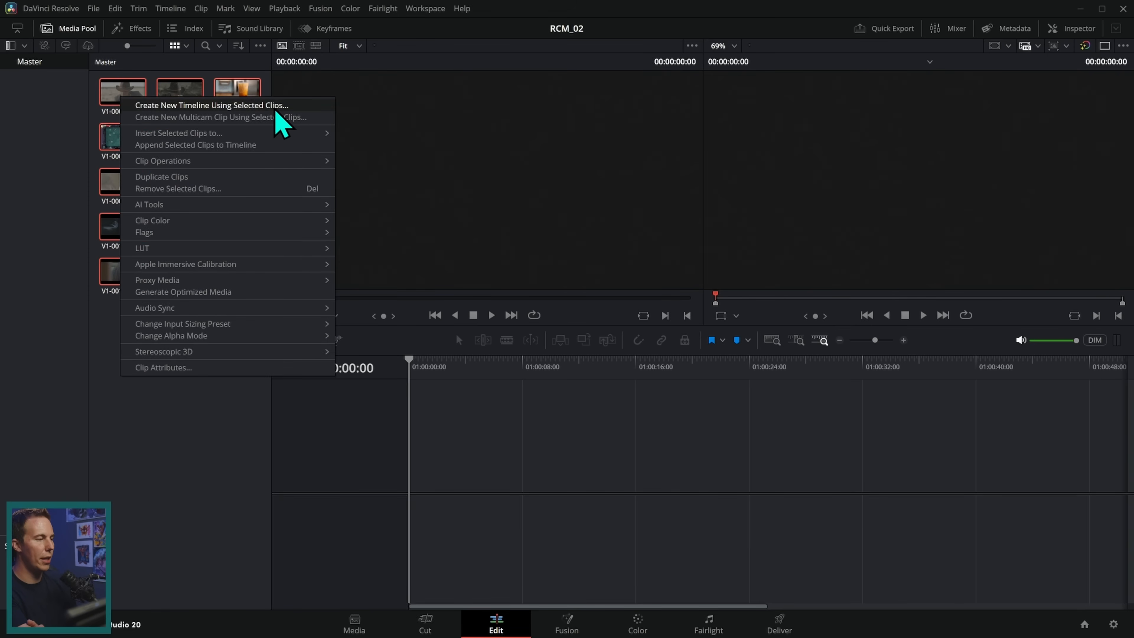
pyautogui.click(663, 414)
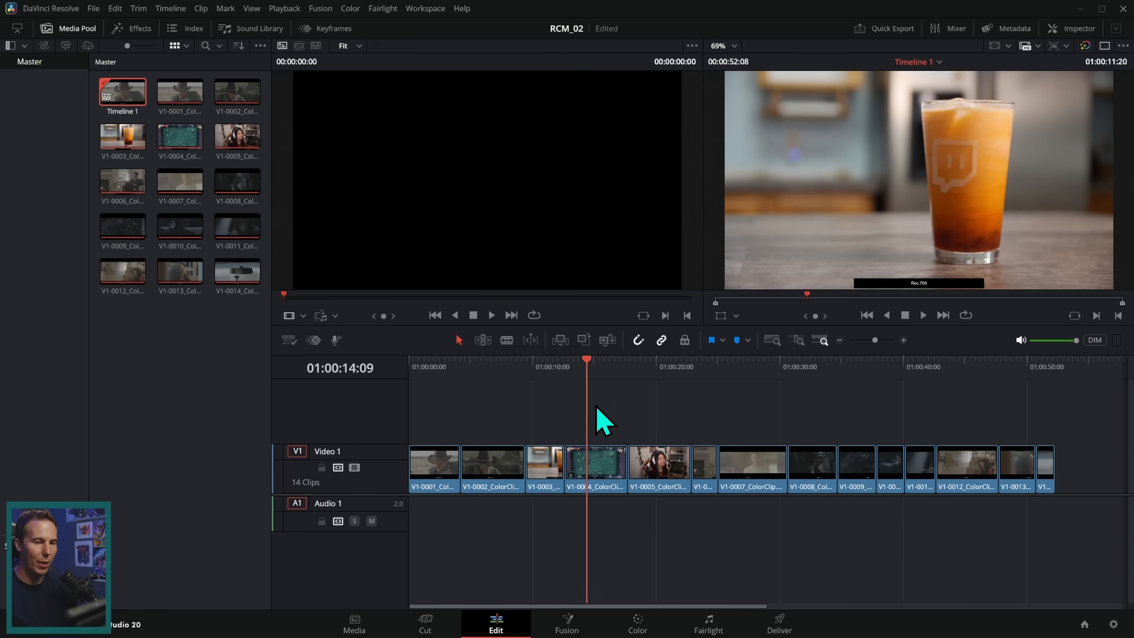
pyautogui.click(1017, 427)
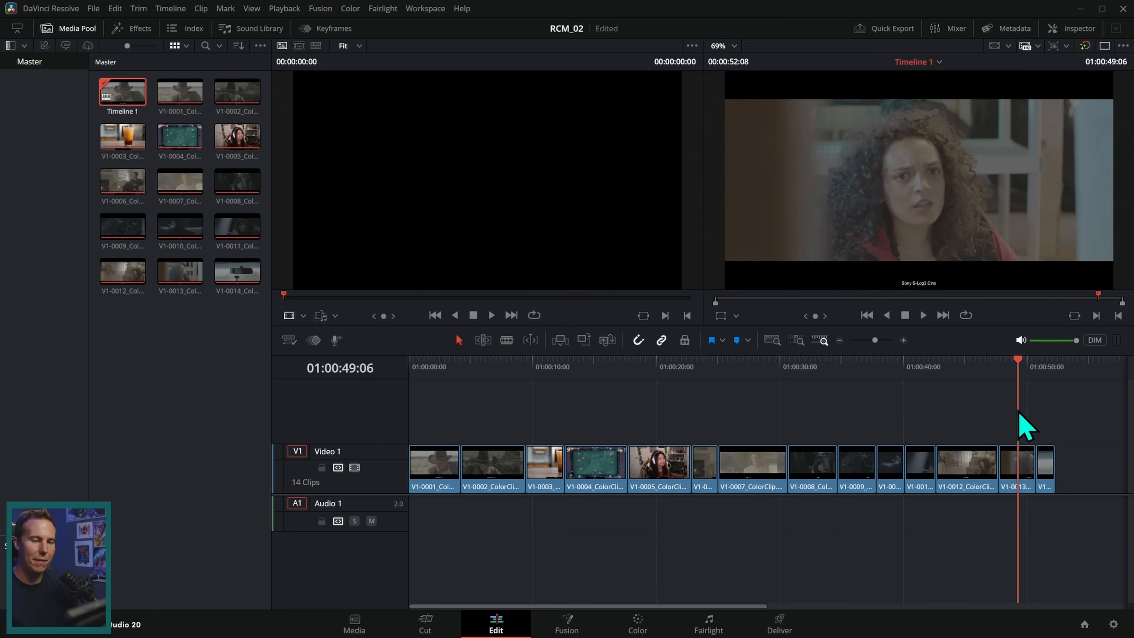
# Switch to the Color page and preview clips 01, 08 and 11 with the viewer magnified.
pyautogui.click(635, 621)
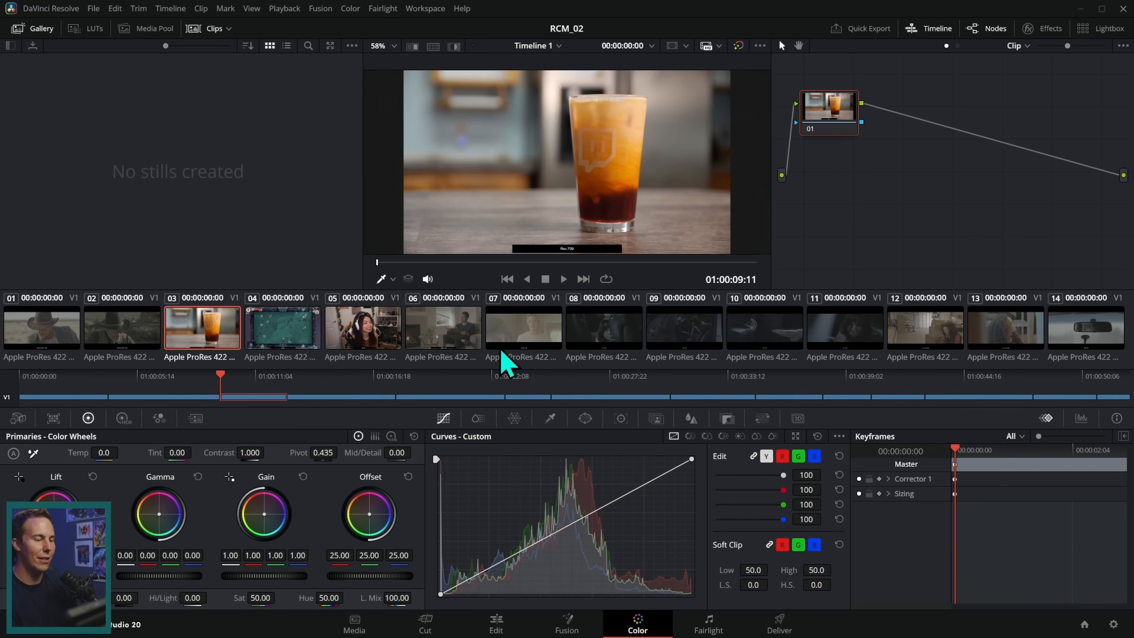
pyautogui.moveTo(734, 387)
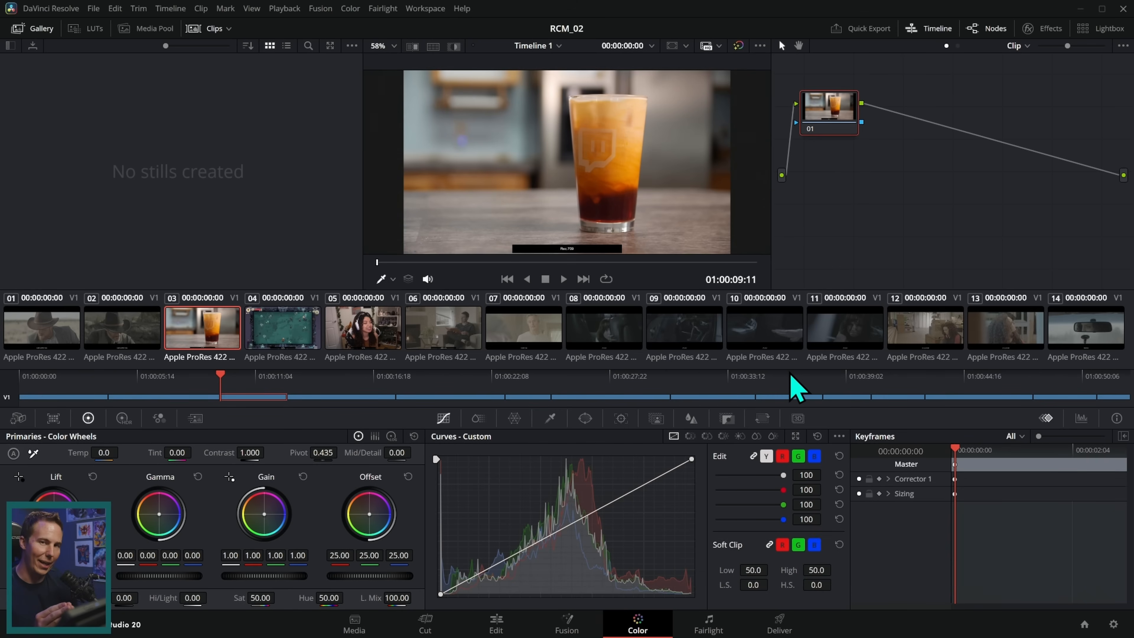
pyautogui.click(42, 329)
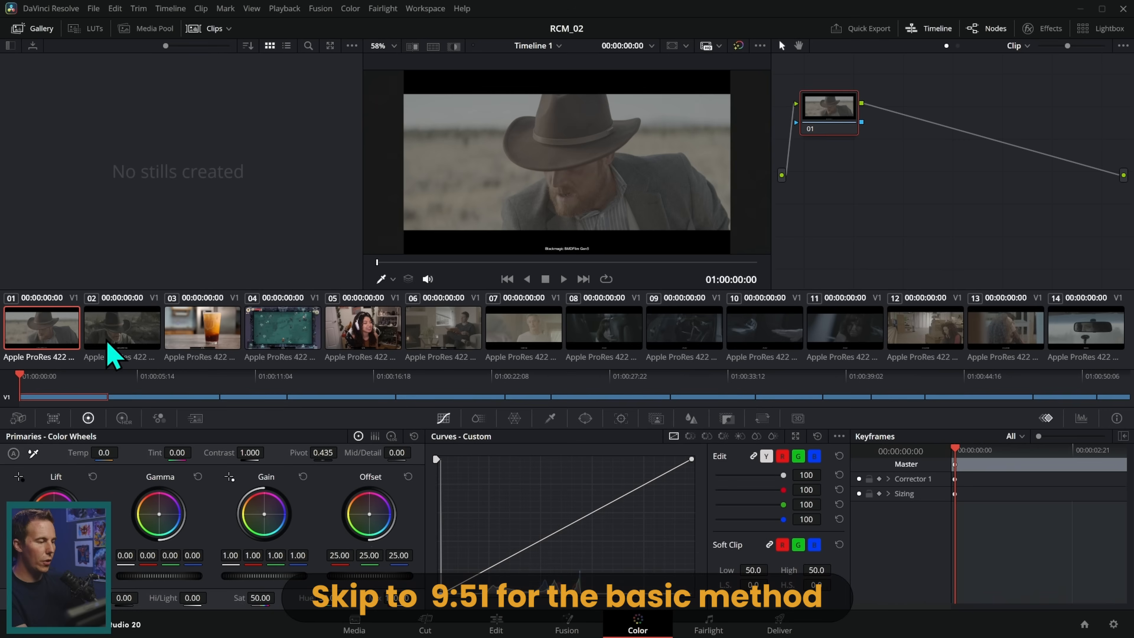
pyautogui.click(283, 329)
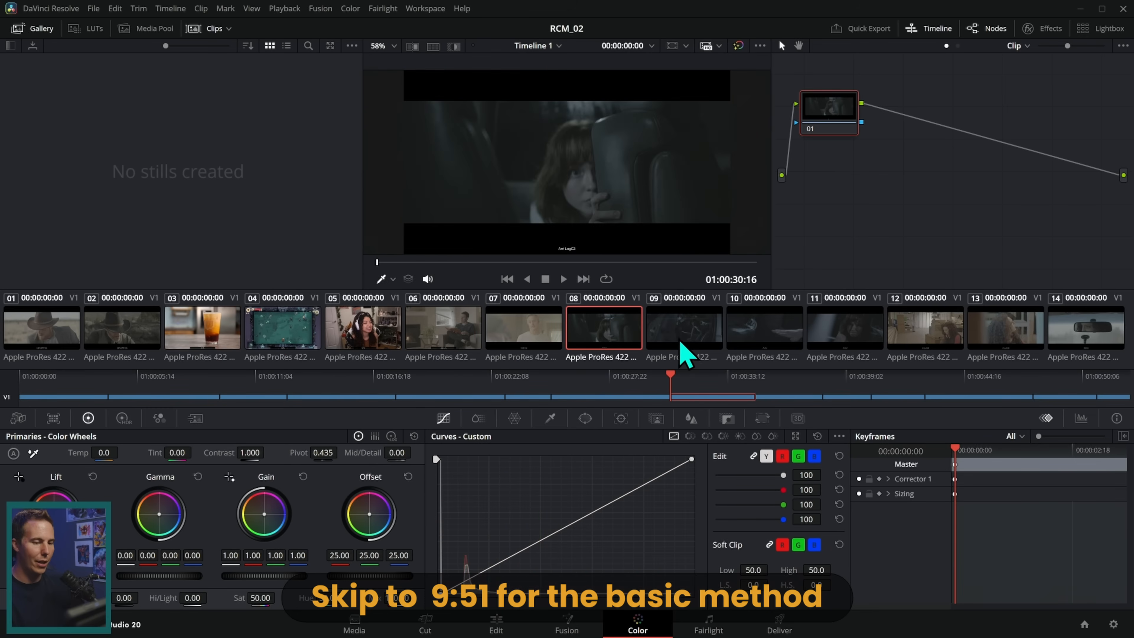
pyautogui.click(843, 328)
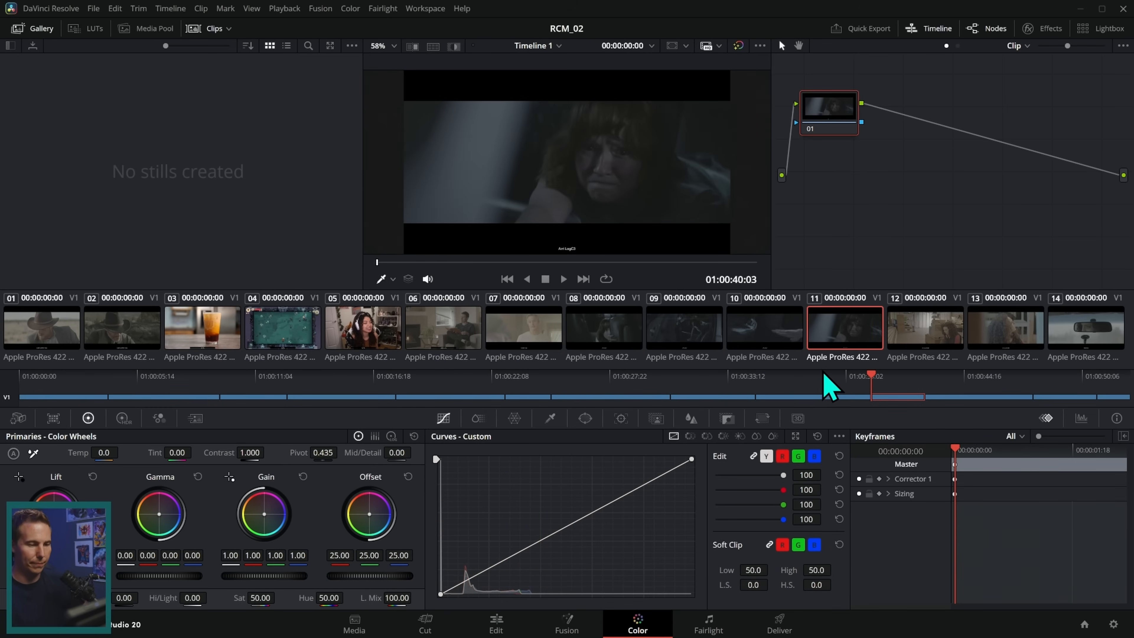
pyautogui.click(377, 46)
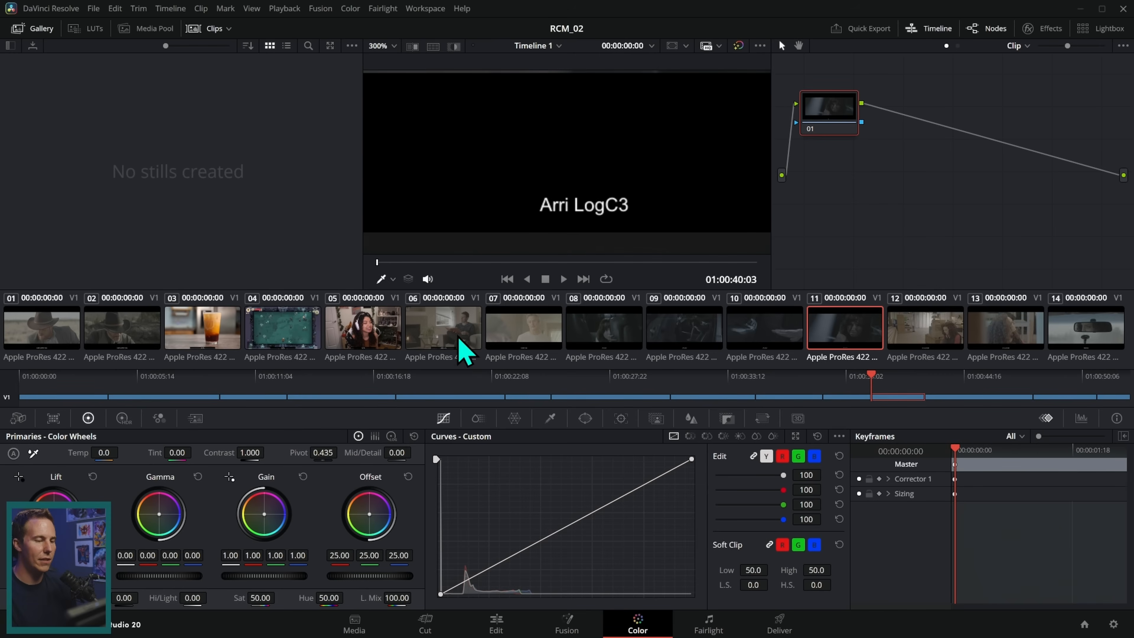
# Read the log labels on clips 09, 13, 10, 07 and 03 (Arri LogC3, S-Log3, V-Log, Rec.709).
pyautogui.click(121, 329)
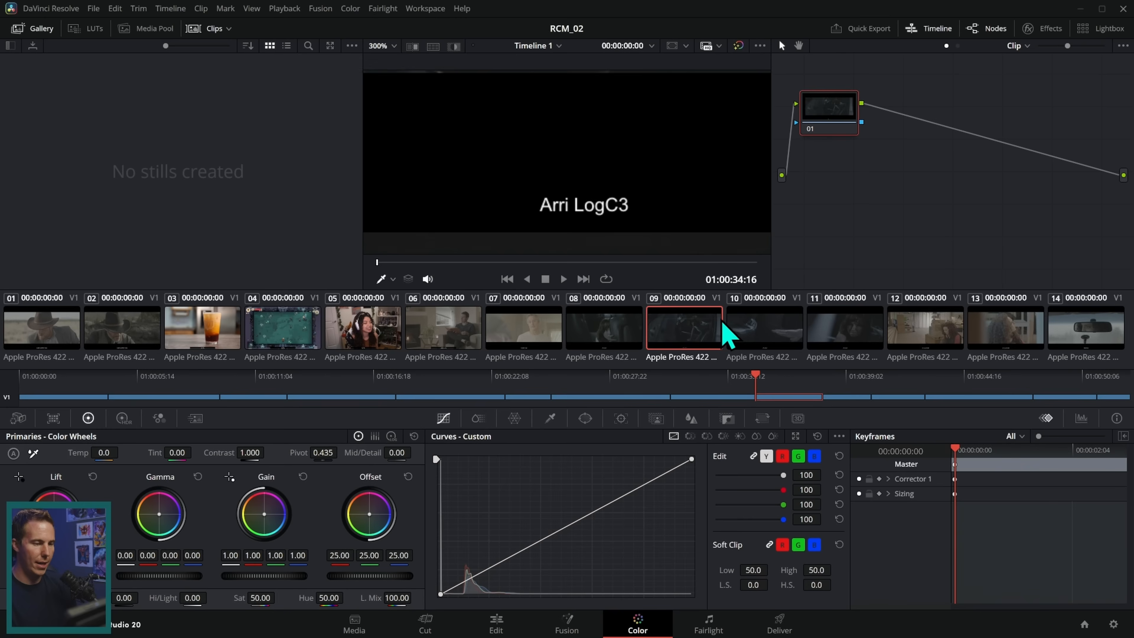
pyautogui.click(1004, 329)
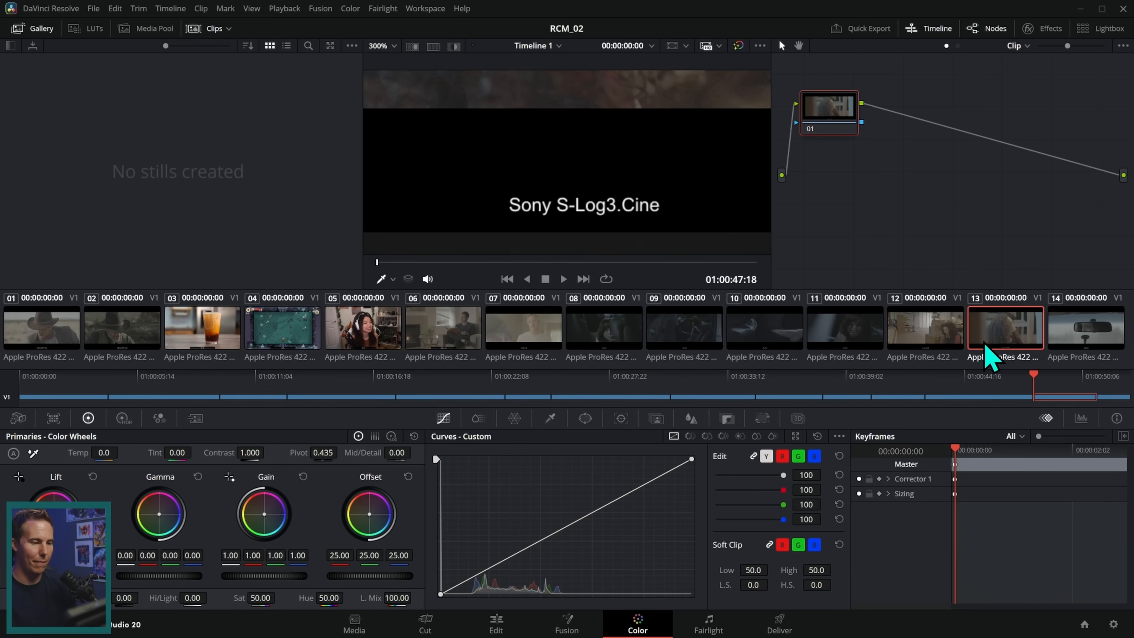
pyautogui.click(764, 327)
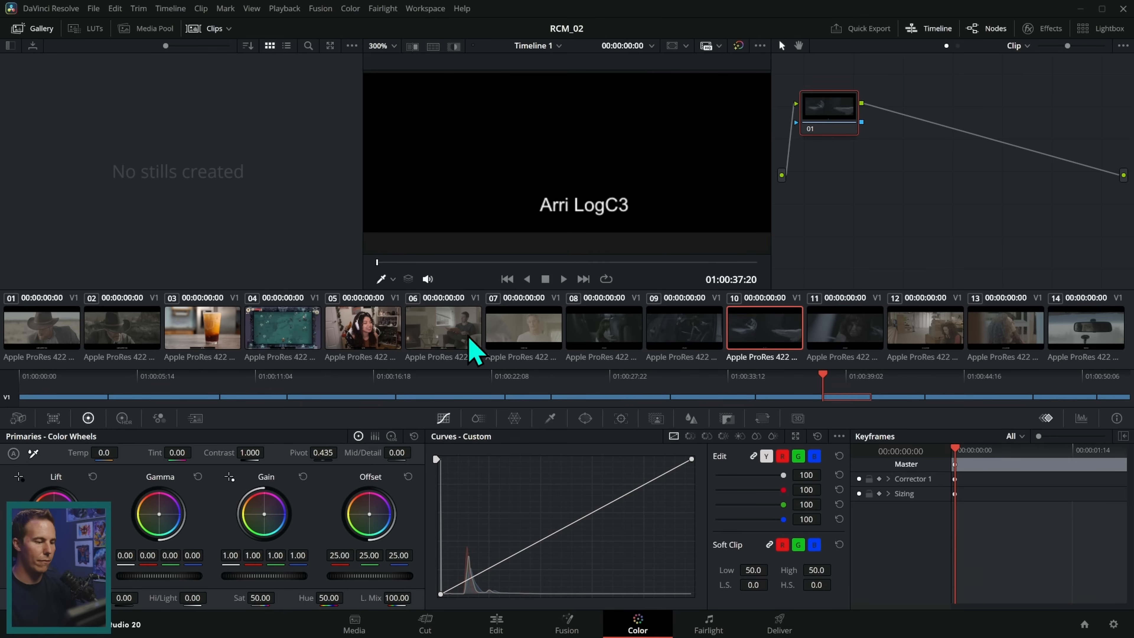
pyautogui.click(522, 328)
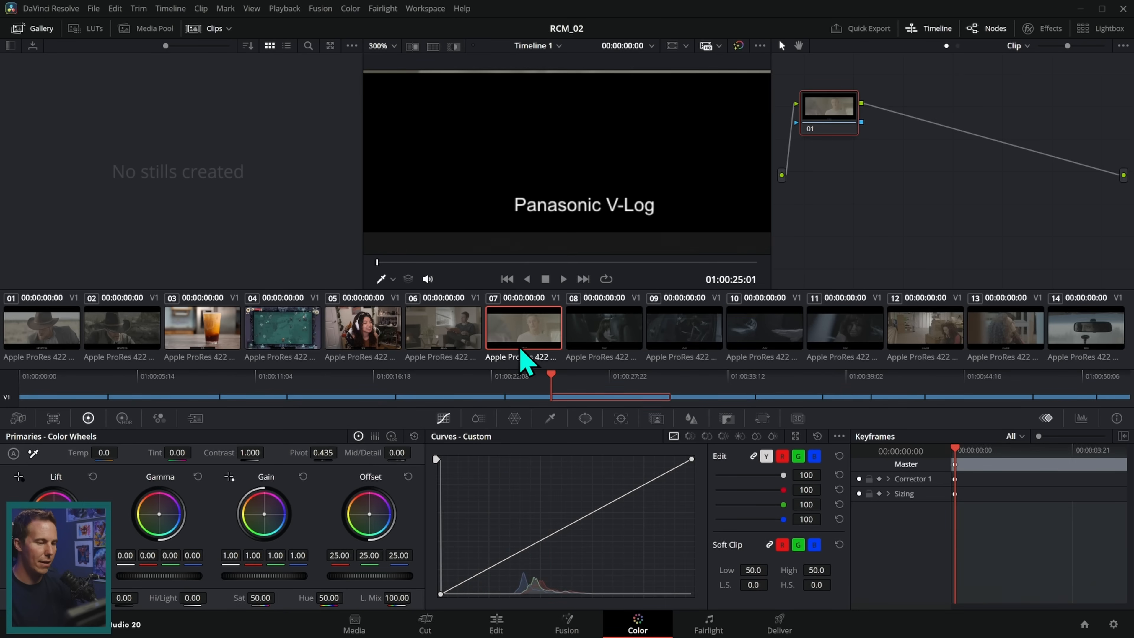
pyautogui.click(202, 326)
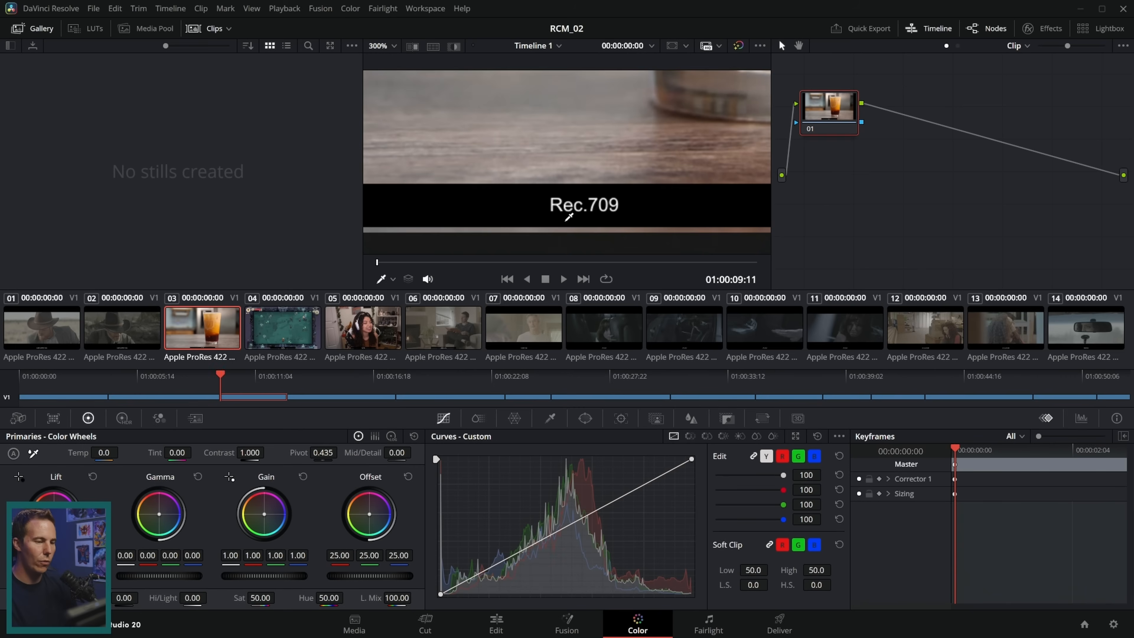
pyautogui.click(603, 329)
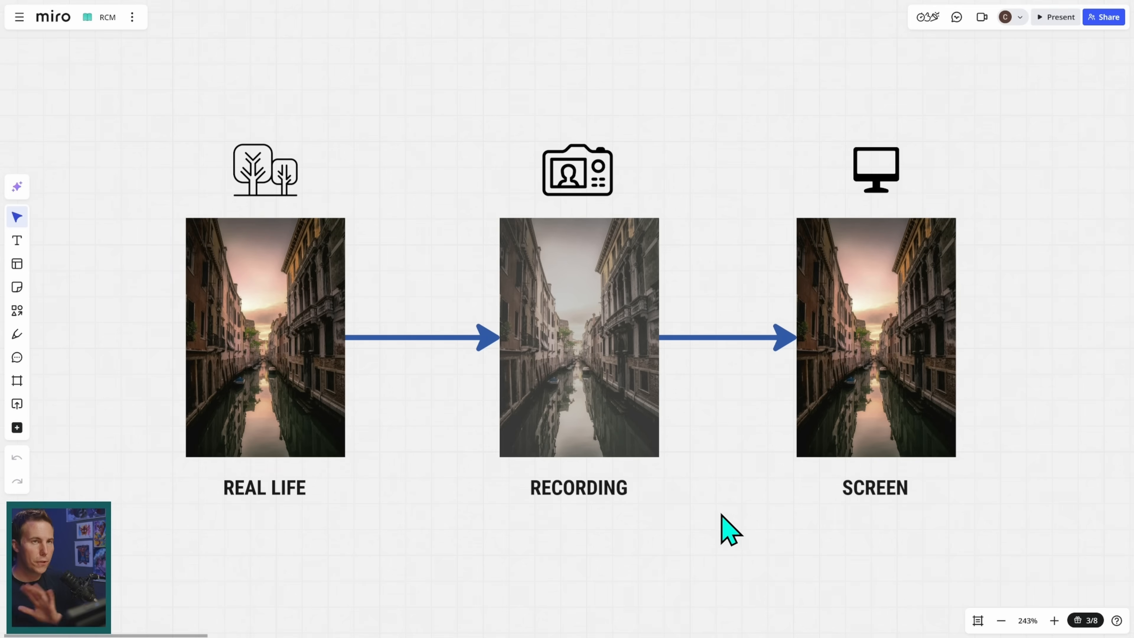
pyautogui.moveTo(738, 535)
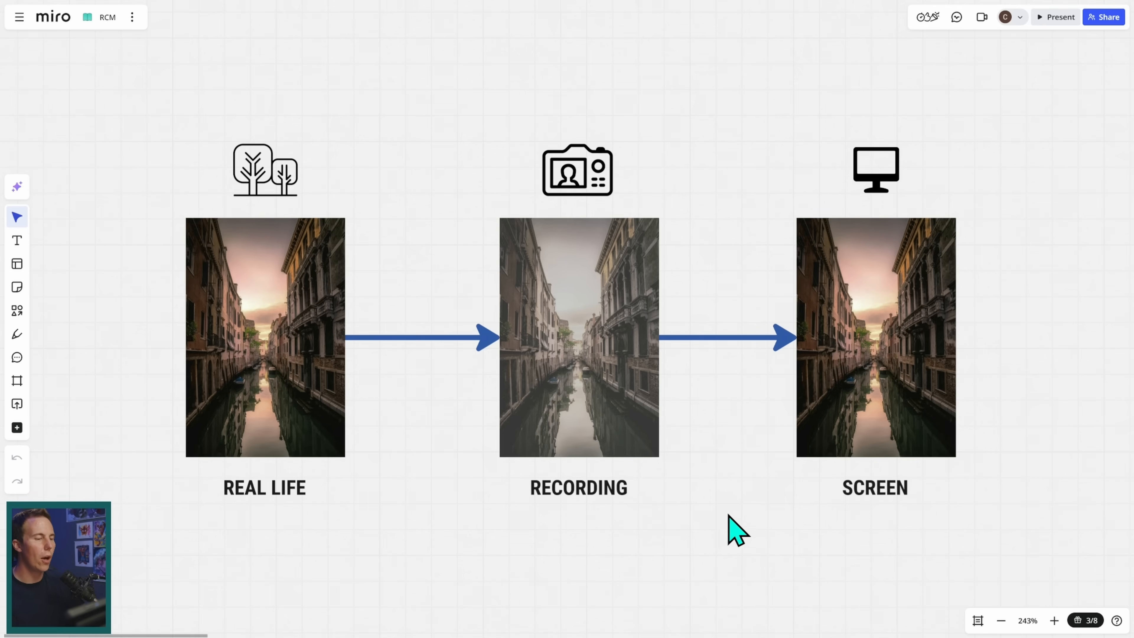
pyautogui.moveTo(857, 535)
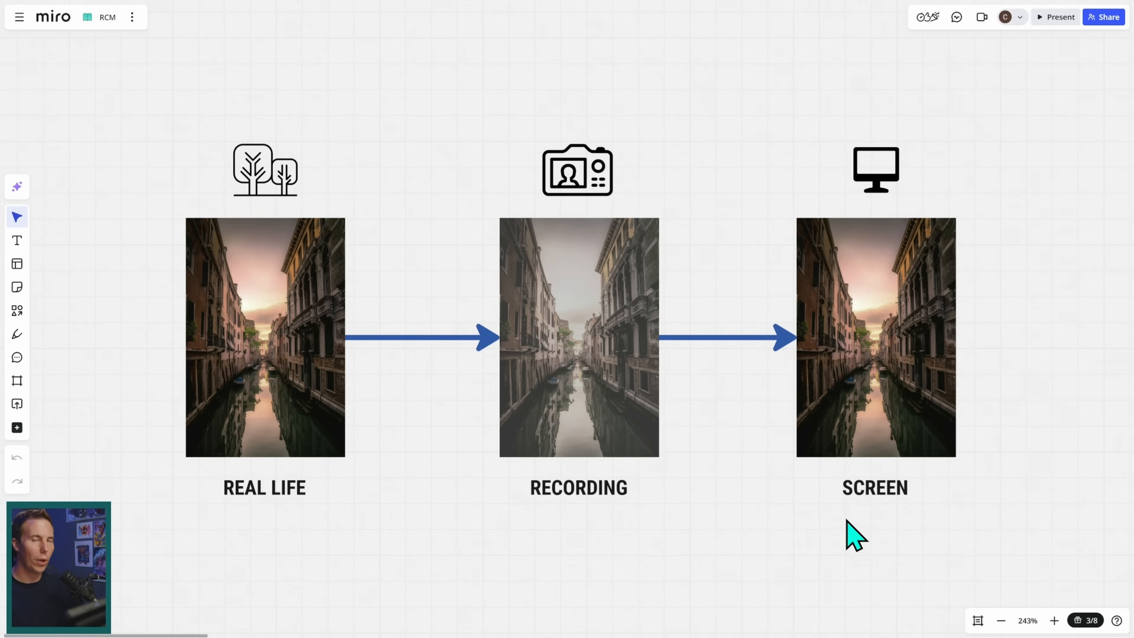
# Circle the SCREEN image in red with the pen, then pan to the Rec.709 versus Log slide.
pyautogui.click(16, 333)
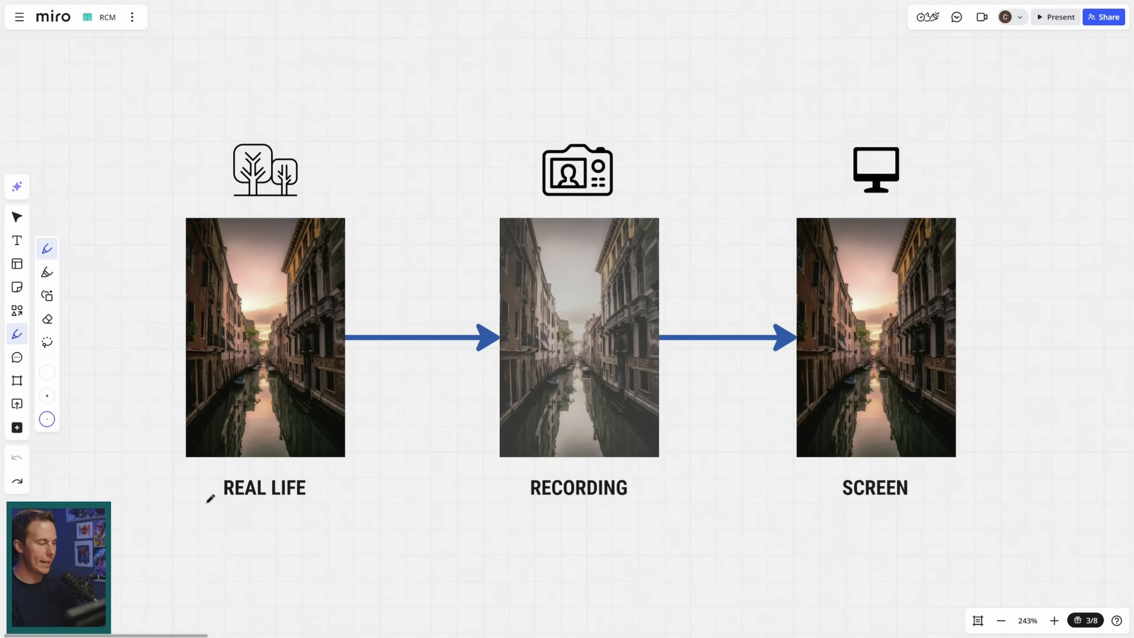
pyautogui.moveTo(203, 466); pyautogui.dragTo(303, 506)
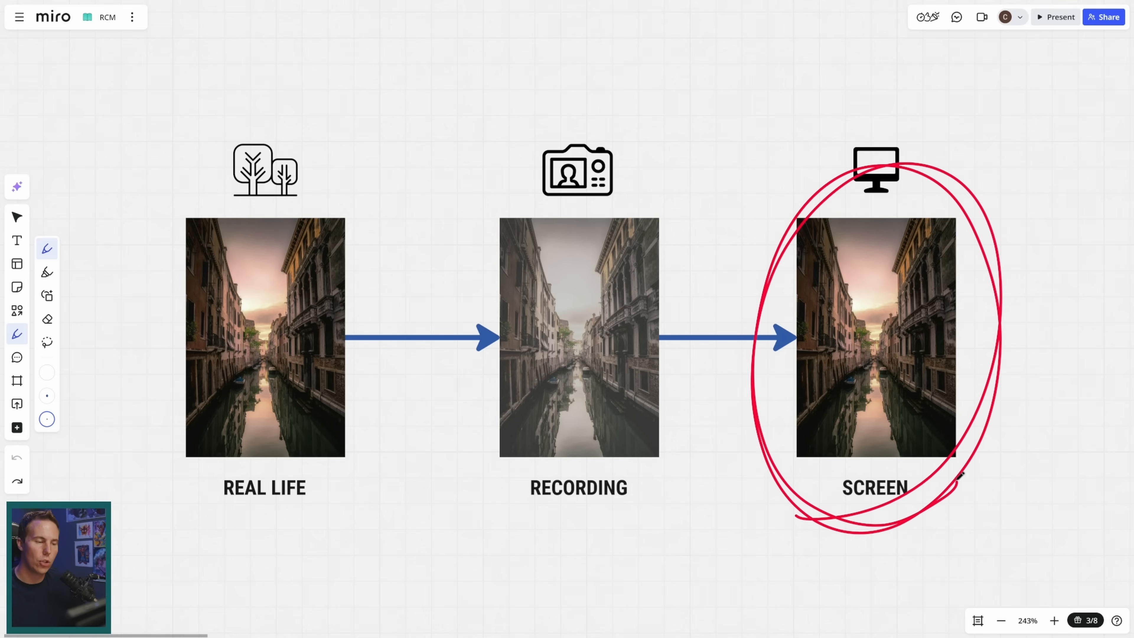
pyautogui.moveTo(853, 275); pyautogui.dragTo(311, 275)
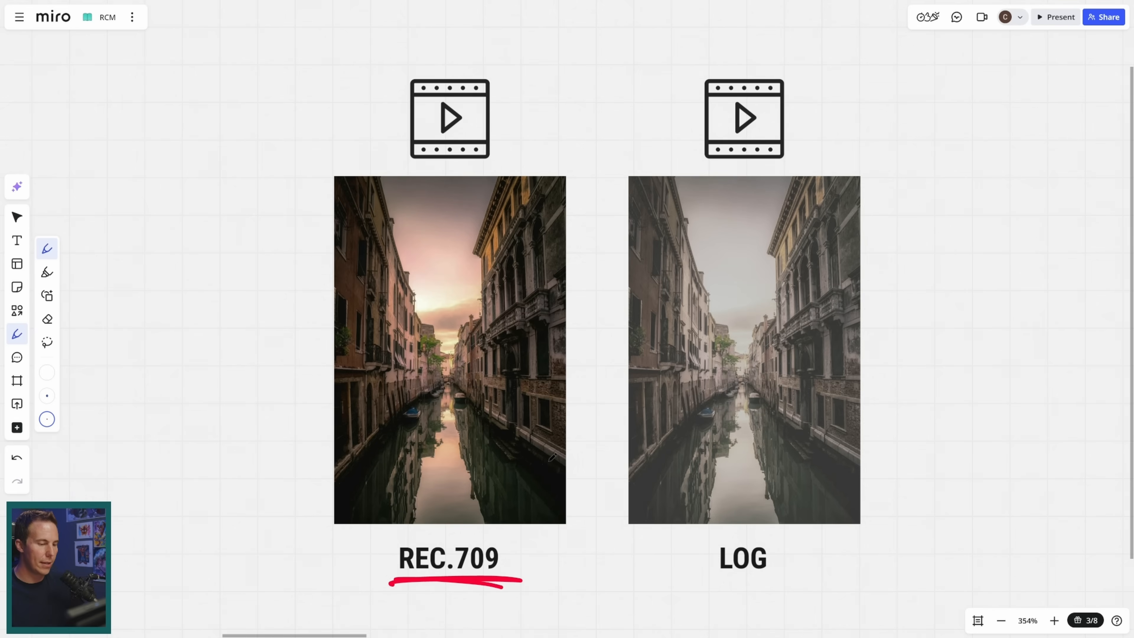
# Mark areas of the LOG image in red, circle it and mark the top of the REC.709 image.
pyautogui.moveTo(550, 473); pyautogui.dragTo(574, 470)
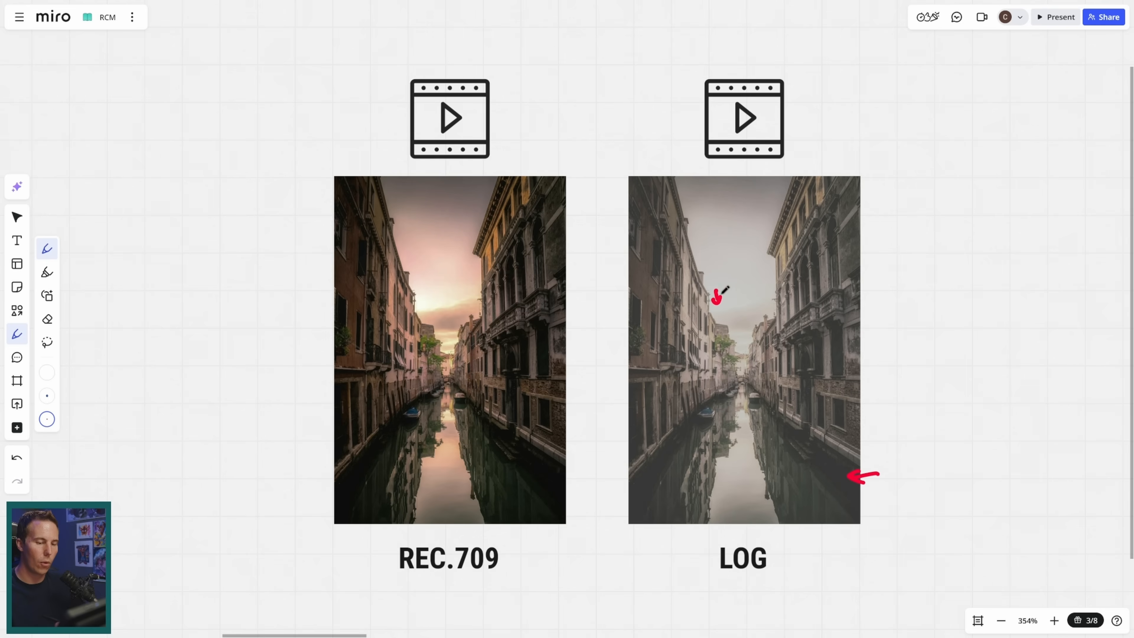
pyautogui.moveTo(745, 326); pyautogui.dragTo(752, 373)
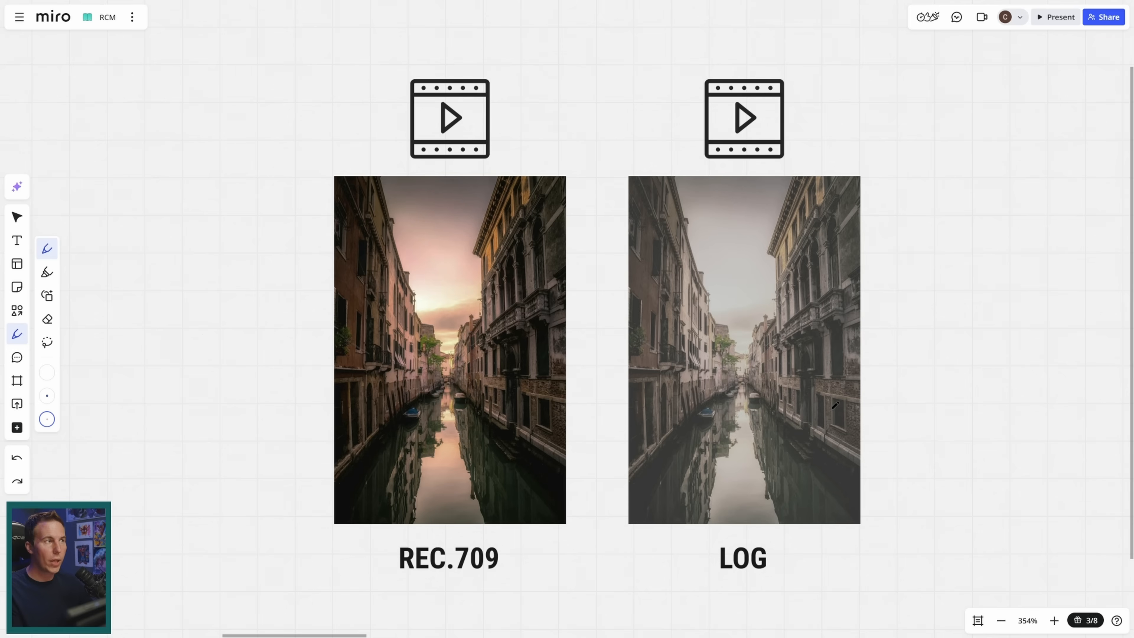
pyautogui.moveTo(880, 450)
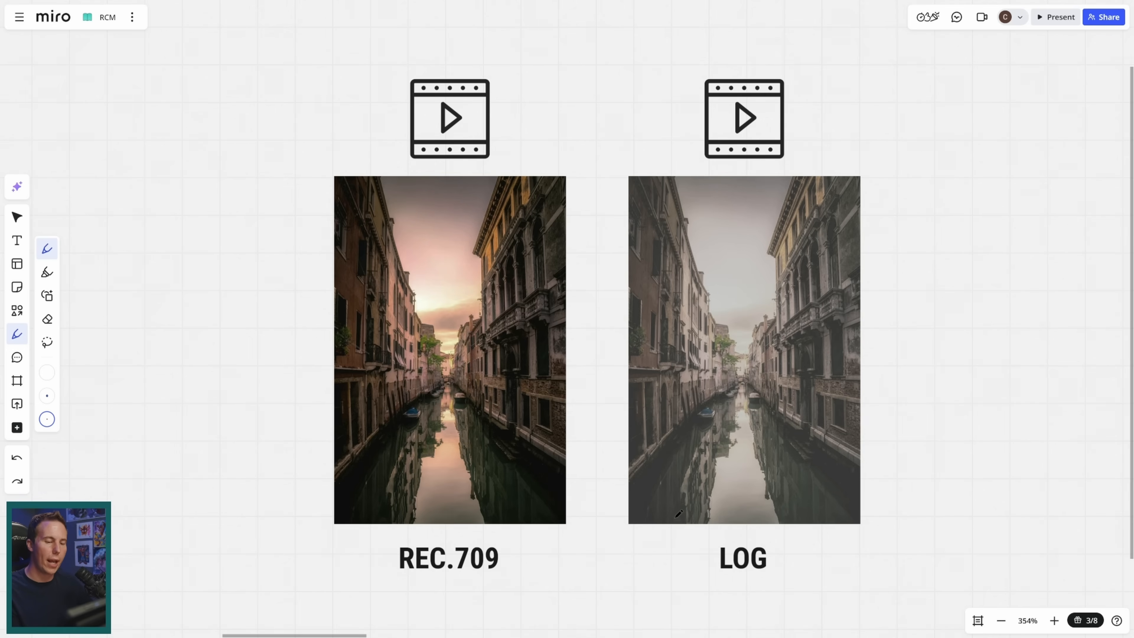
pyautogui.moveTo(715, 188); pyautogui.dragTo(680, 513)
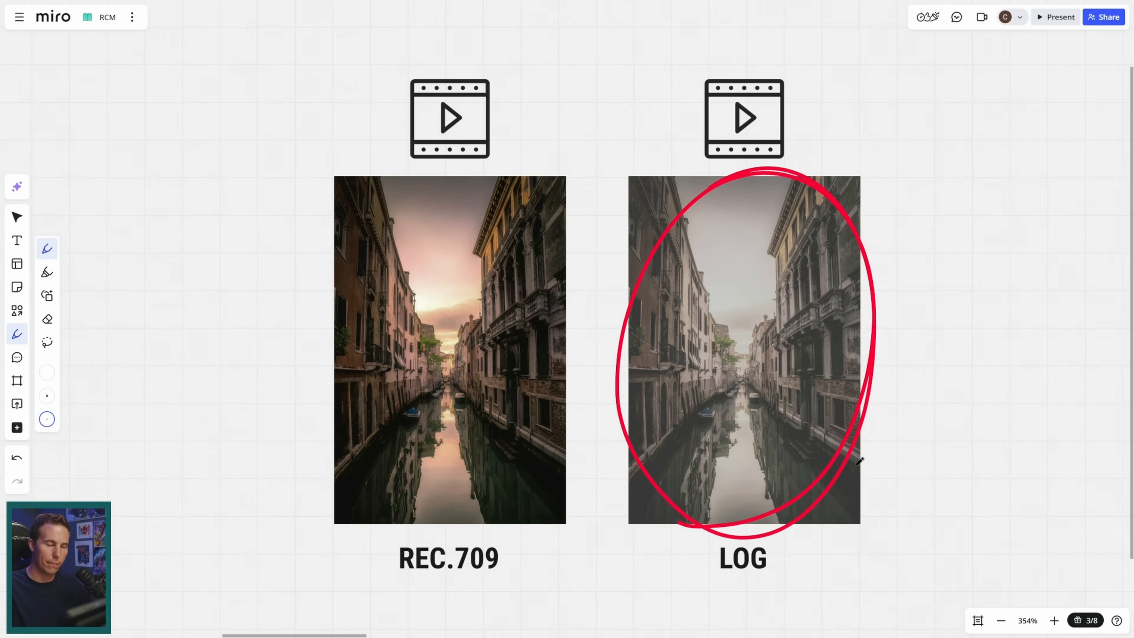
pyautogui.moveTo(738, 243); pyautogui.dragTo(739, 354)
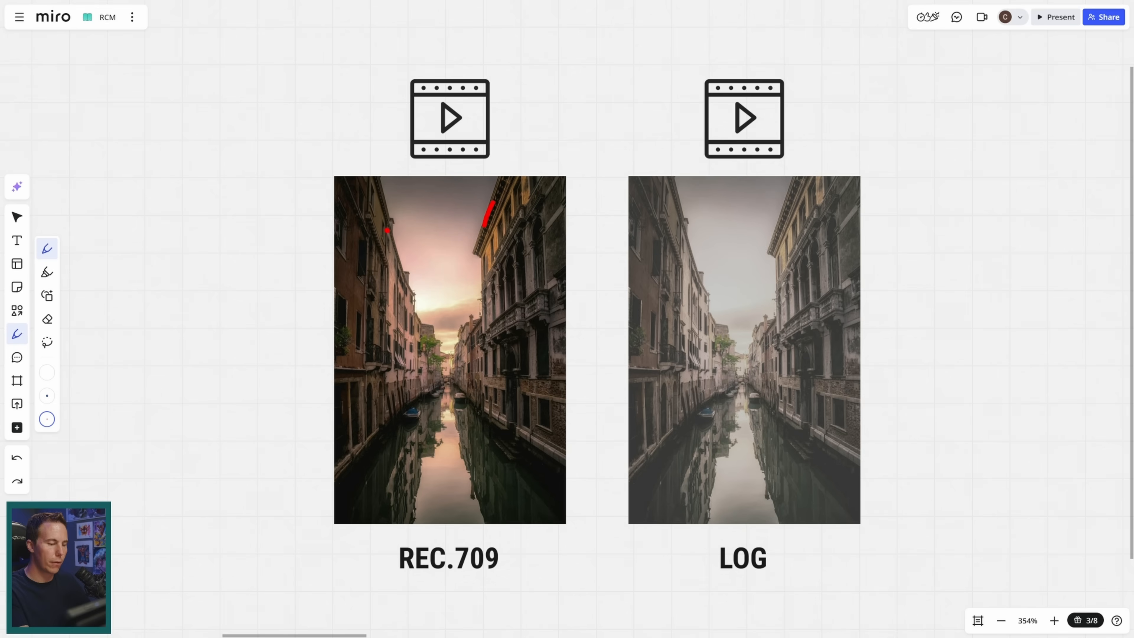
# Link the two images with red lines, underline the REC.709 label and circle the LOG label.
pyautogui.moveTo(531, 209); pyautogui.dragTo(723, 335)
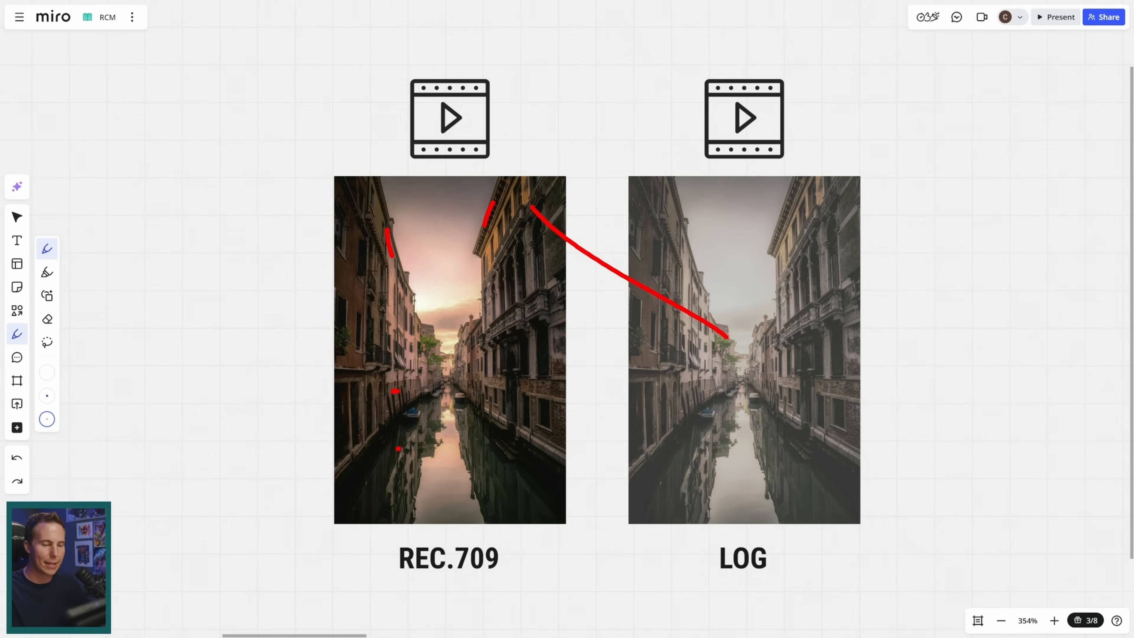
pyautogui.moveTo(523, 492); pyautogui.dragTo(731, 396)
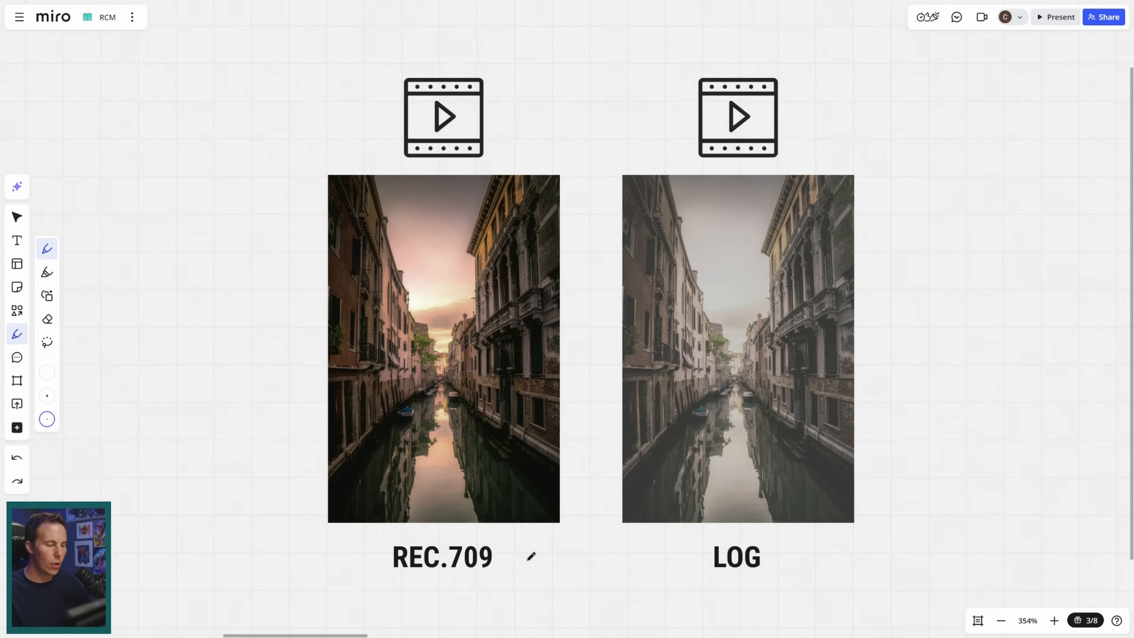
pyautogui.moveTo(387, 582); pyautogui.dragTo(508, 577)
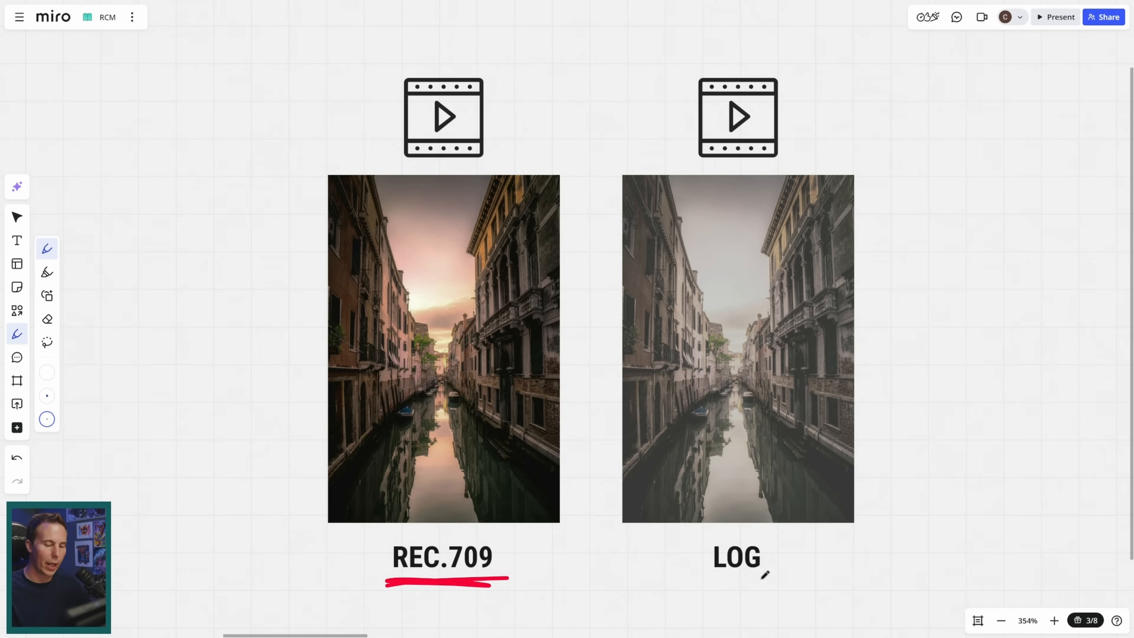
pyautogui.moveTo(712, 578); pyautogui.dragTo(763, 579)
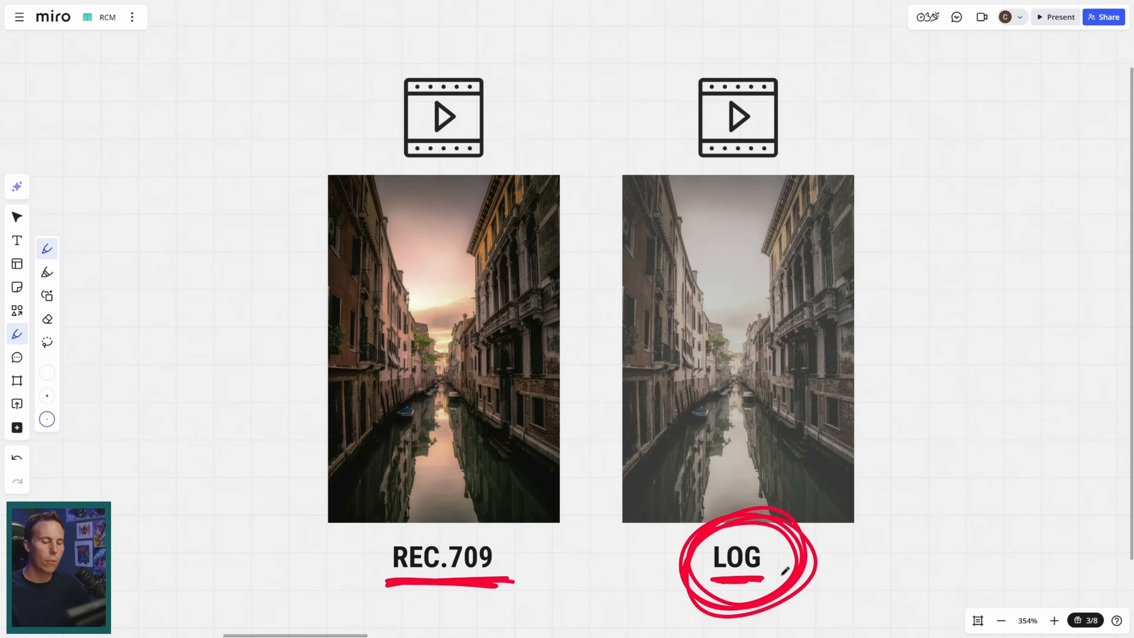
pyautogui.moveTo(900, 519); pyautogui.dragTo(825, 538)
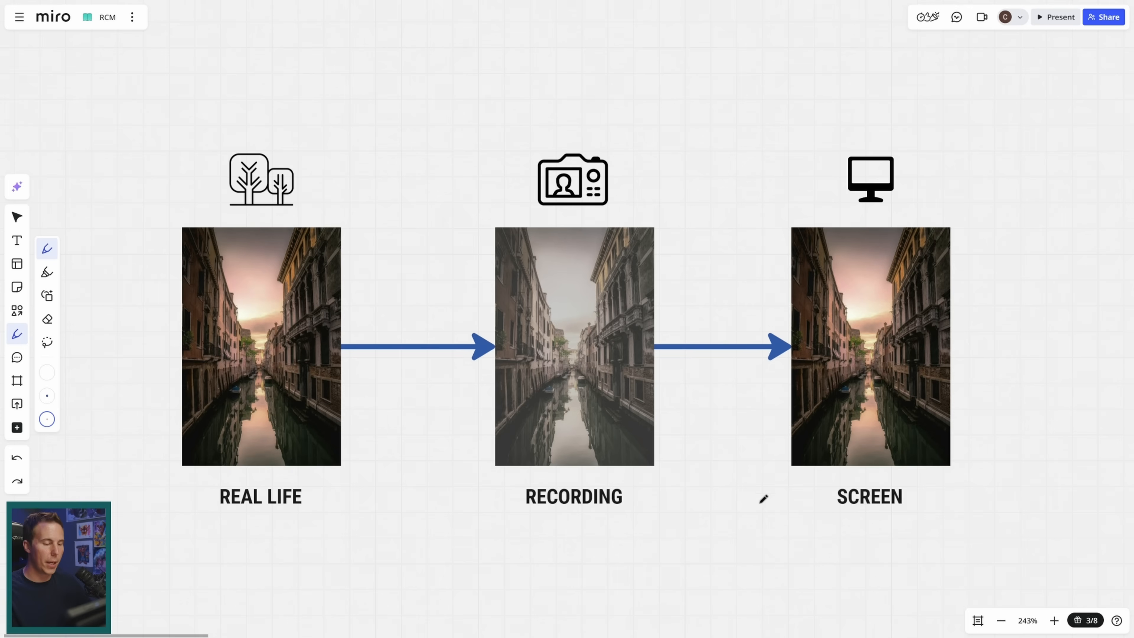
pyautogui.moveTo(786, 281)
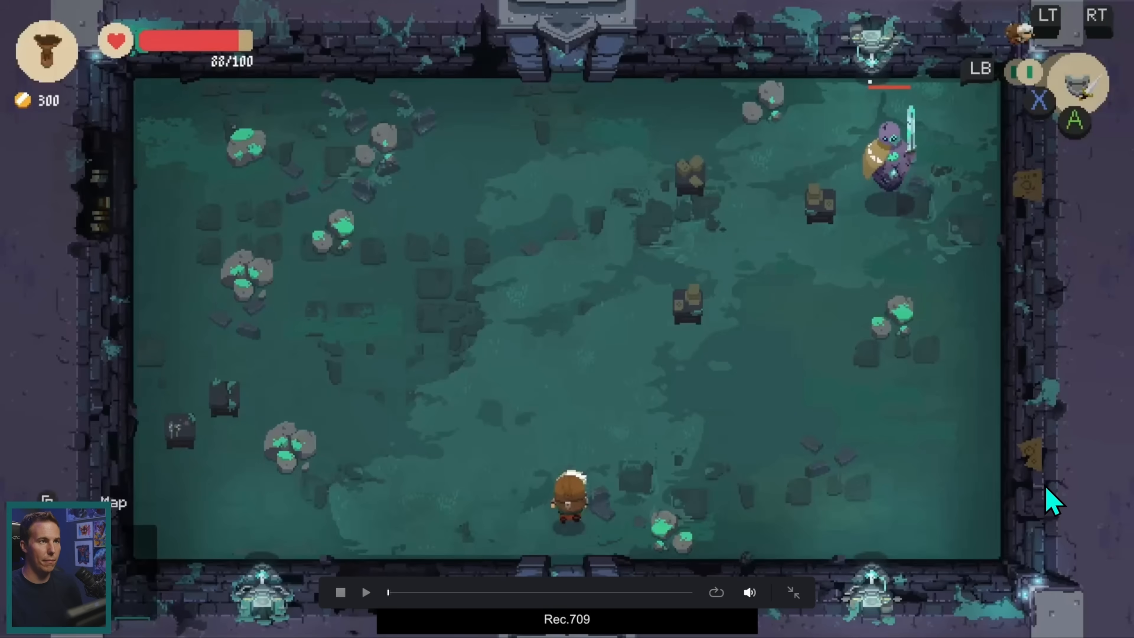
pyautogui.moveTo(1030, 496)
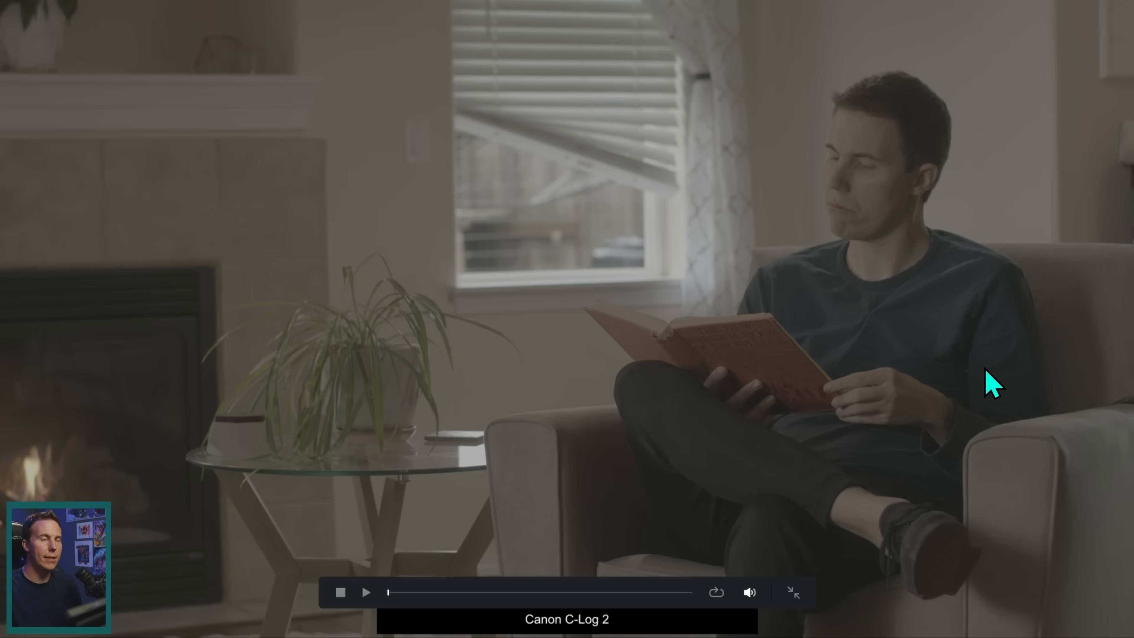
pyautogui.moveTo(996, 402)
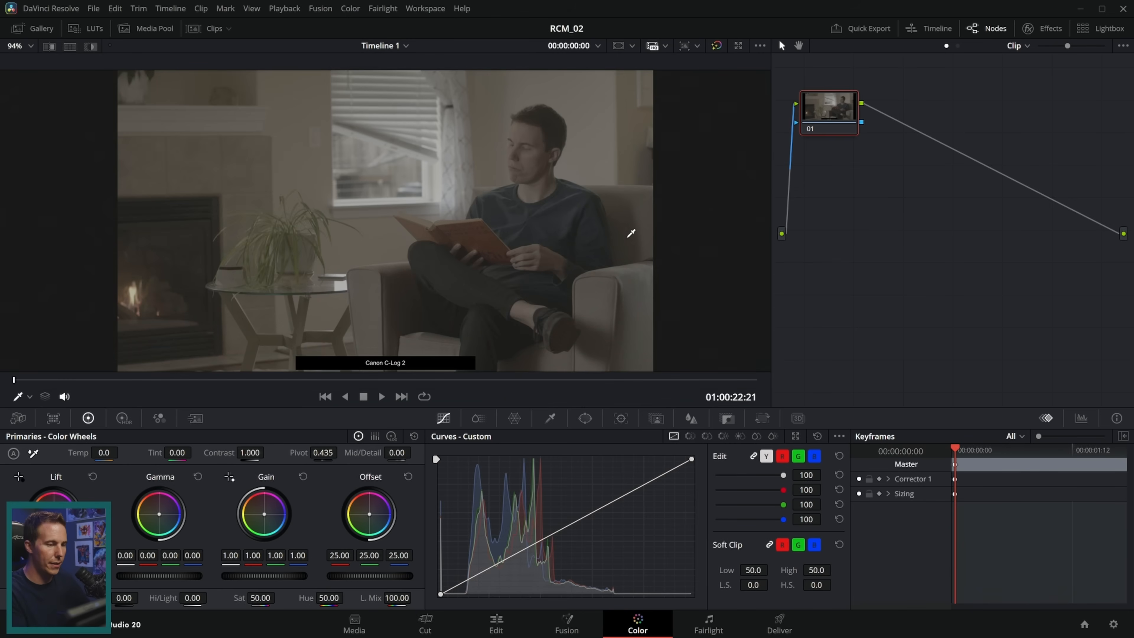
# Raise contrast and brighten highlights on the C-Log 2 clip, then bypass to compare with the original.
pyautogui.click(567, 525)
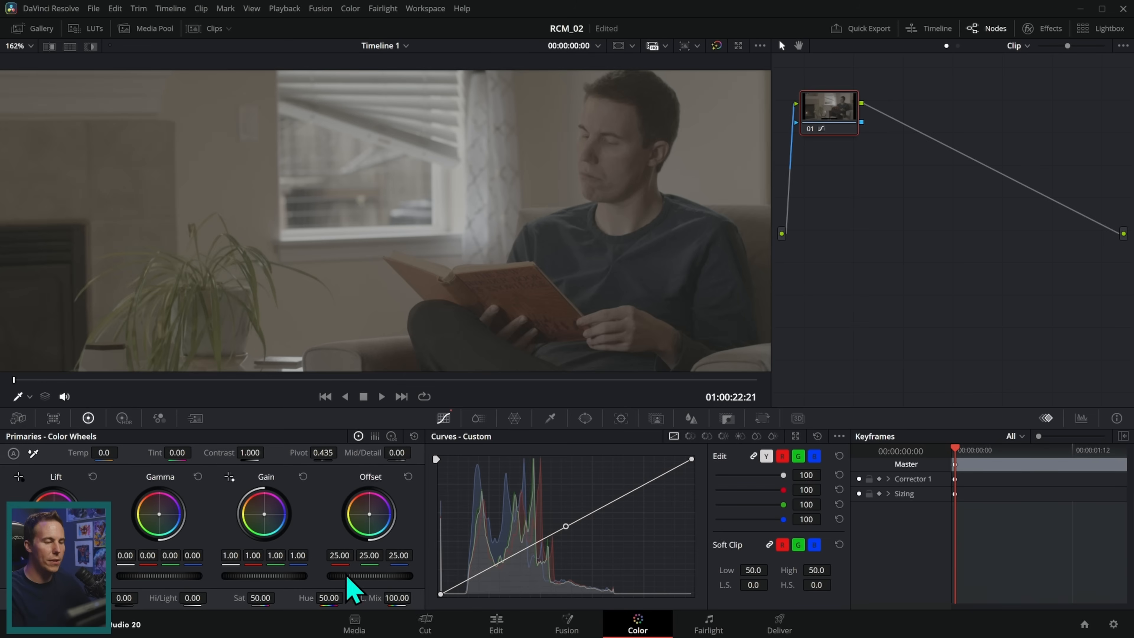
pyautogui.moveTo(419, 564)
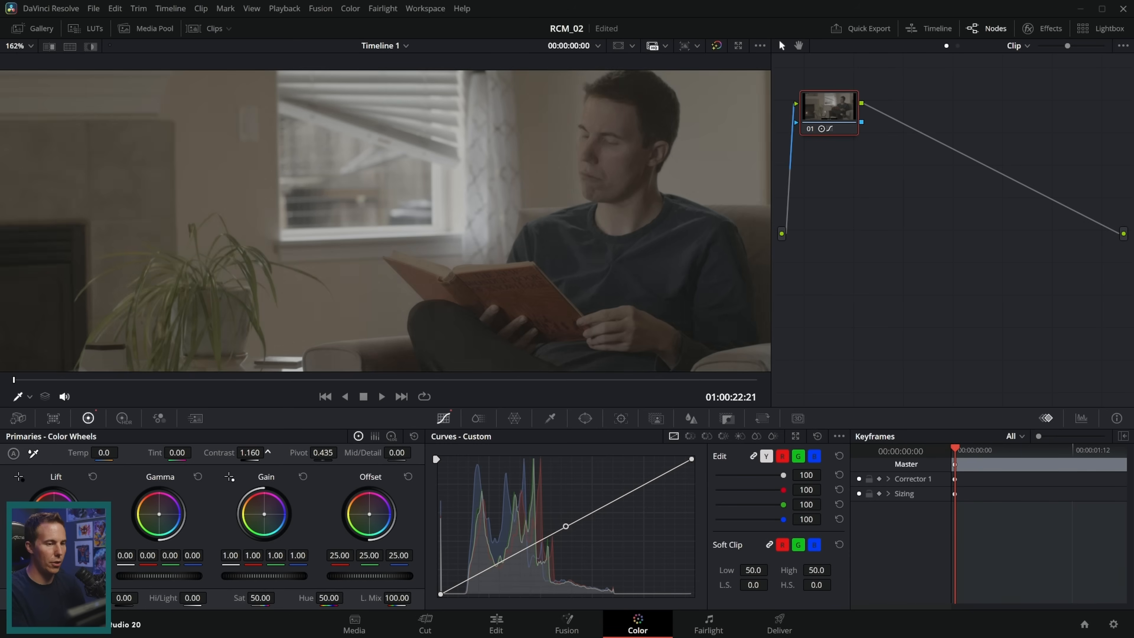
pyautogui.moveTo(249, 451); pyautogui.dragTo(263, 452)
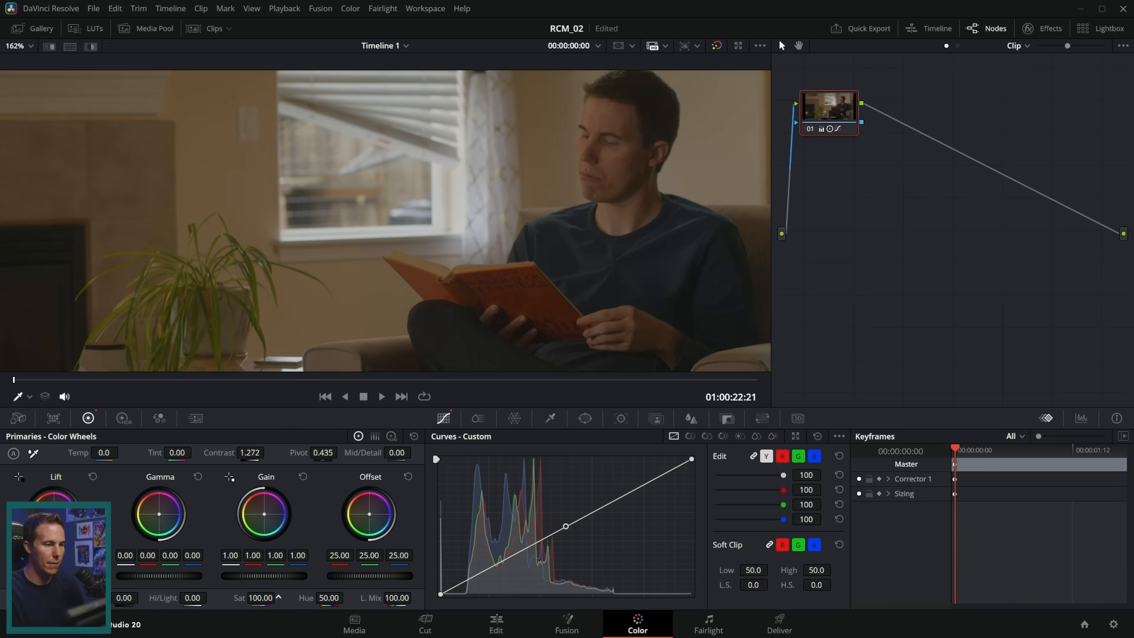
pyautogui.moveTo(566, 526); pyautogui.dragTo(631, 484)
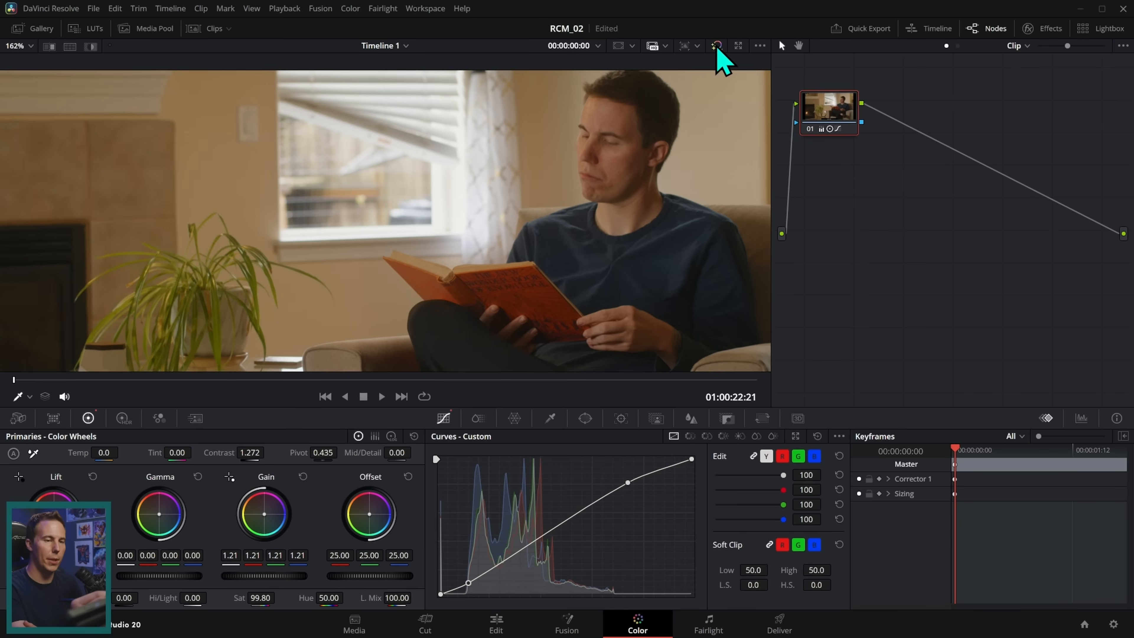
pyautogui.click(716, 45)
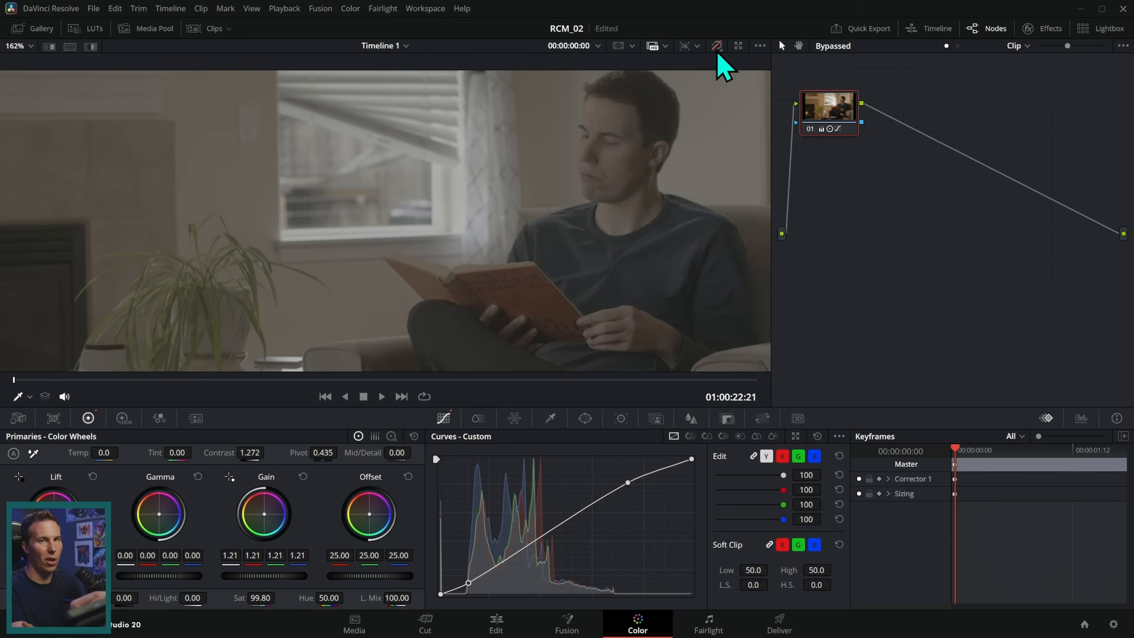
pyautogui.click(716, 46)
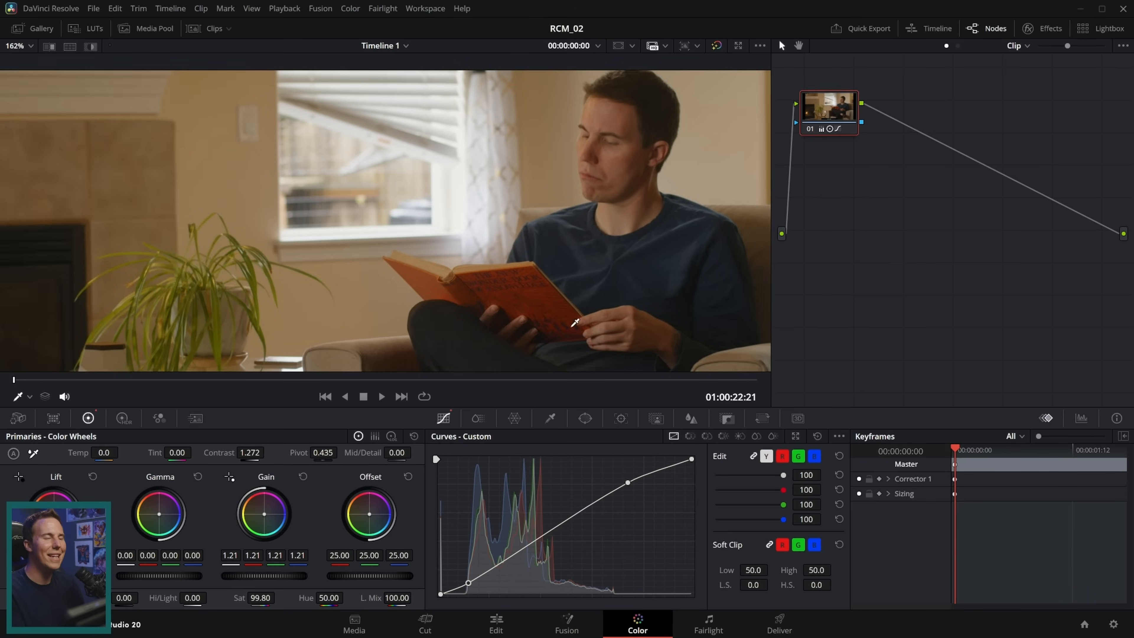
pyautogui.moveTo(816, 345)
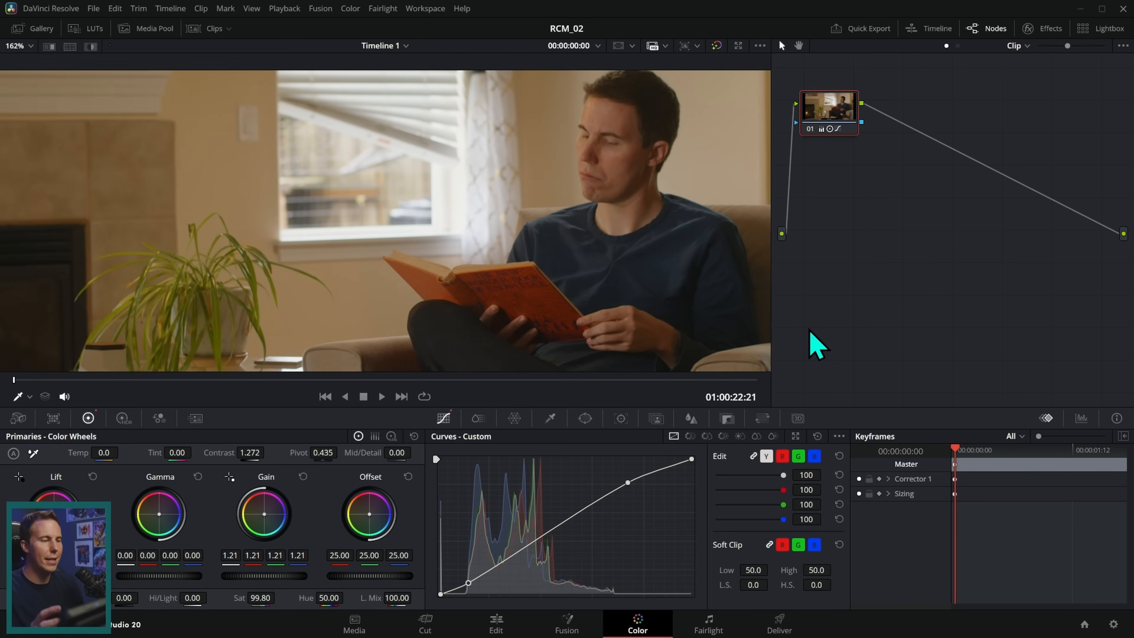
pyautogui.moveTo(802, 427)
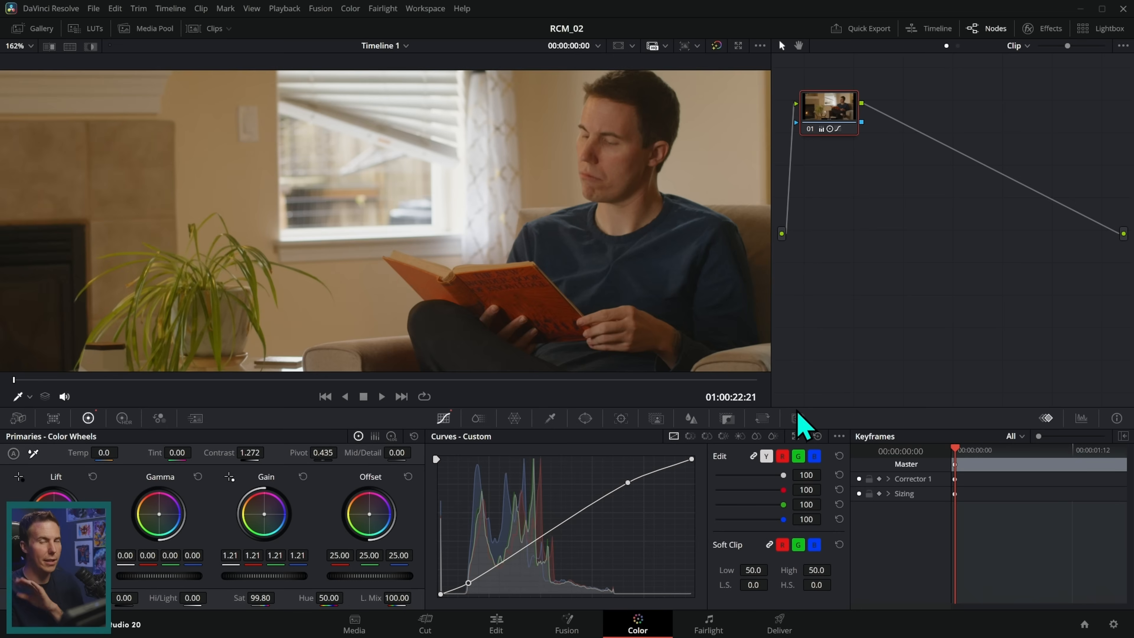
pyautogui.moveTo(840, 439)
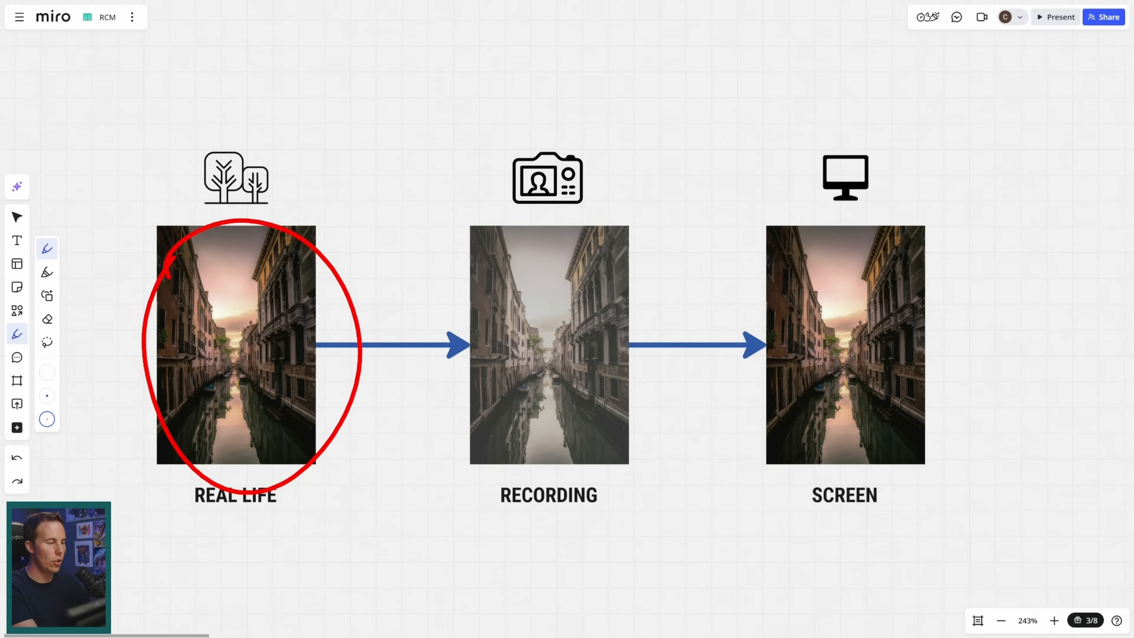
# Pan to the camera-and-manual diagram and underline the camera and information book icons.
pyautogui.moveTo(322, 311); pyautogui.dragTo(495, 278)
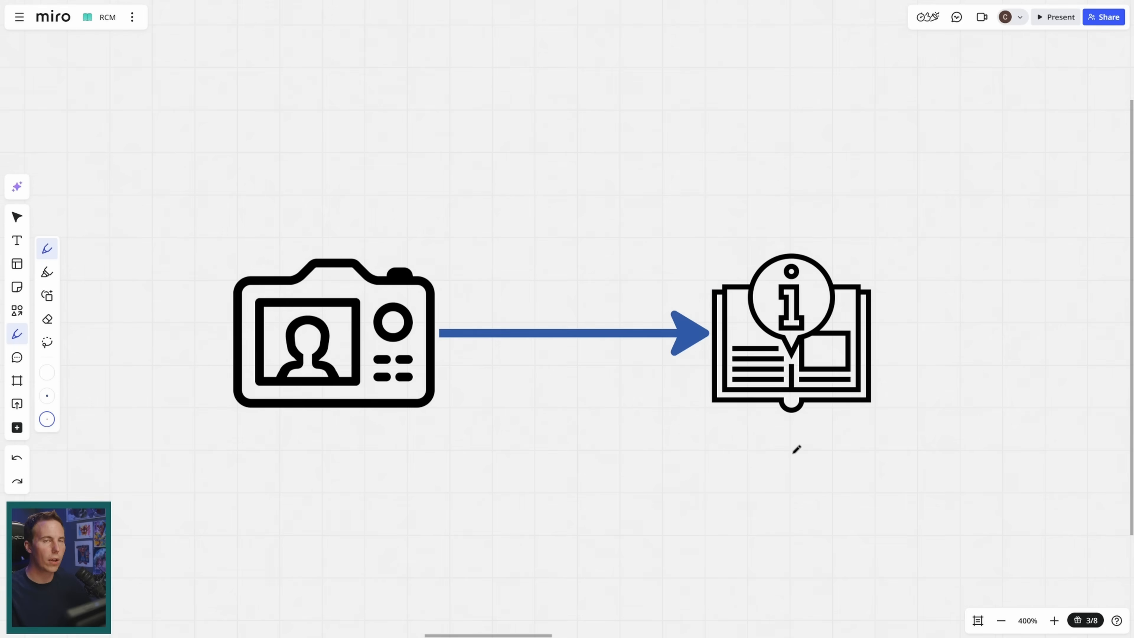
pyautogui.moveTo(233, 421); pyautogui.dragTo(426, 416)
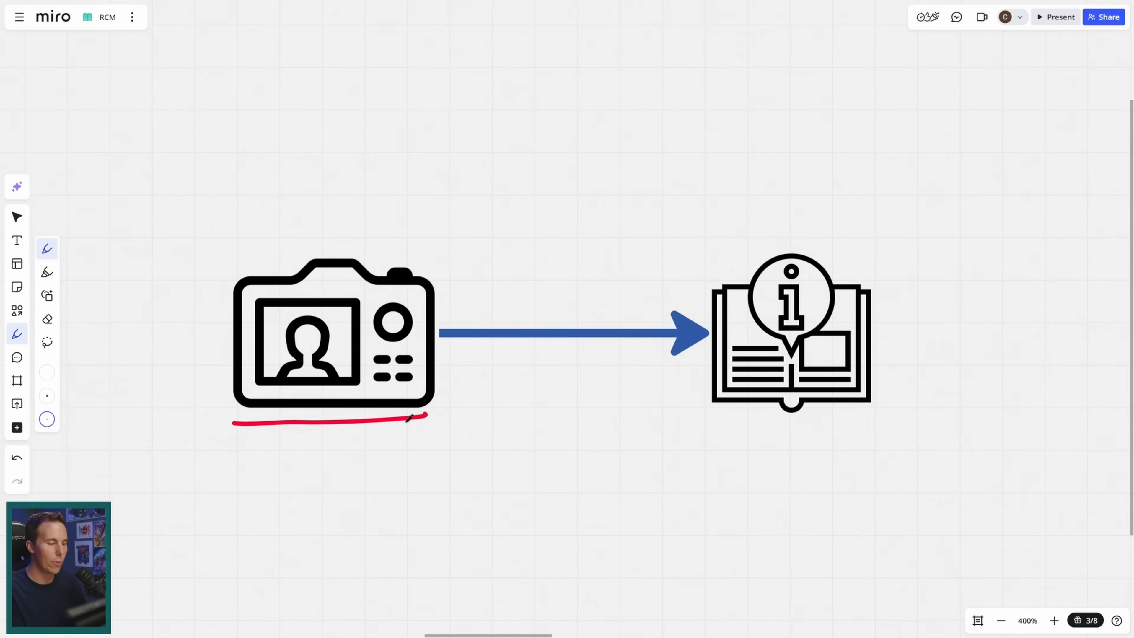
pyautogui.moveTo(707, 428); pyautogui.dragTo(879, 430)
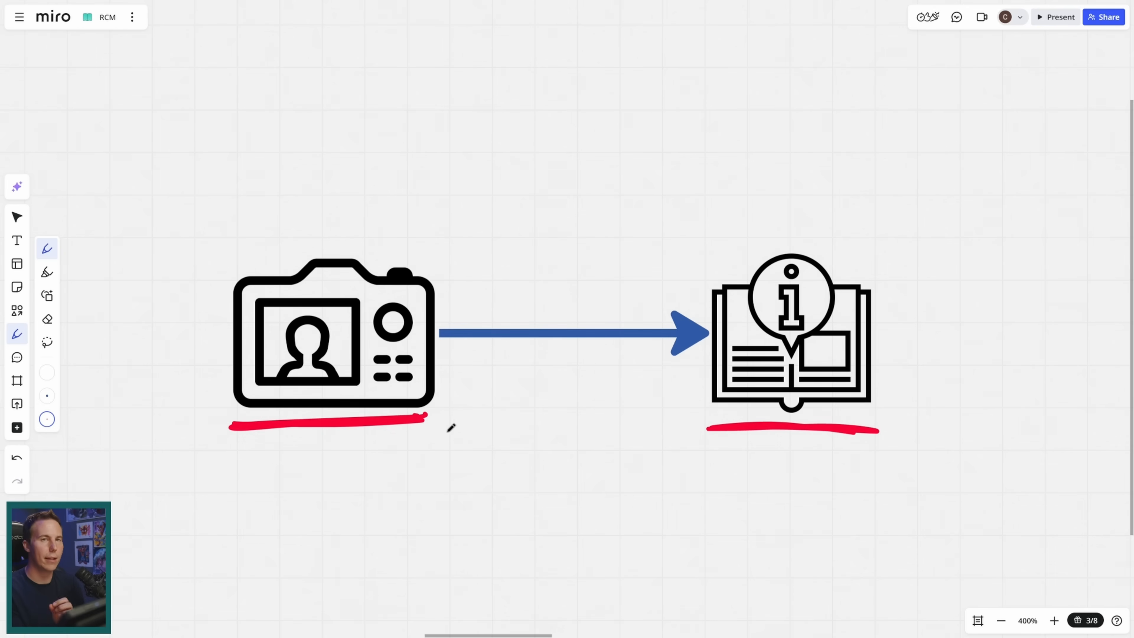
# Write CANON, BMD and SONY with arrows leading to CLOG3, BMDFILM and SLOG3.
pyautogui.moveTo(264, 474); pyautogui.dragTo(676, 474)
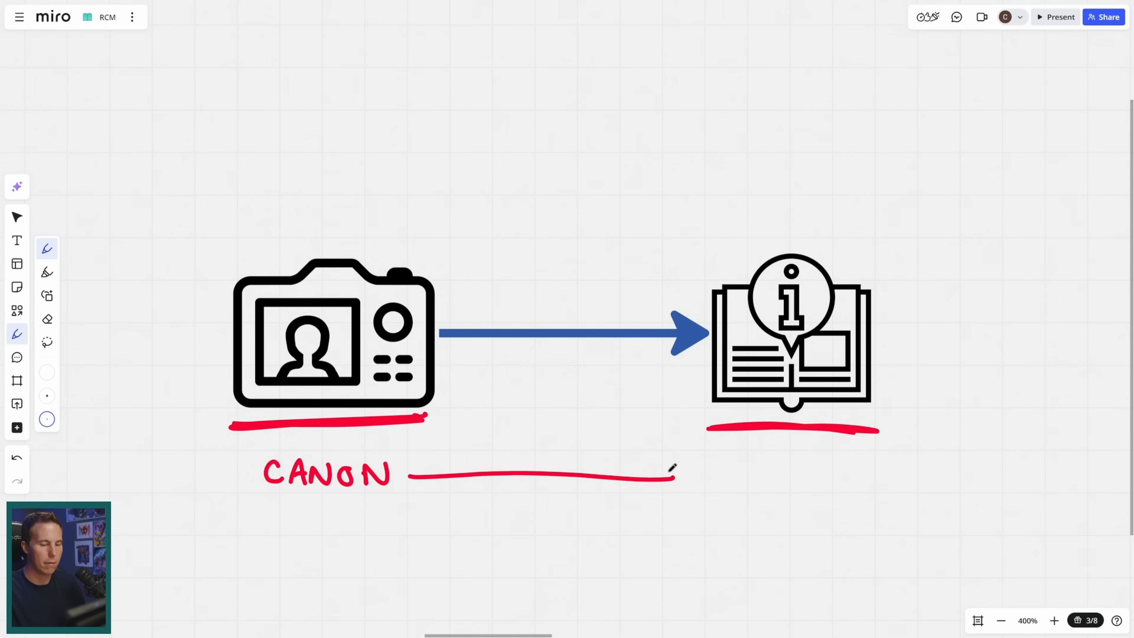
pyautogui.moveTo(651, 478); pyautogui.dragTo(838, 484)
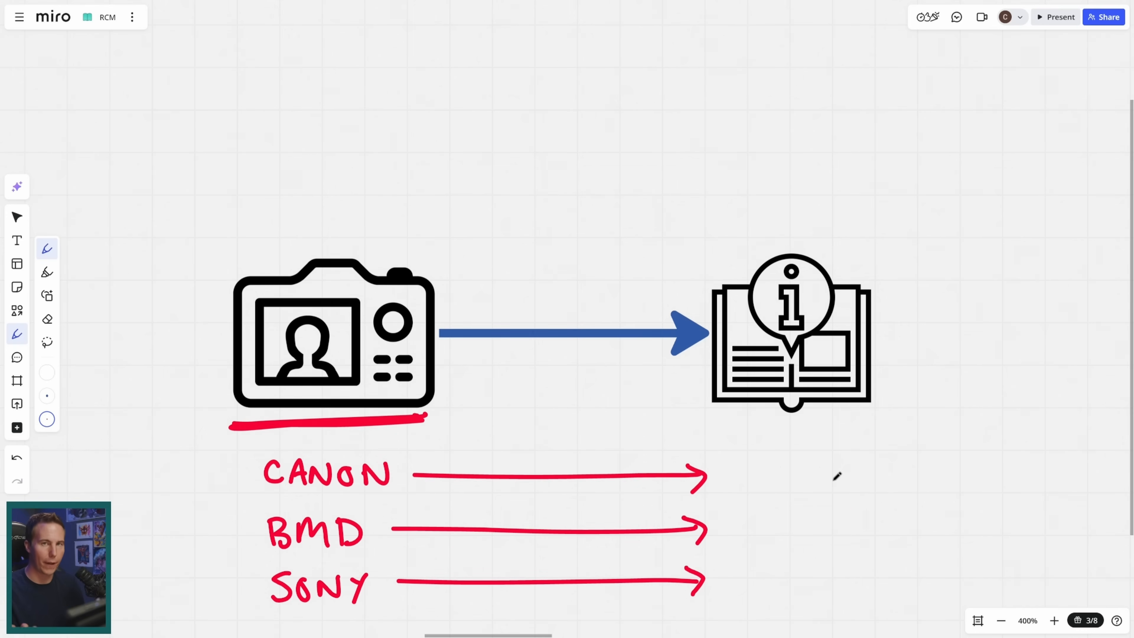
pyautogui.moveTo(722, 484); pyautogui.dragTo(752, 463)
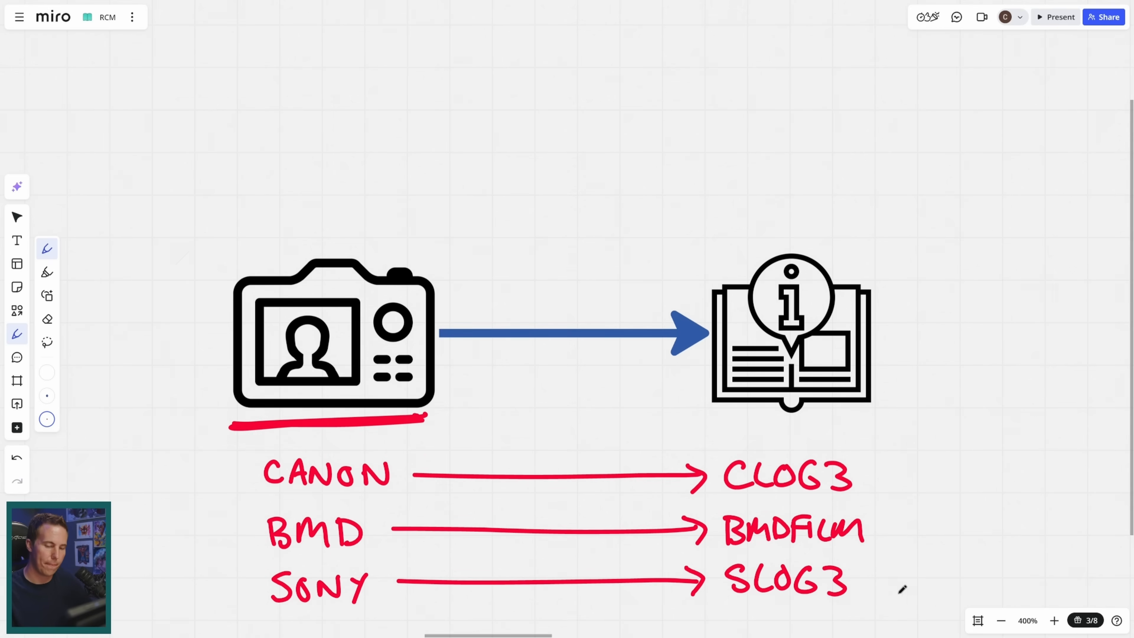
pyautogui.moveTo(698, 451); pyautogui.dragTo(879, 495)
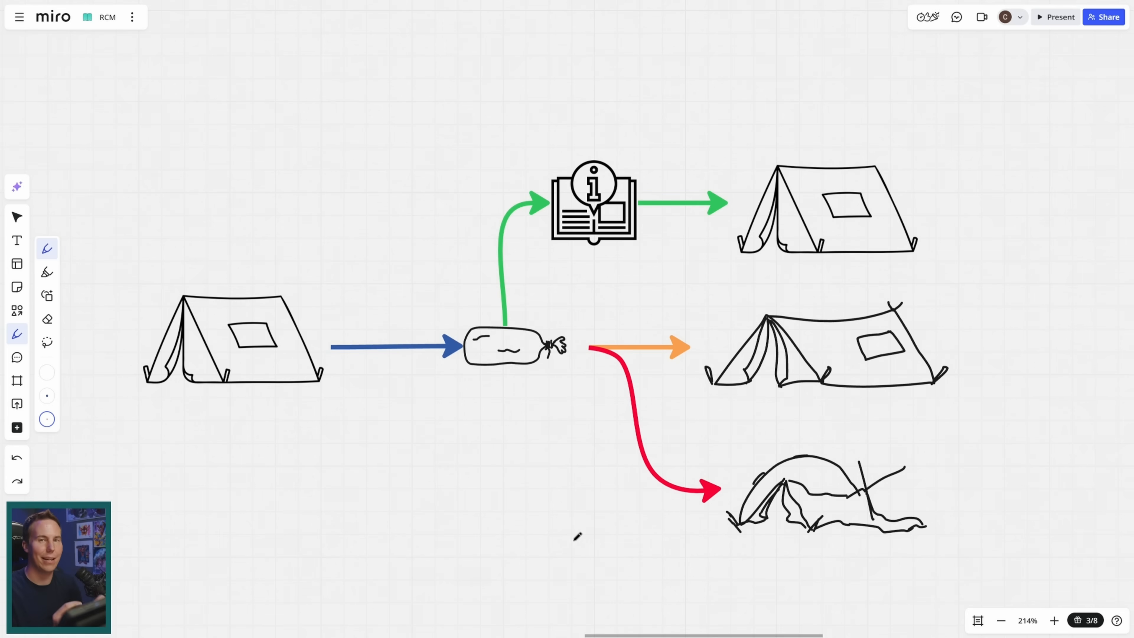
pyautogui.moveTo(566, 498)
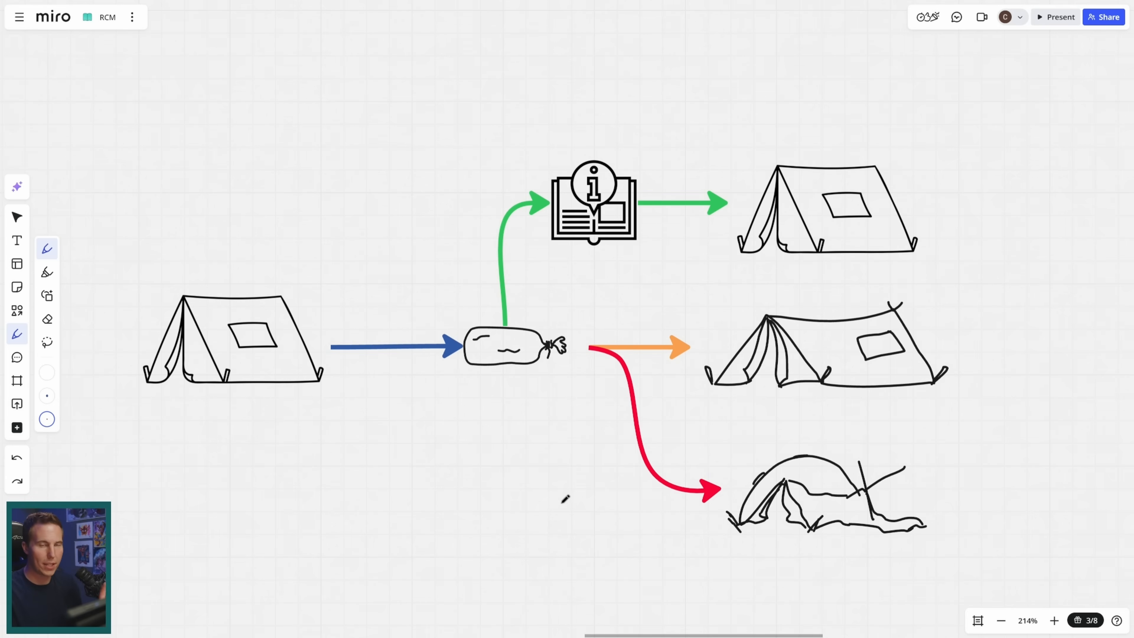
# Box the original tent and sketch a curve toward the manual, then undo the red markings.
pyautogui.moveTo(453, 390); pyautogui.dragTo(600, 340)
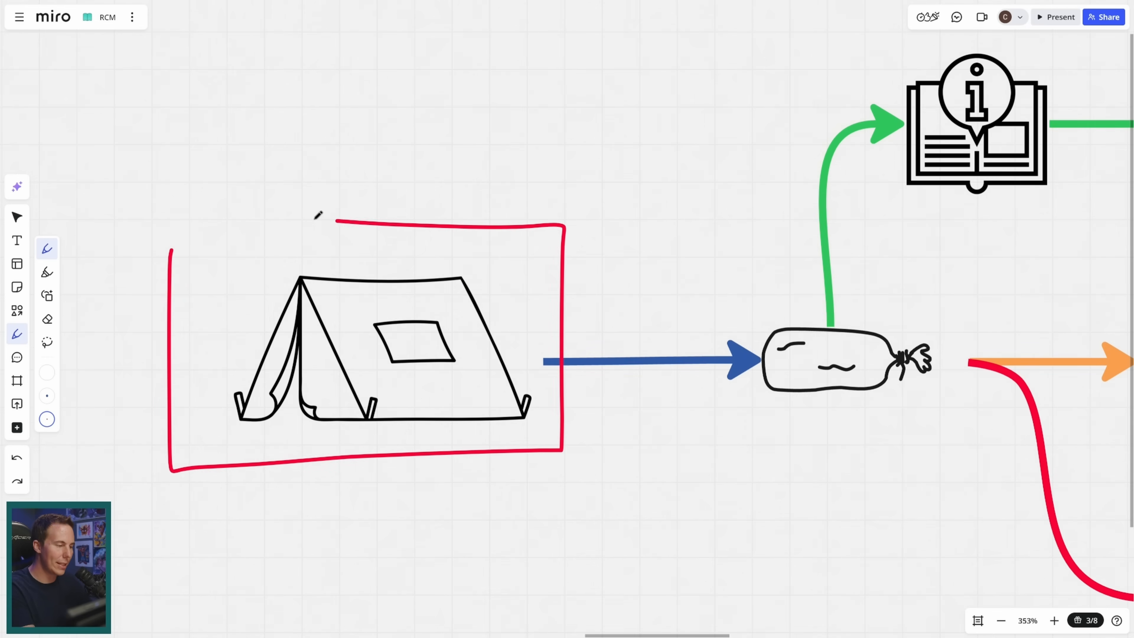
pyautogui.moveTo(484, 390); pyautogui.dragTo(760, 271)
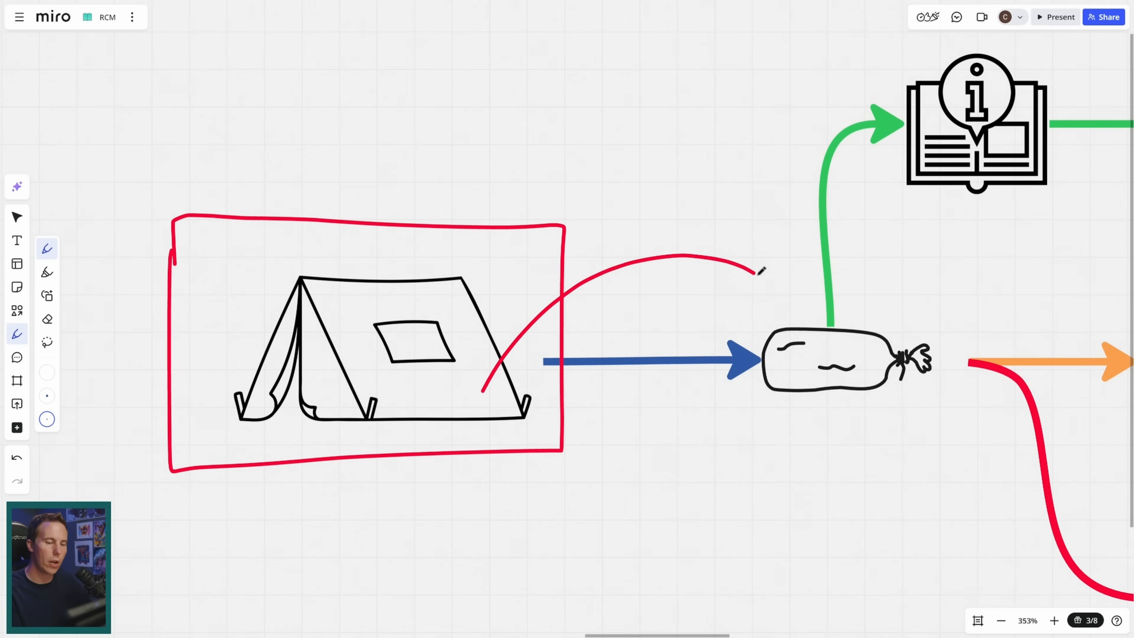
pyautogui.press('ctrl+z')
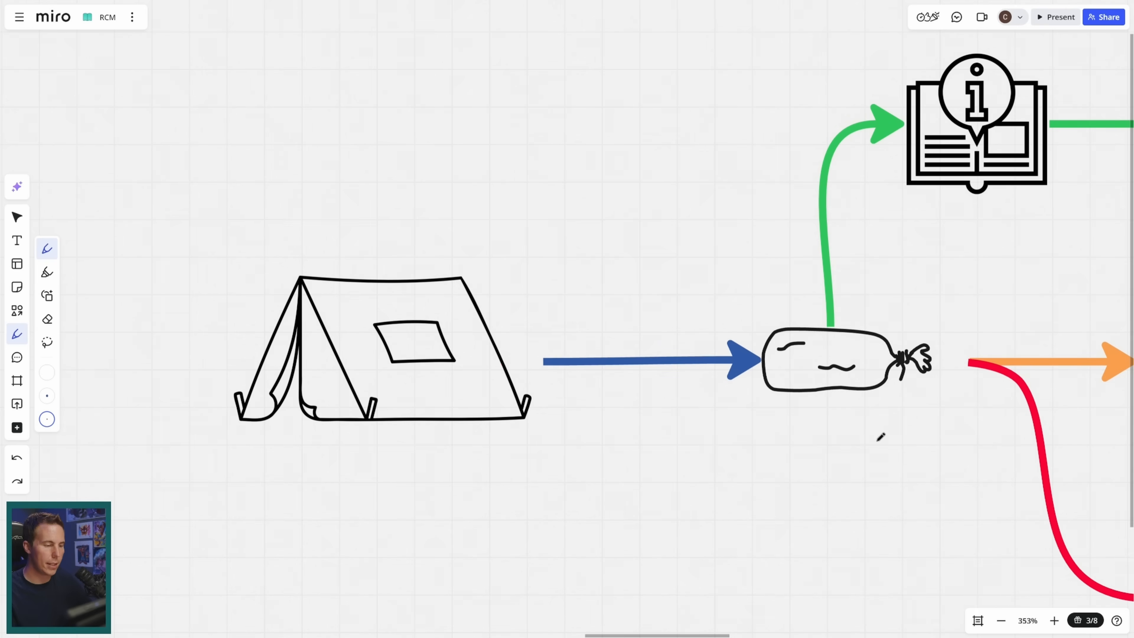
pyautogui.moveTo(209, 454); pyautogui.dragTo(528, 454)
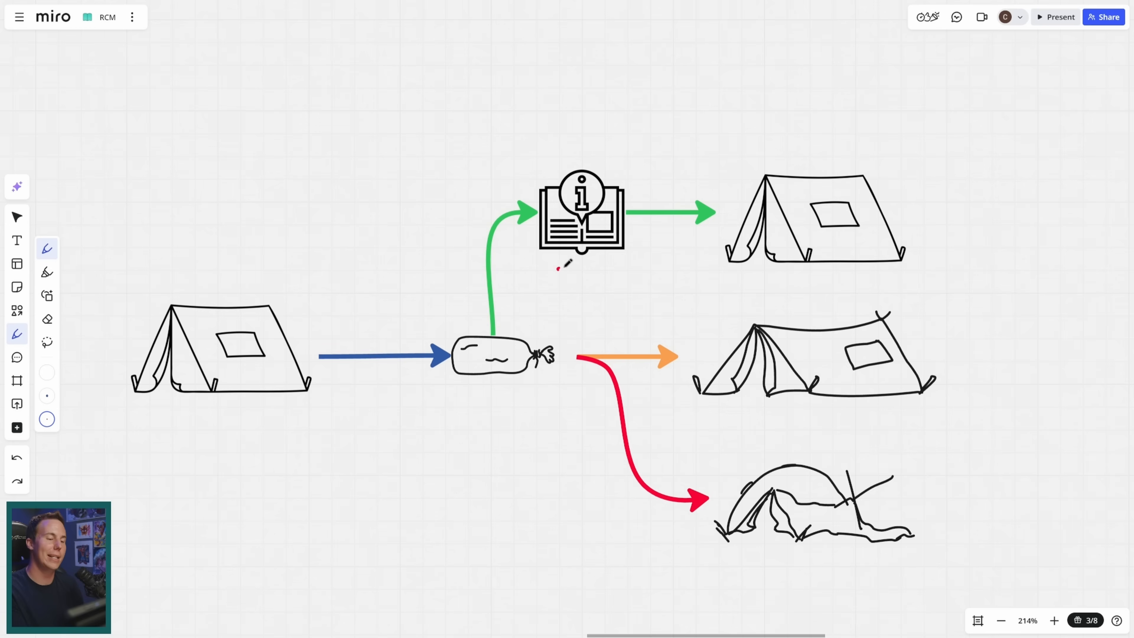
# Underline the well-pitched top tent and circle the two badly pitched lower tents in red.
pyautogui.moveTo(535, 267); pyautogui.dragTo(625, 262)
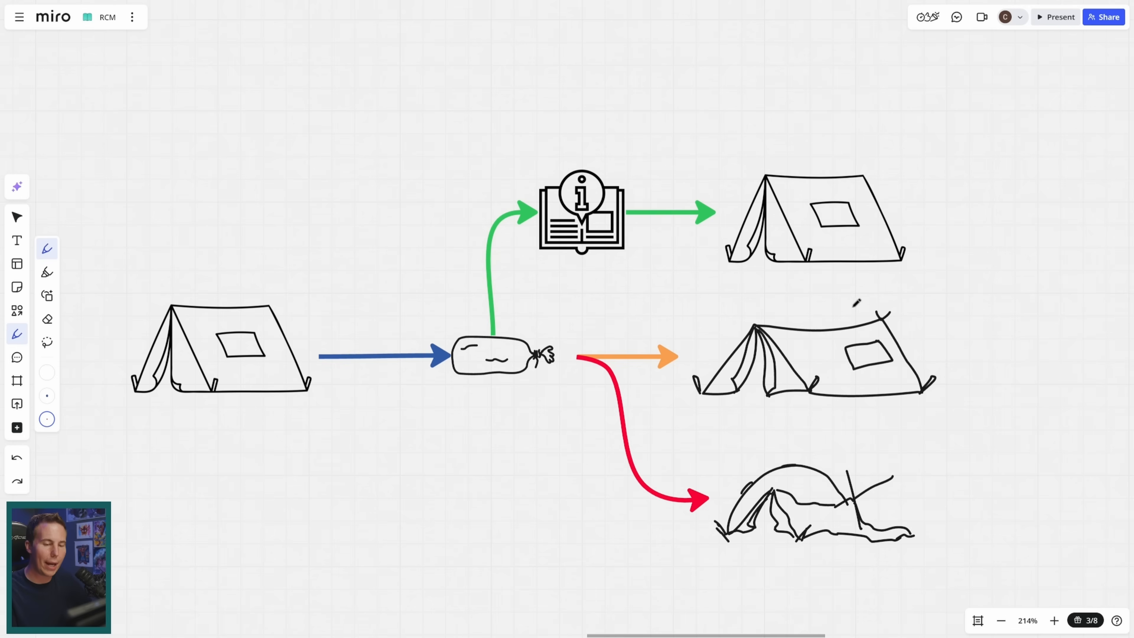
pyautogui.moveTo(705, 278); pyautogui.dragTo(933, 278)
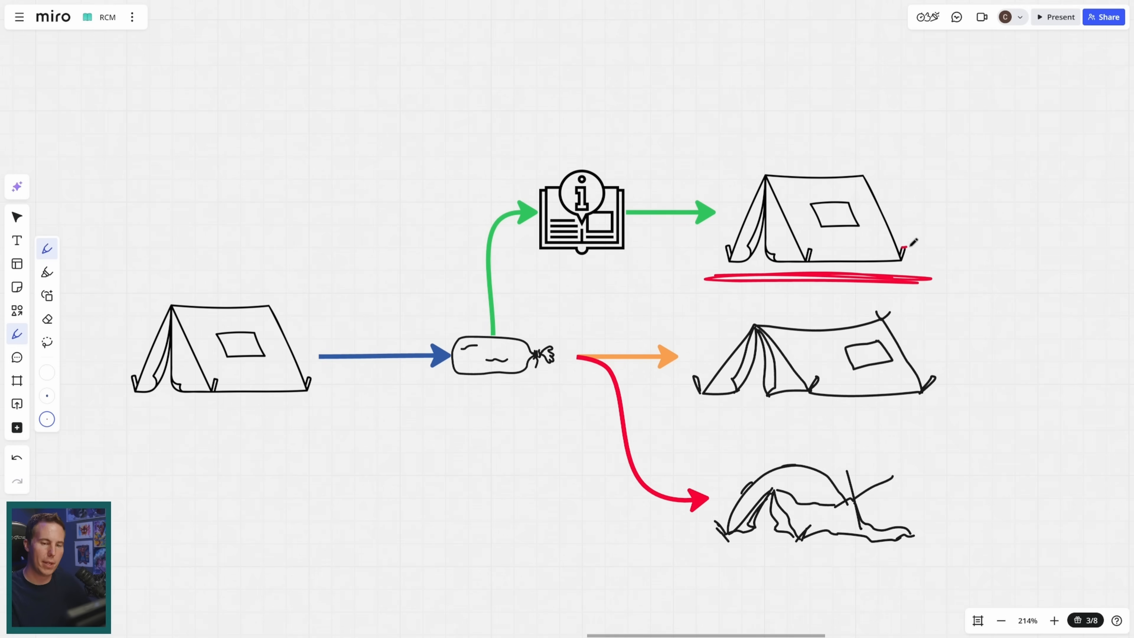
pyautogui.moveTo(765, 199); pyautogui.dragTo(751, 245)
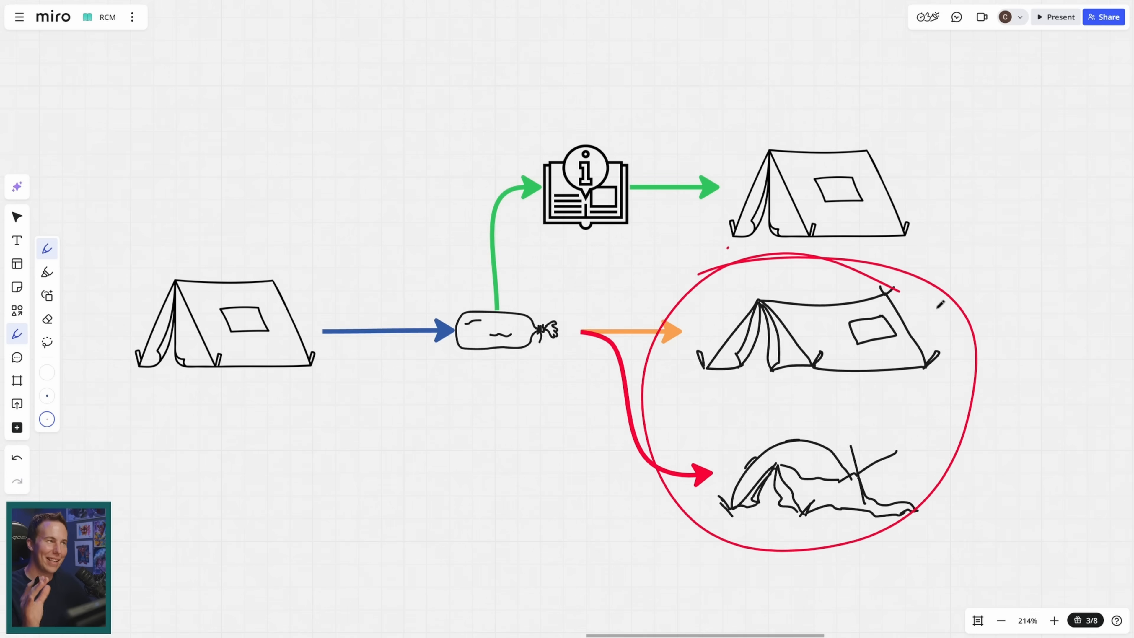
pyautogui.press('ctrl+z')
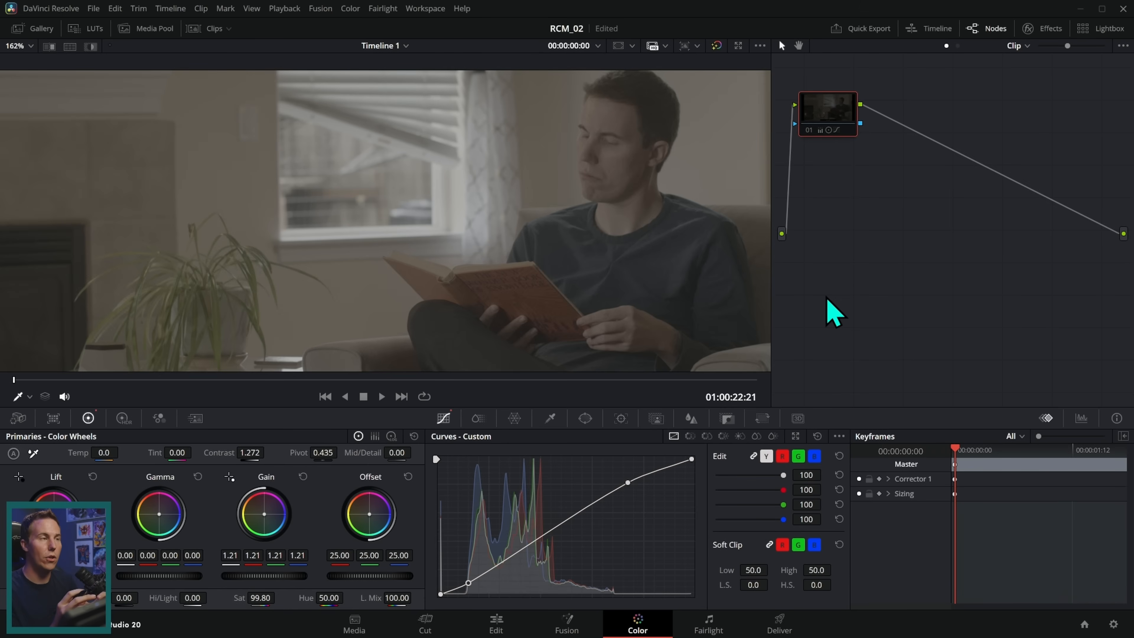
pyautogui.moveTo(332, 564)
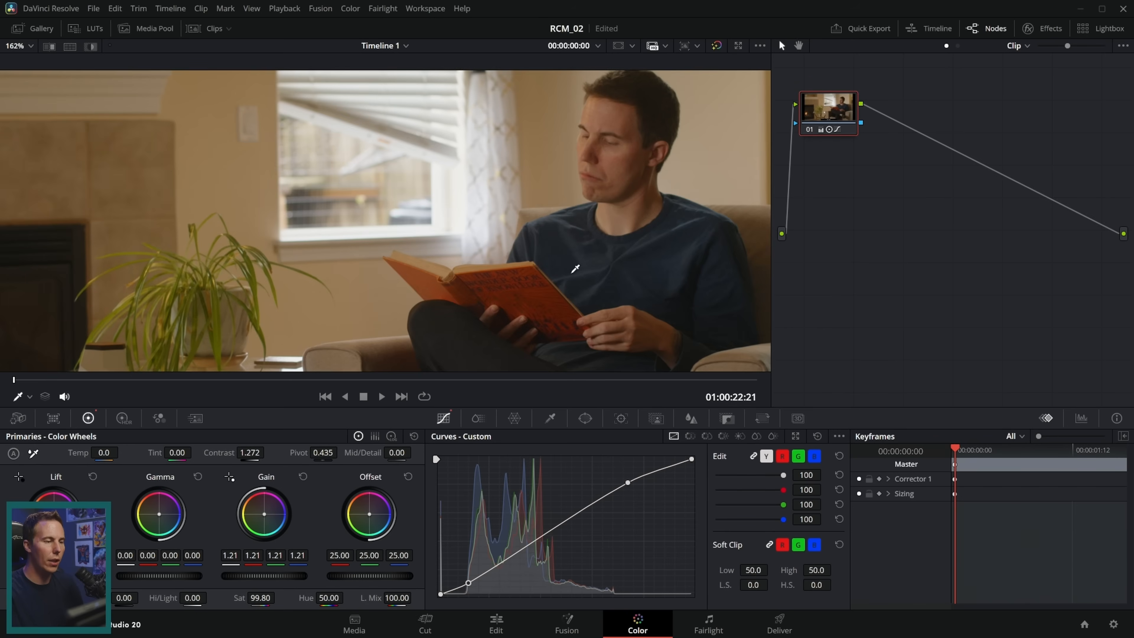
pyautogui.moveTo(663, 310)
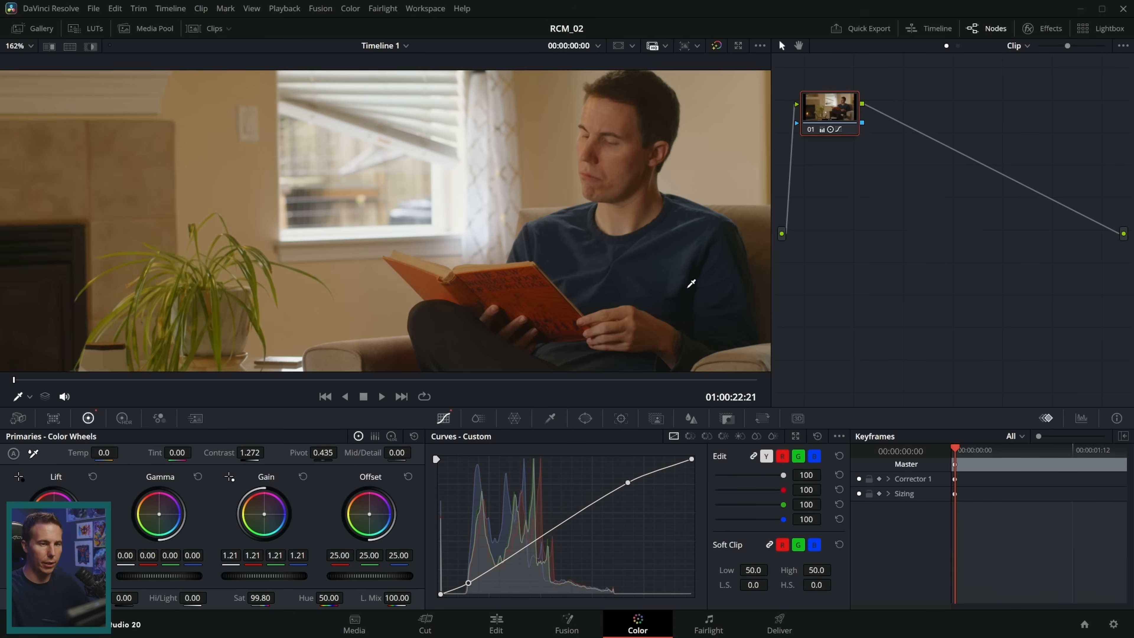
# Turn the bypass off so the reading clip shows with its grade active.
pyautogui.click(1042, 29)
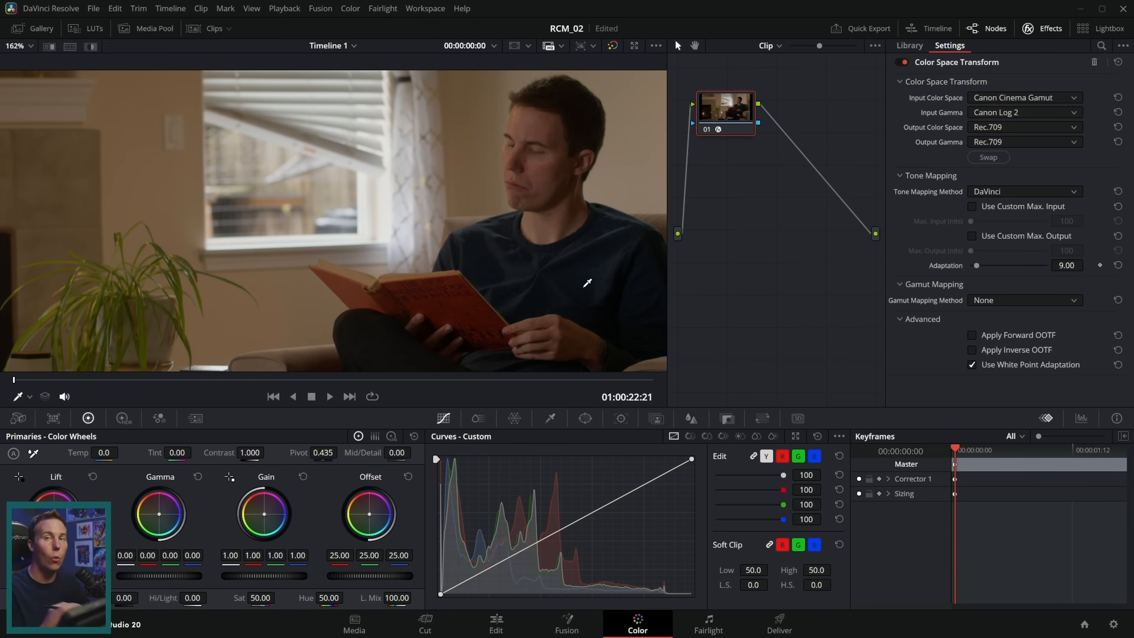
# Flip between the curves-based grade version and the Color Space Transform version of the reading clip.
pyautogui.click(909, 45)
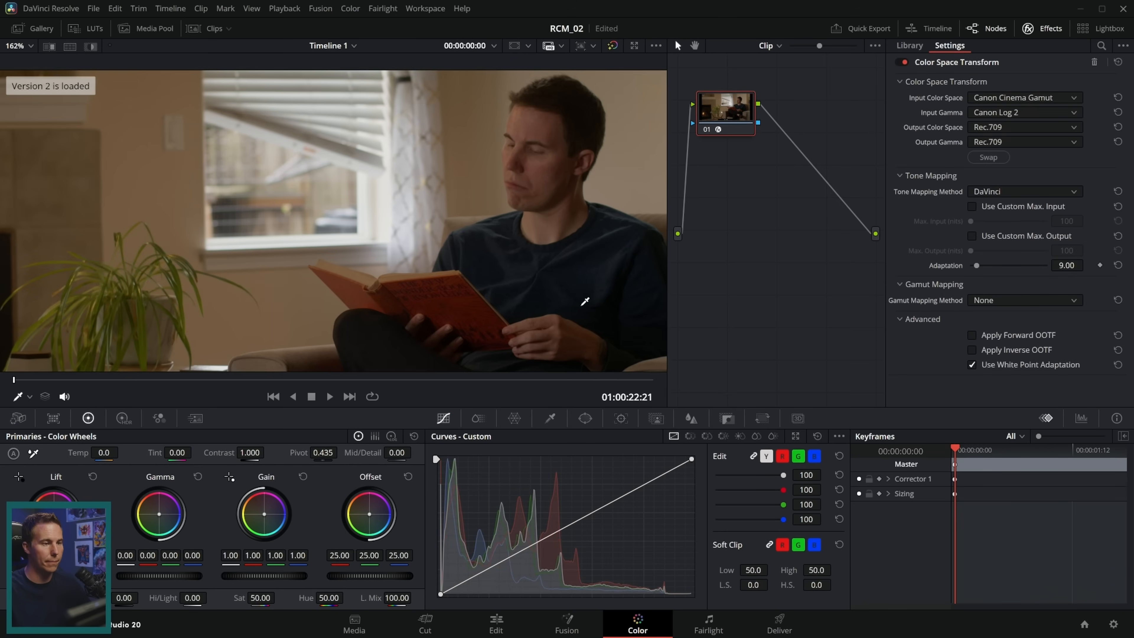
pyautogui.click(910, 45)
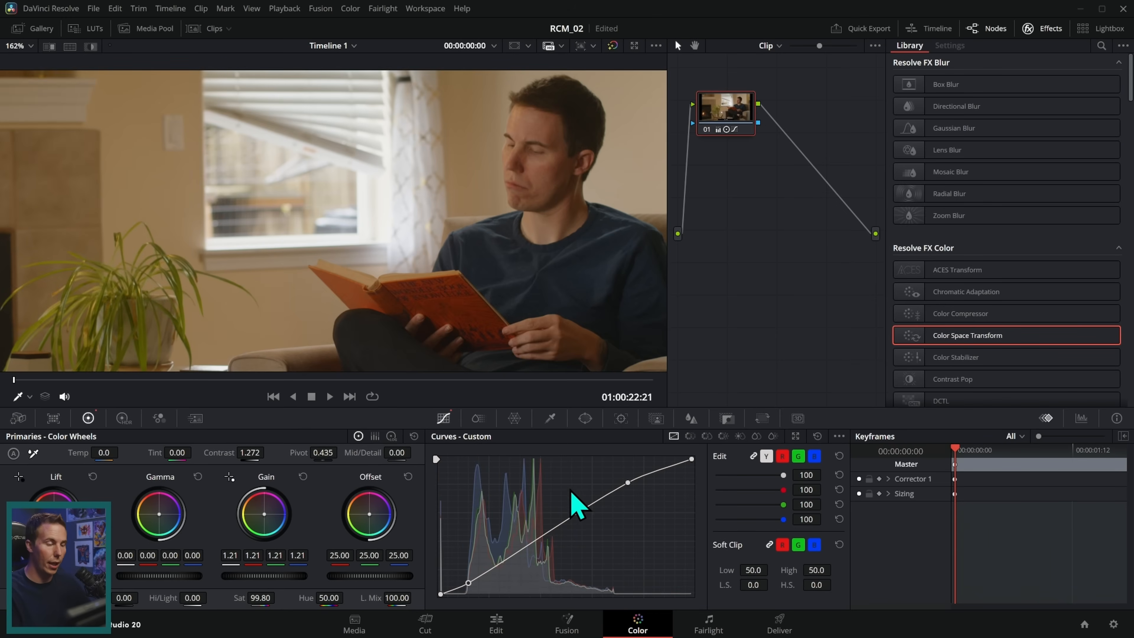
pyautogui.moveTo(599, 197)
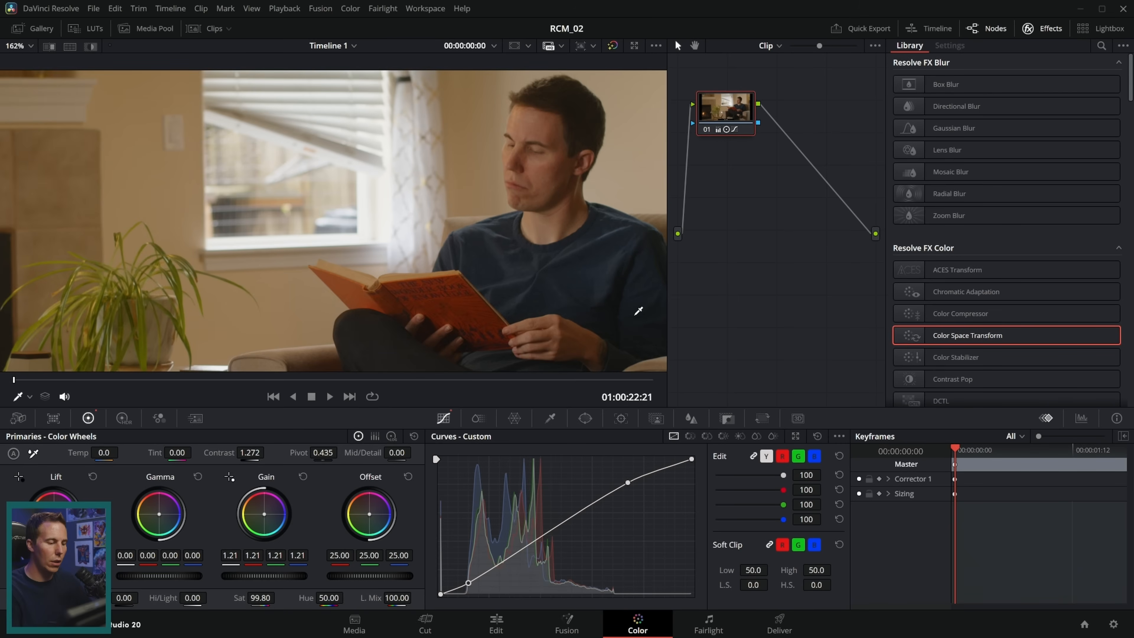
pyautogui.moveTo(619, 350)
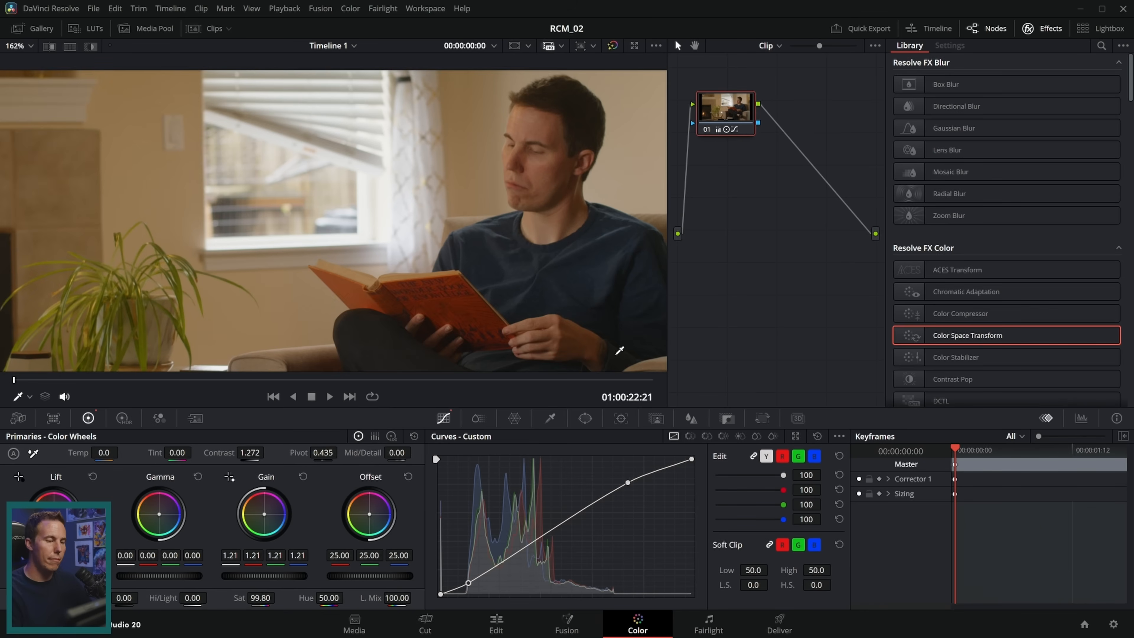
pyautogui.click(949, 45)
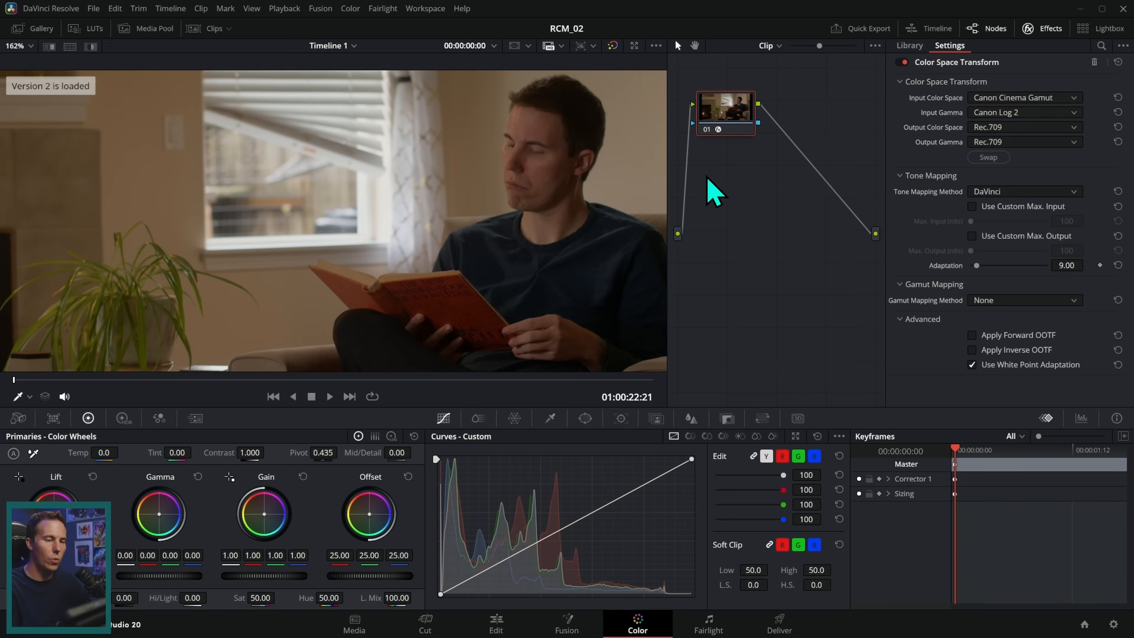
pyautogui.click(725, 113)
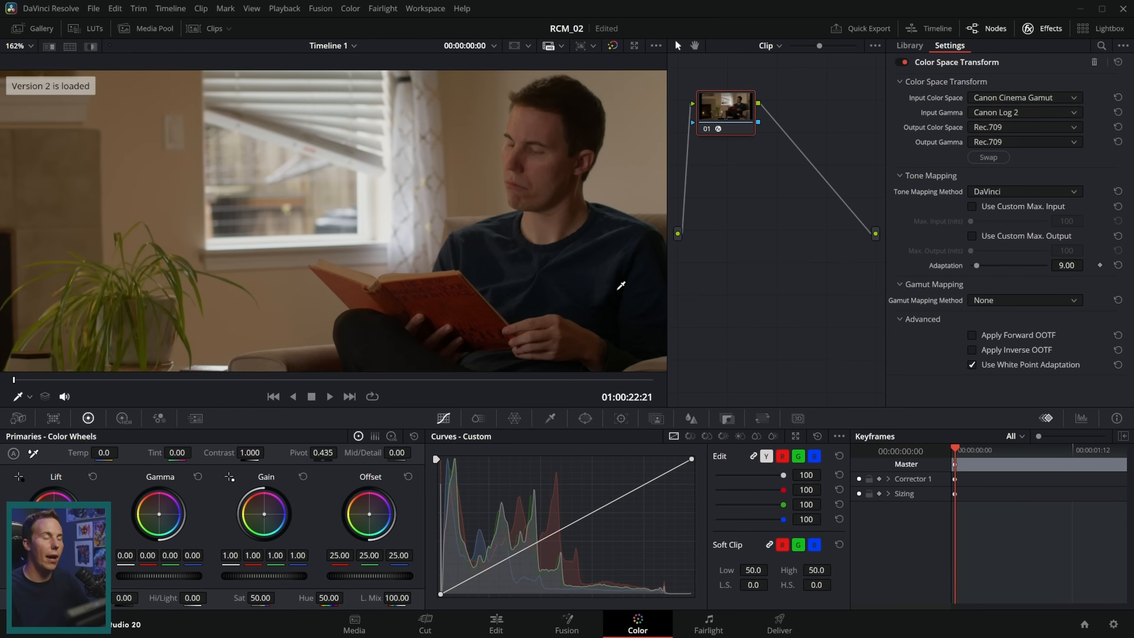
pyautogui.click(908, 45)
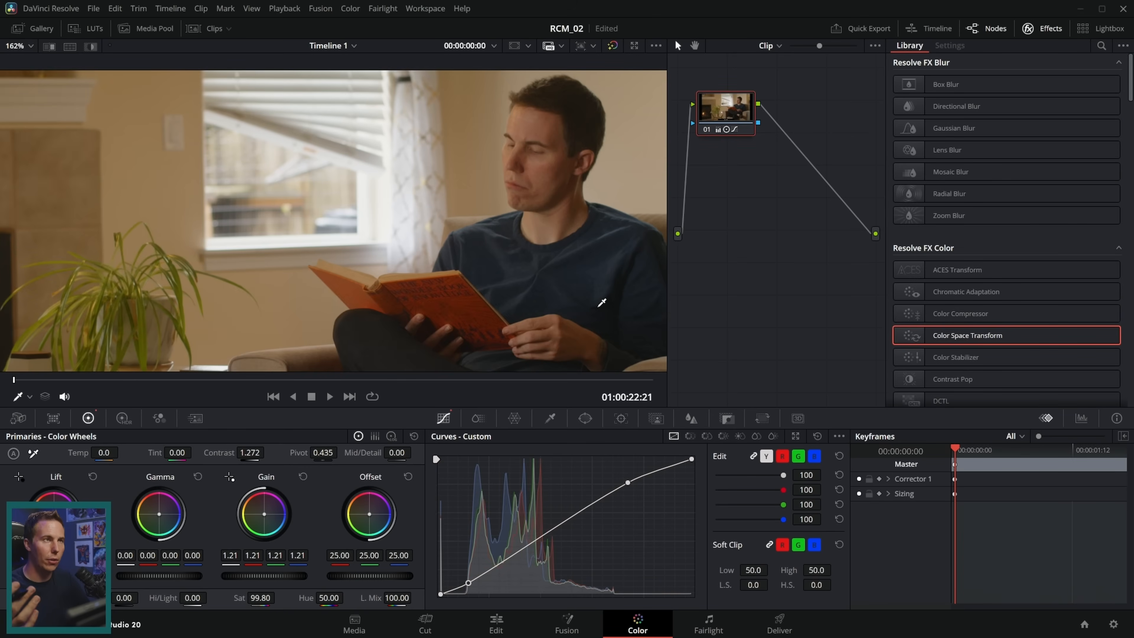
pyautogui.click(950, 44)
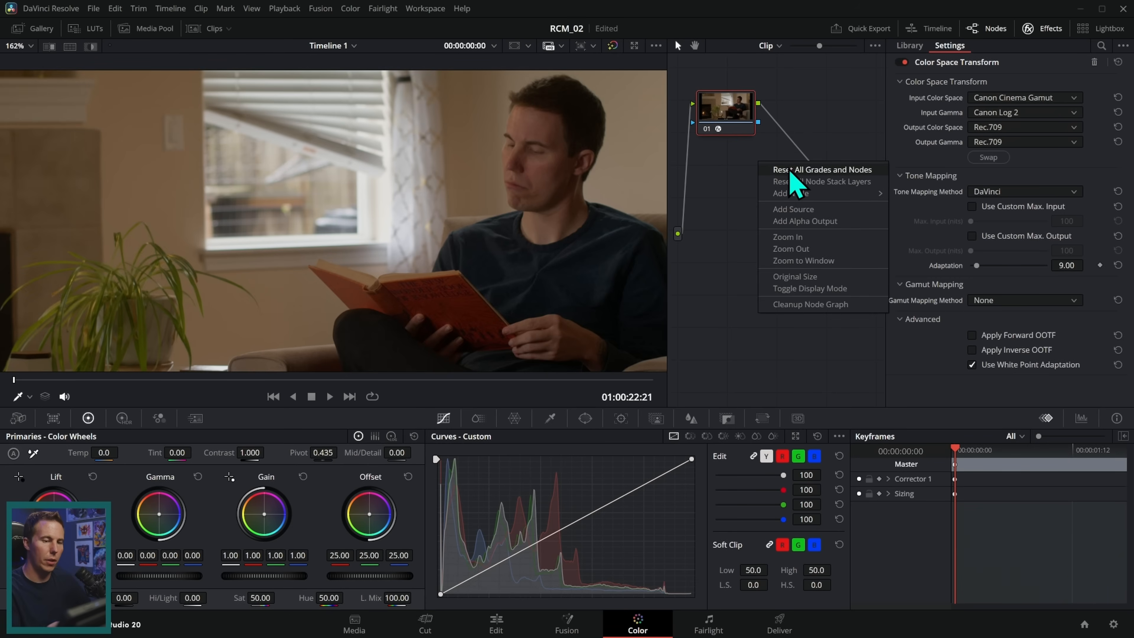
# Reset all grades and nodes on the clip and show thumbnails of all timeline clips.
pyautogui.click(1051, 29)
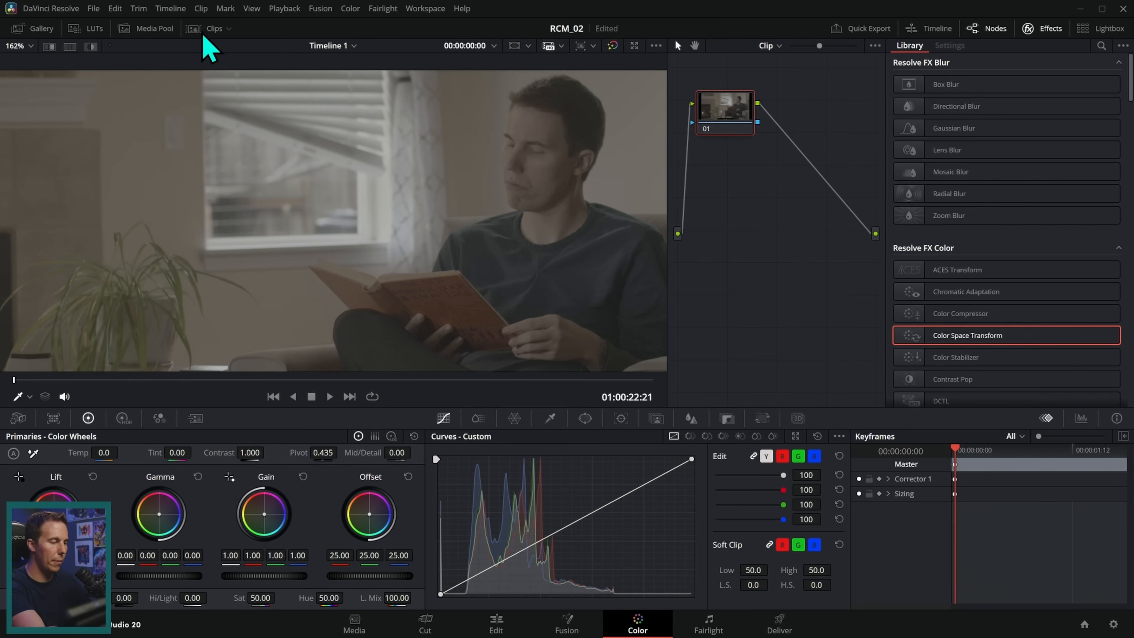
pyautogui.click(190, 28)
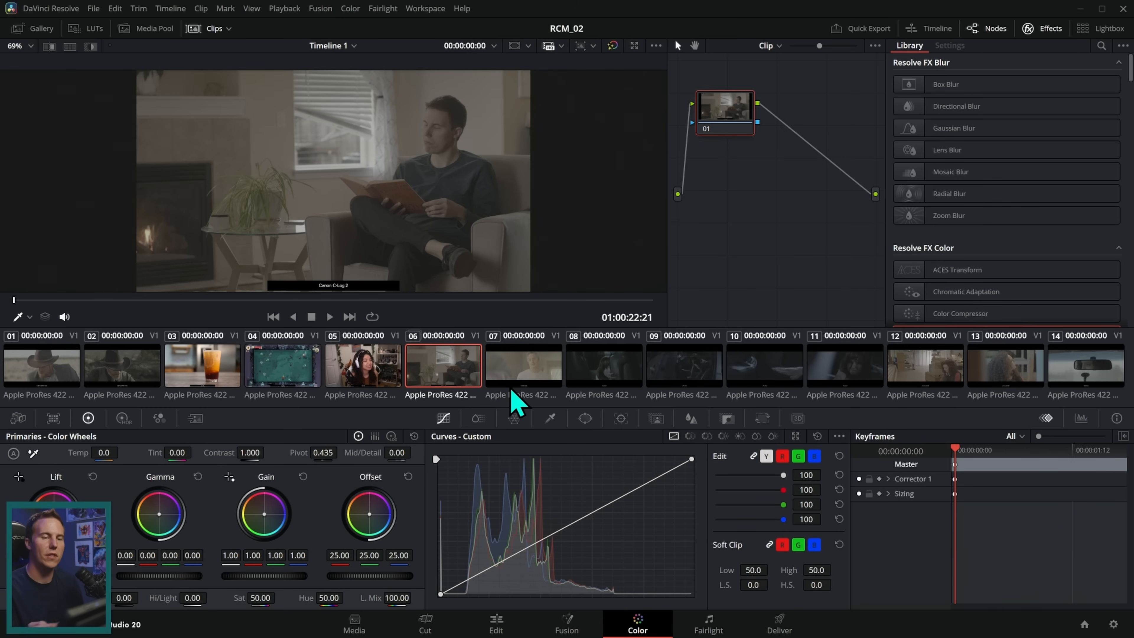
pyautogui.moveTo(728, 206)
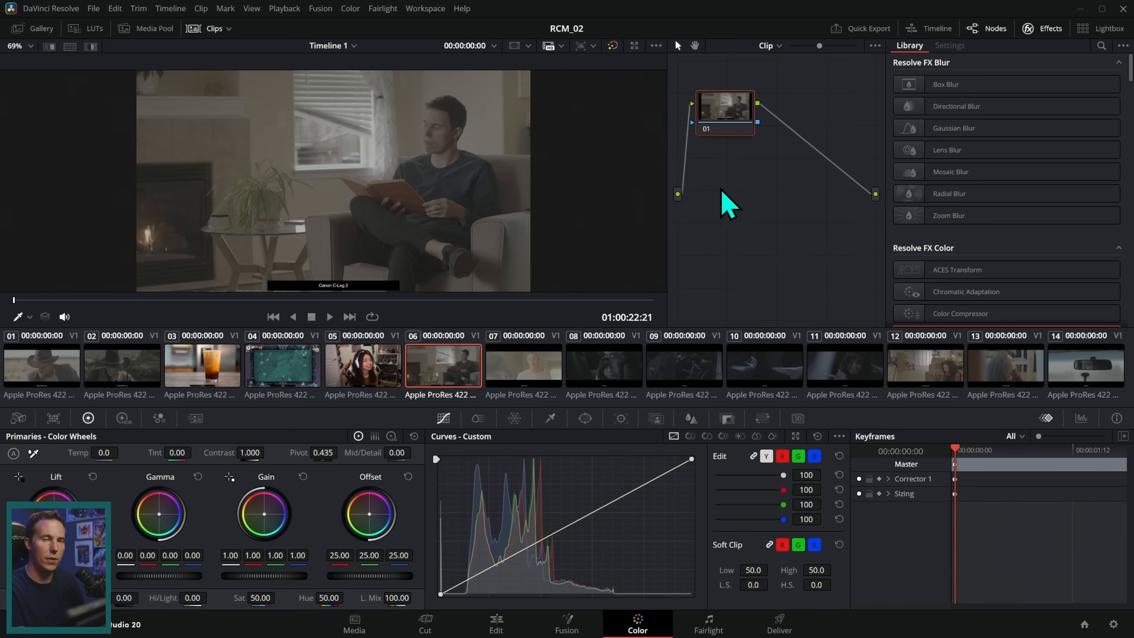
pyautogui.moveTo(729, 245)
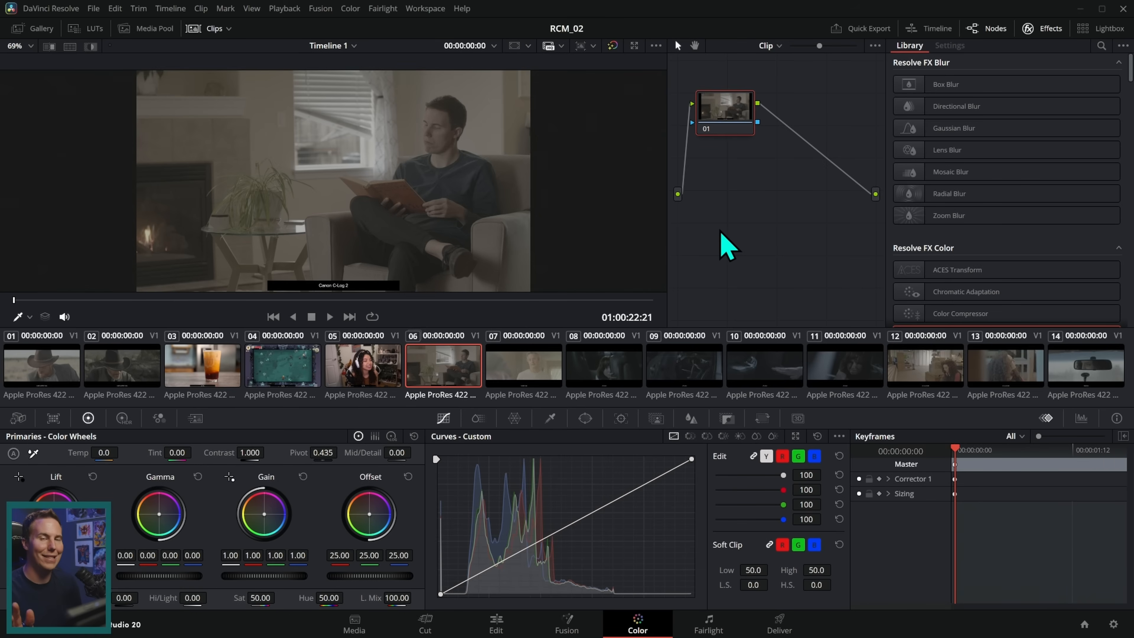
# Browse the Arri LogC3, Sony S-Log3, Rec.709 headset and two Blackmagic cowboy clips, ending on clip 01.
pyautogui.click(604, 365)
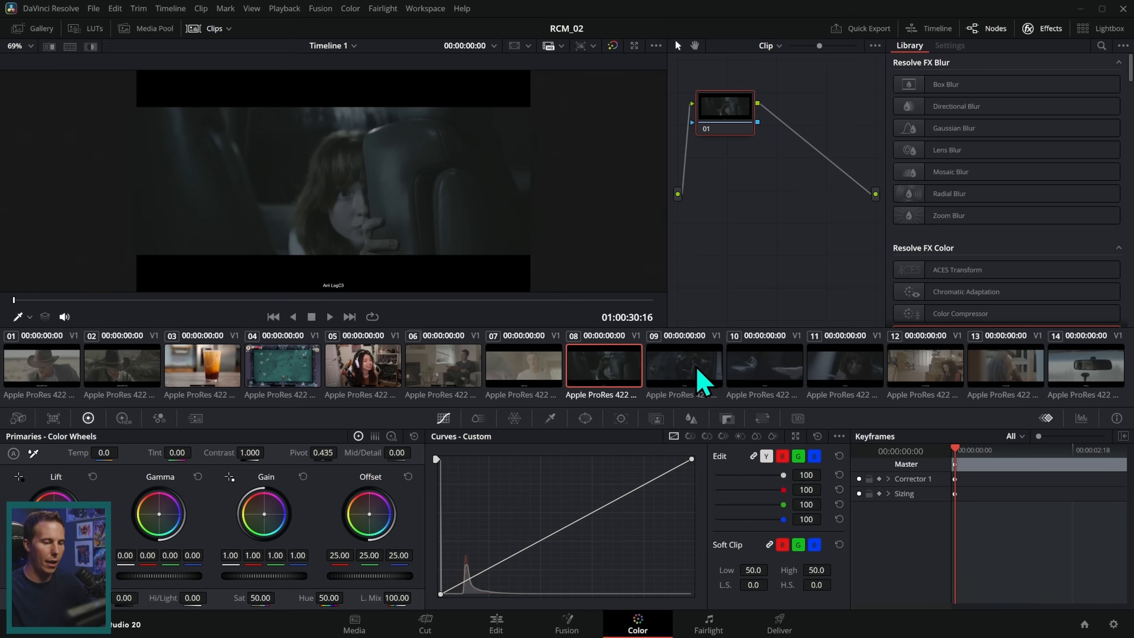
pyautogui.click(1004, 364)
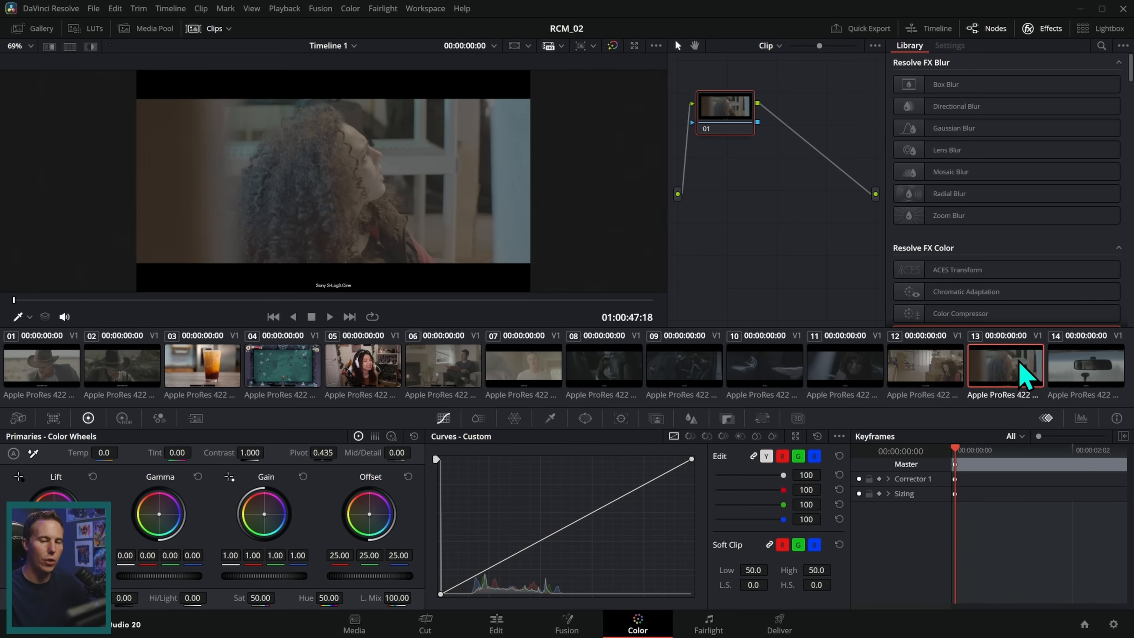
pyautogui.click(364, 368)
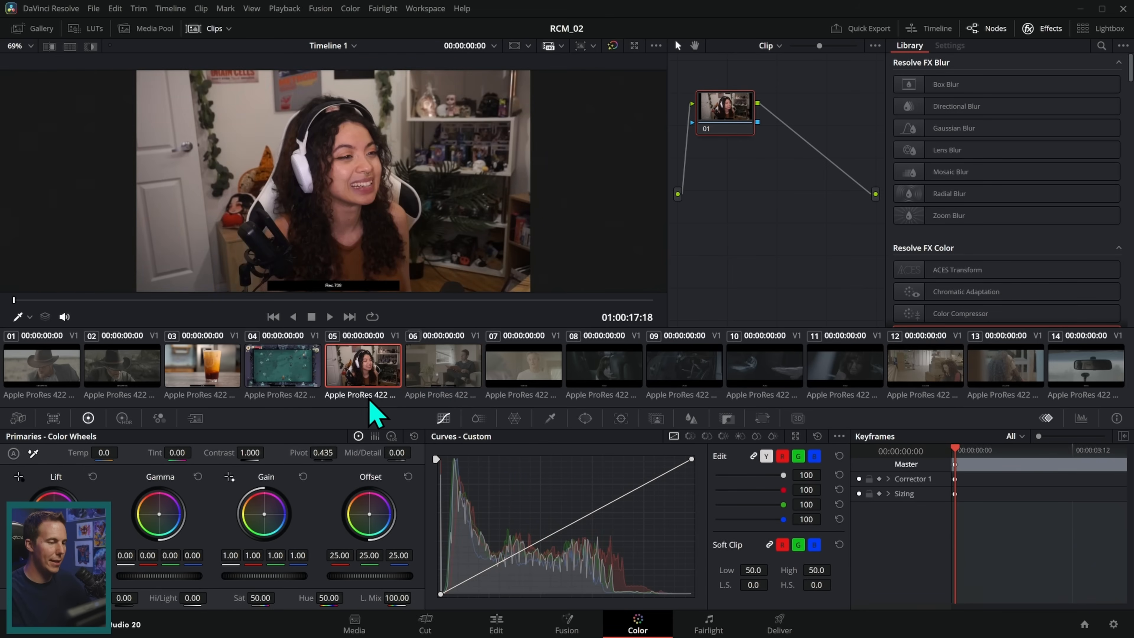
pyautogui.click(121, 365)
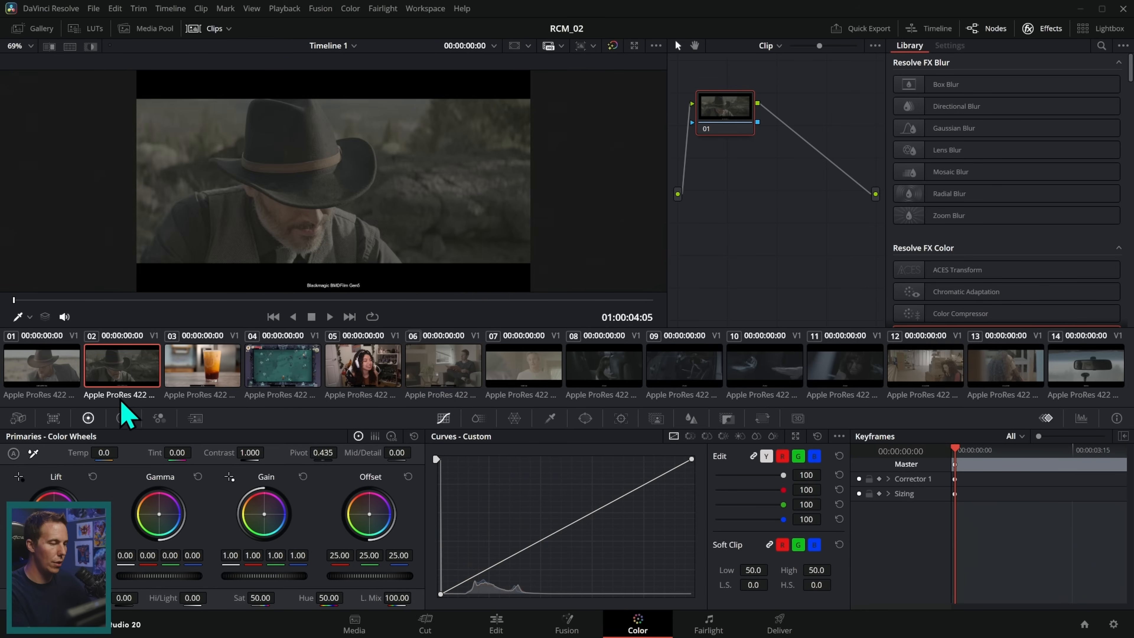
pyautogui.click(41, 365)
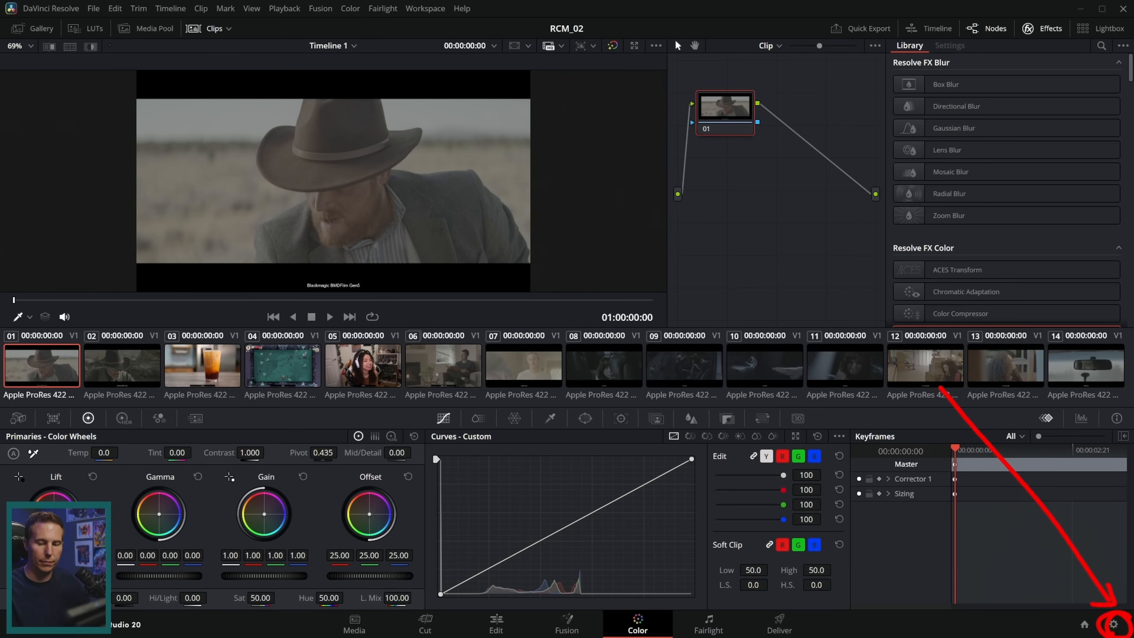
# Set the project's color science to DaVinci YRGB Color Managed in Color Management settings.
pyautogui.click(1114, 624)
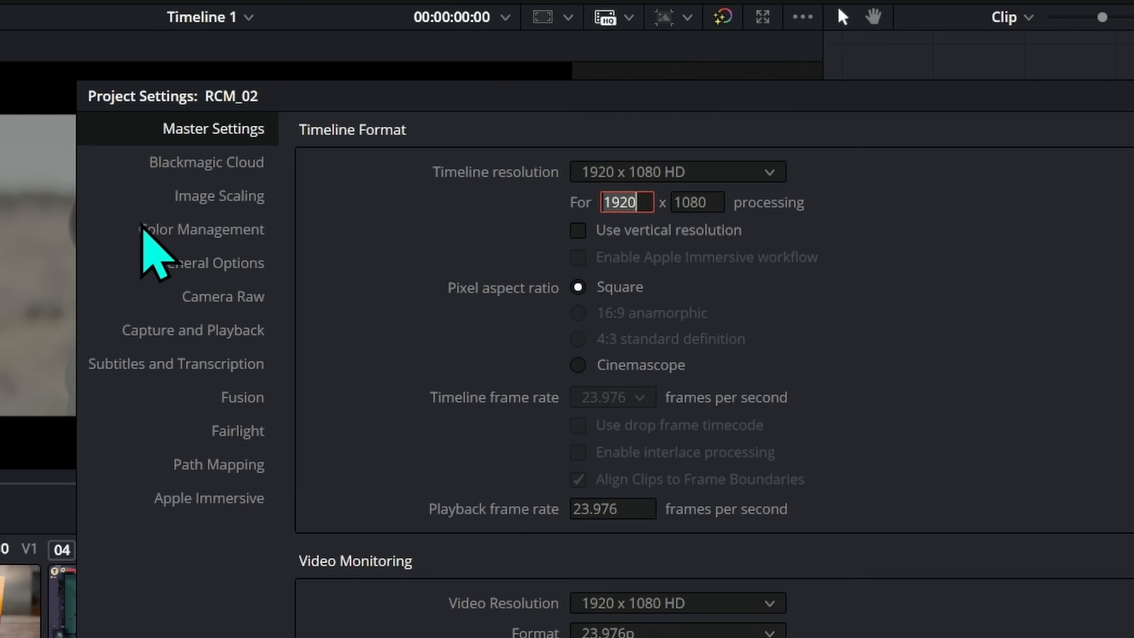
pyautogui.click(201, 229)
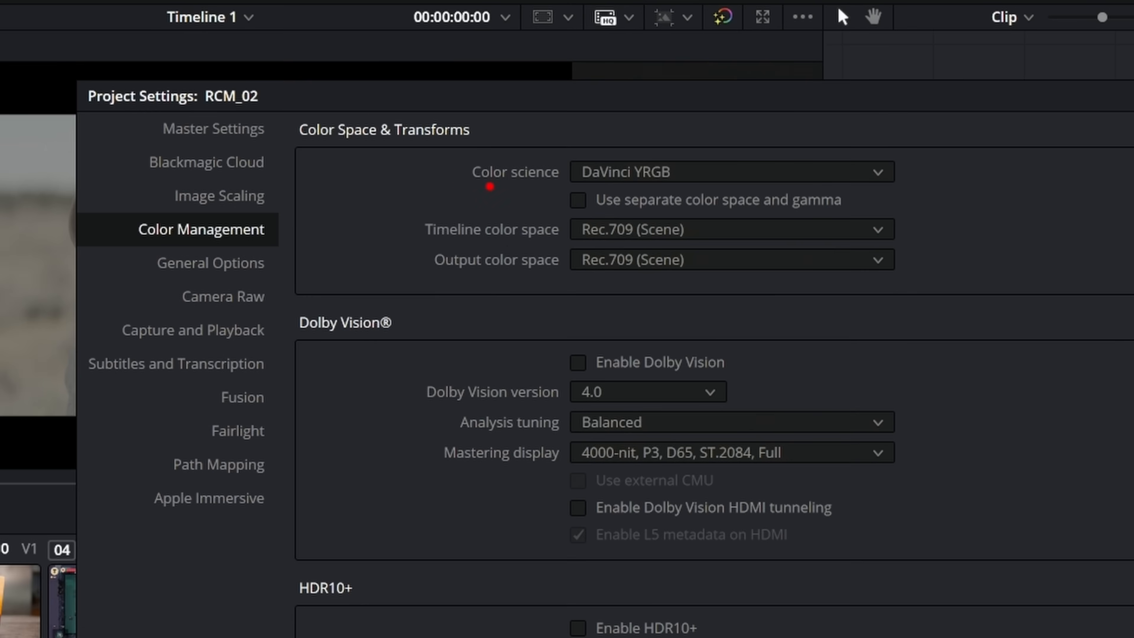
pyautogui.moveTo(606, 220)
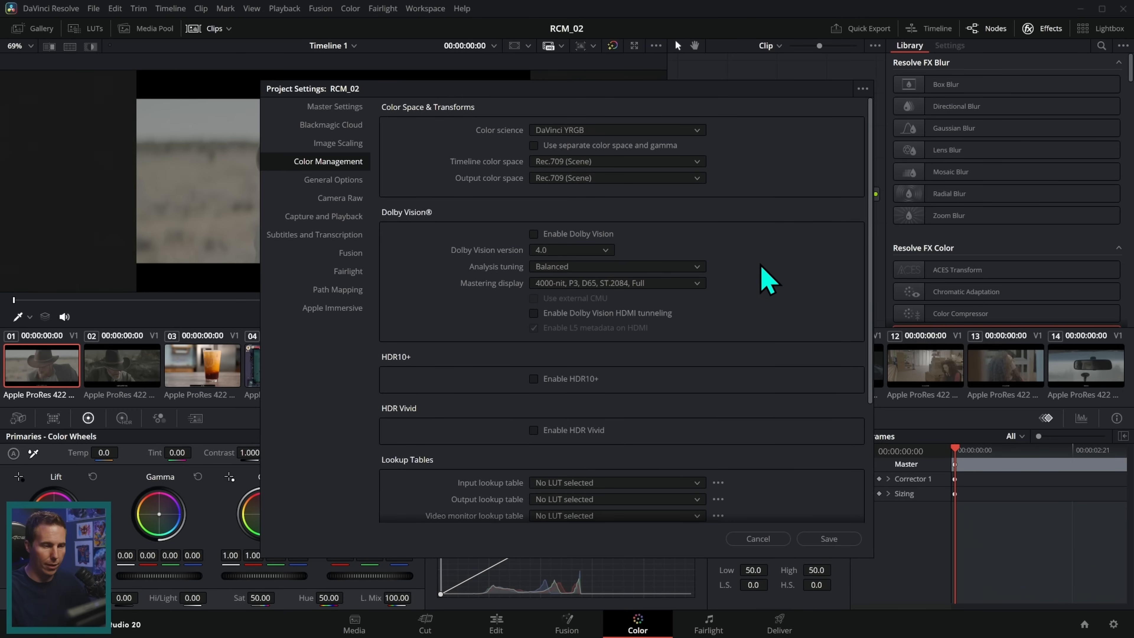
pyautogui.click(616, 129)
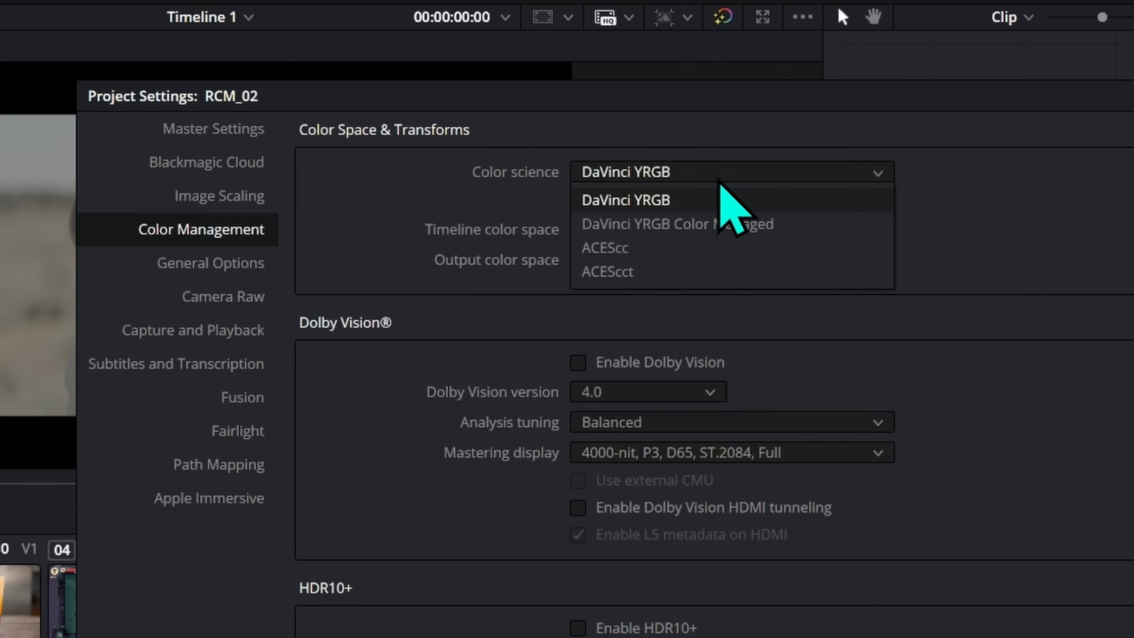
pyautogui.moveTo(788, 260)
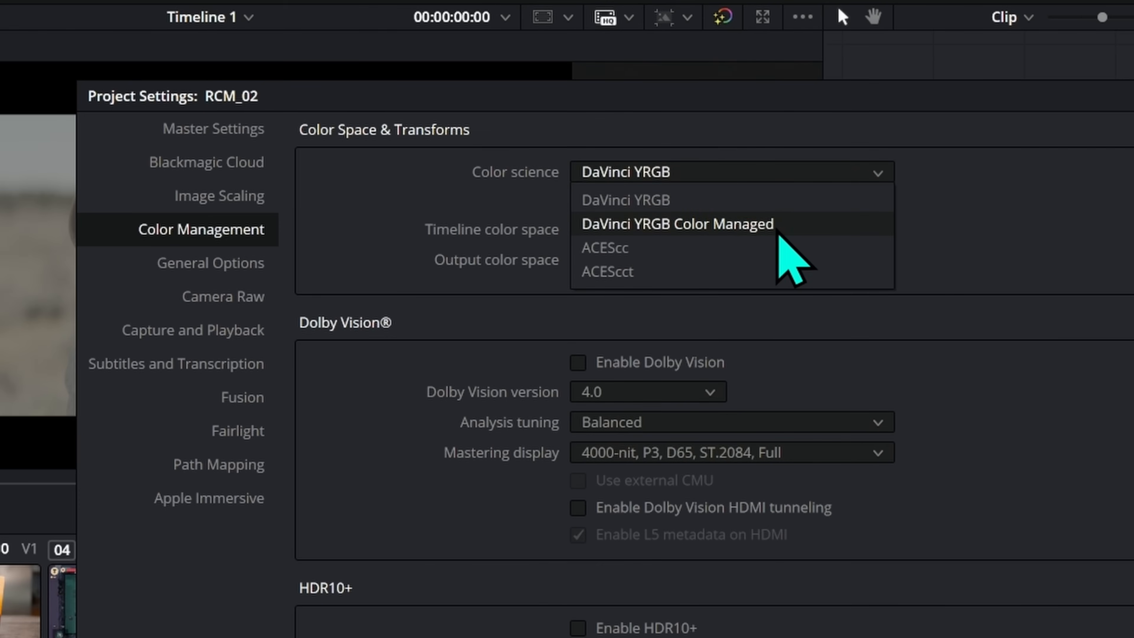
pyautogui.click(677, 223)
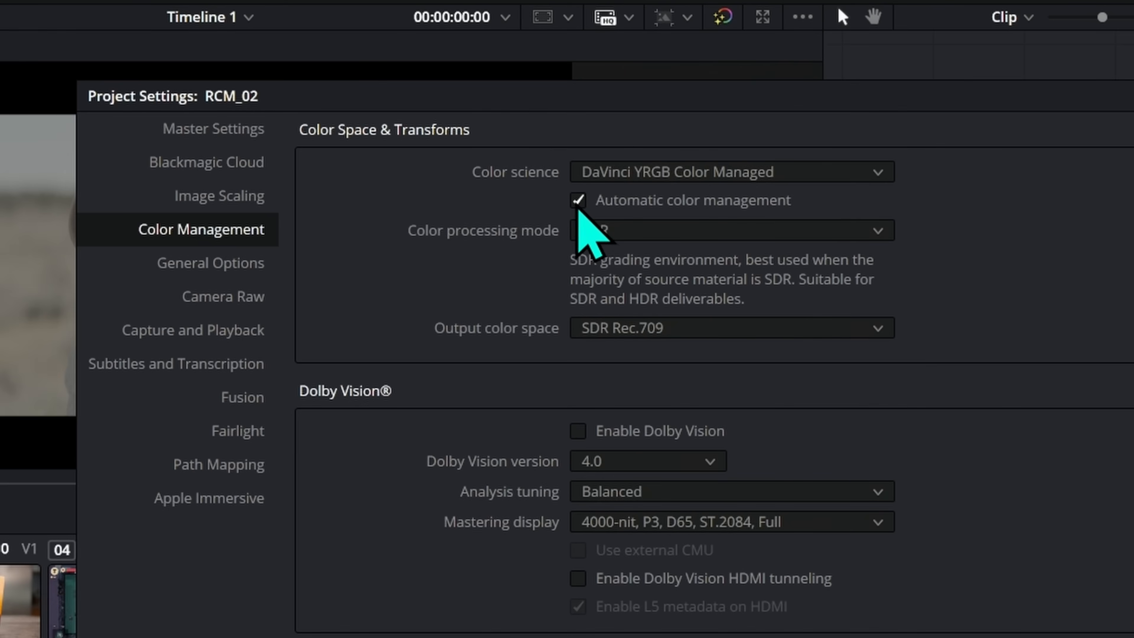
# Disable automatic color management, choose HDR DaVinci Wide Gamut Intermediate processing, and save.
pyautogui.click(577, 200)
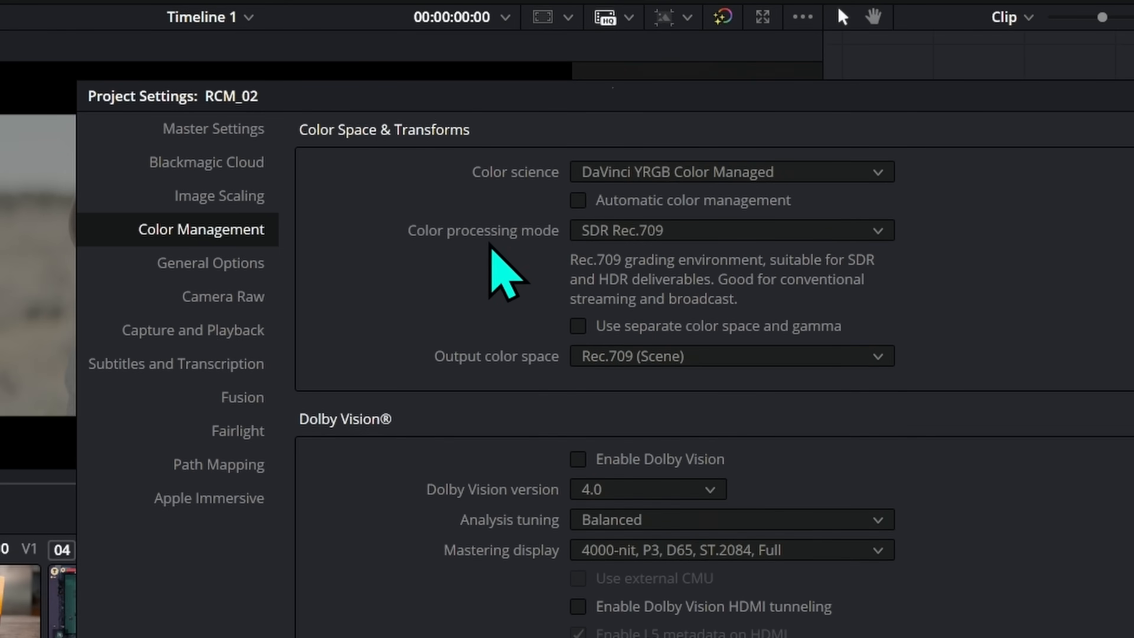
pyautogui.click(730, 229)
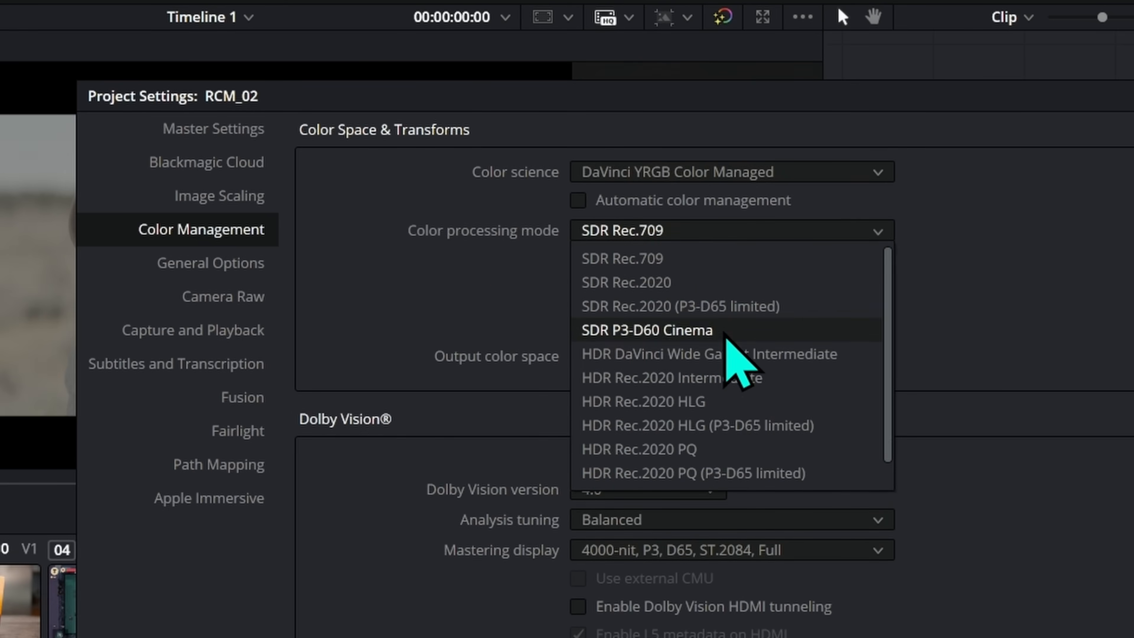
pyautogui.moveTo(809, 398)
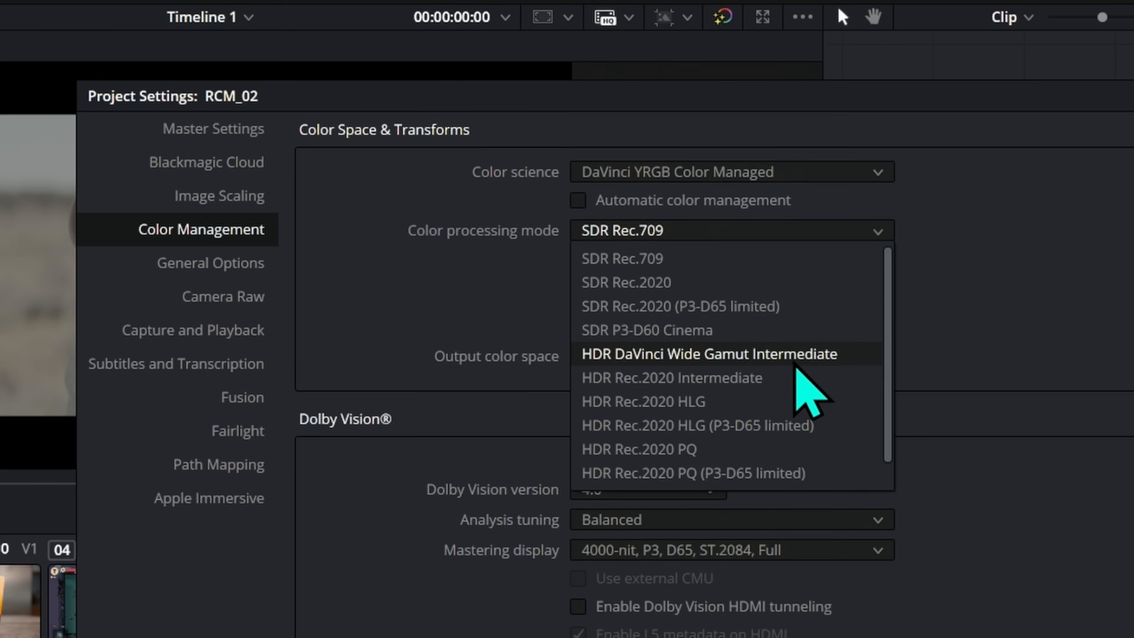
pyautogui.moveTo(850, 391)
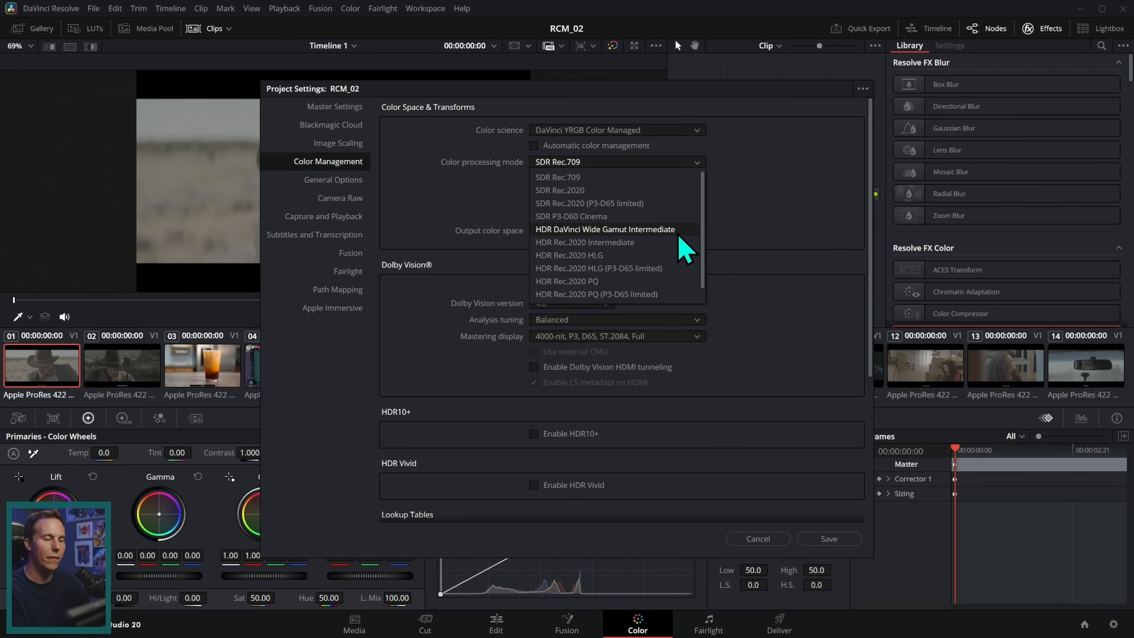
pyautogui.click(604, 229)
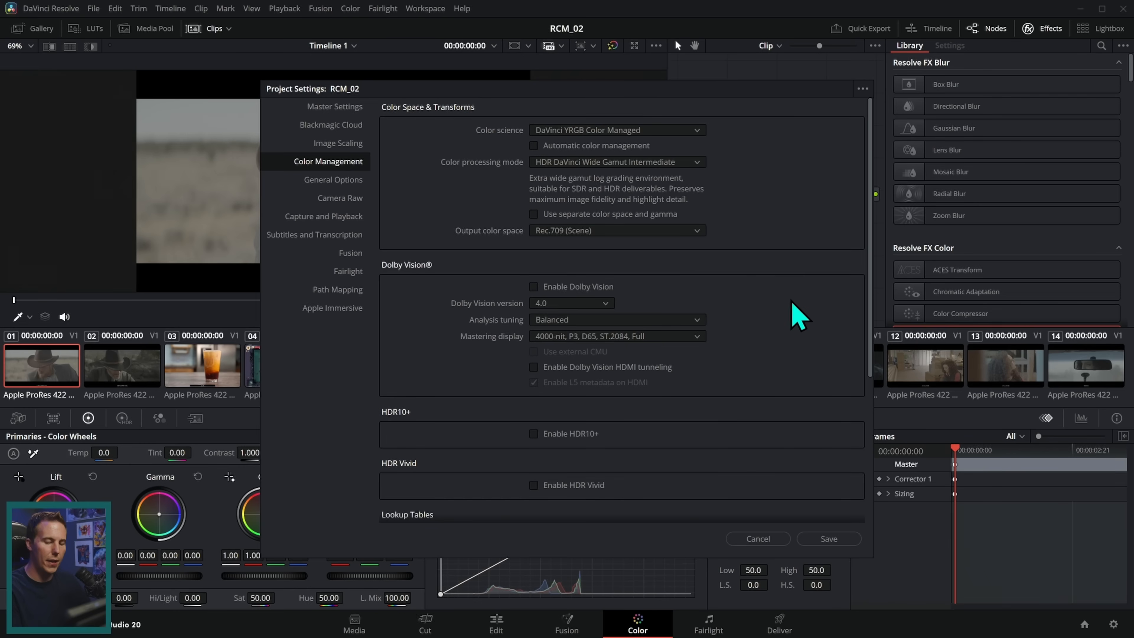
pyautogui.click(828, 538)
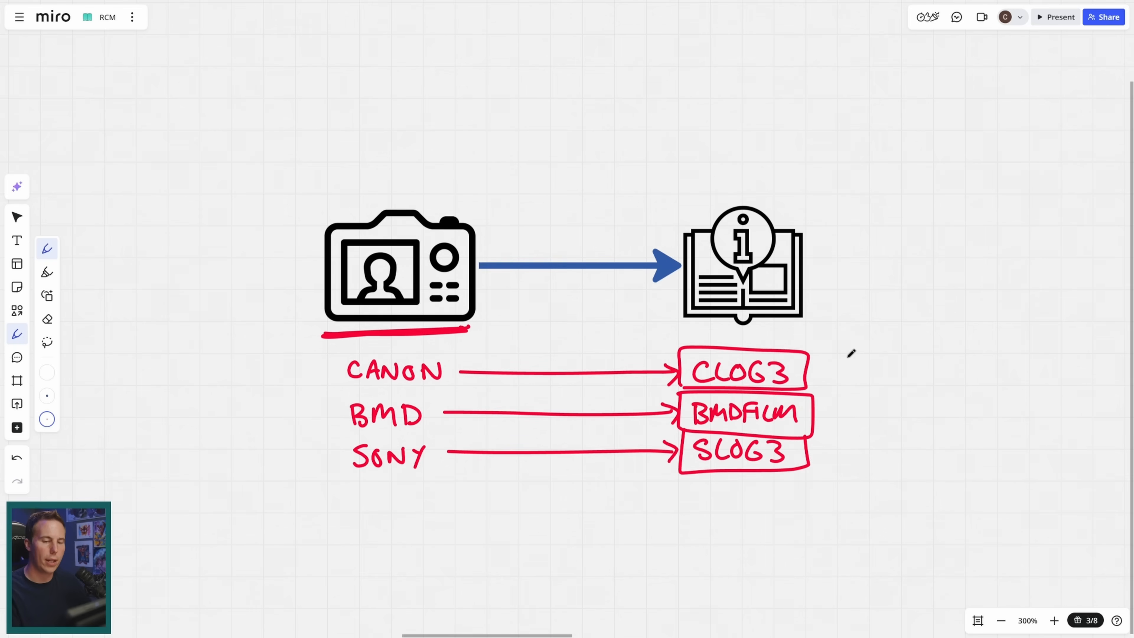
# Draw a red pen arrow on the Miro board pointing at the CLOG3 box.
pyautogui.moveTo(900, 361); pyautogui.dragTo(817, 370)
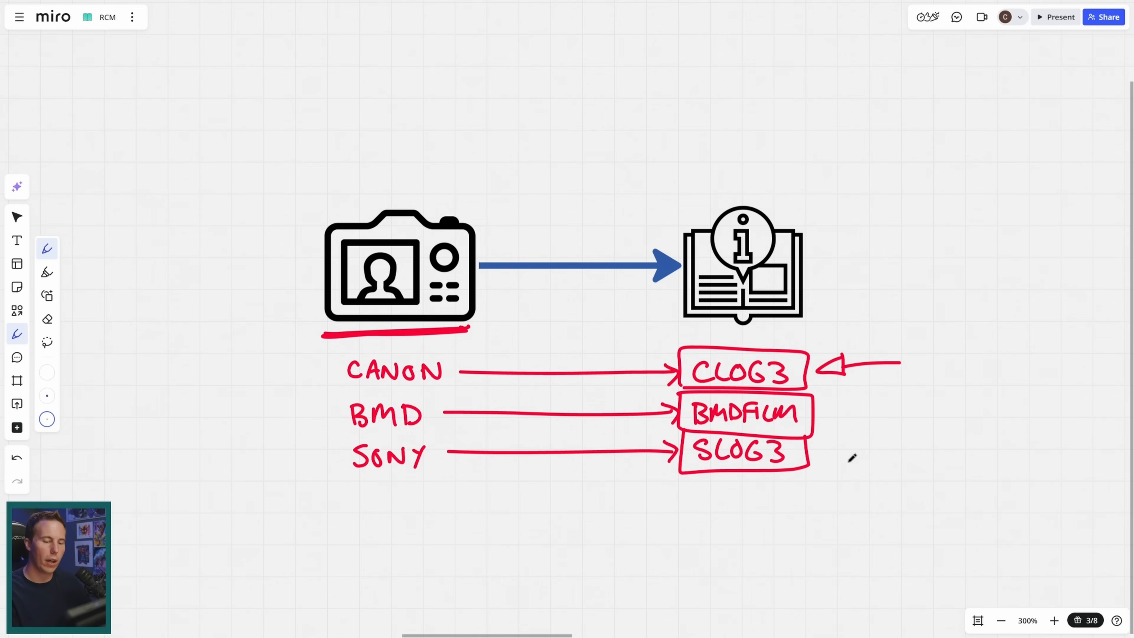
pyautogui.moveTo(907, 415); pyautogui.dragTo(817, 416)
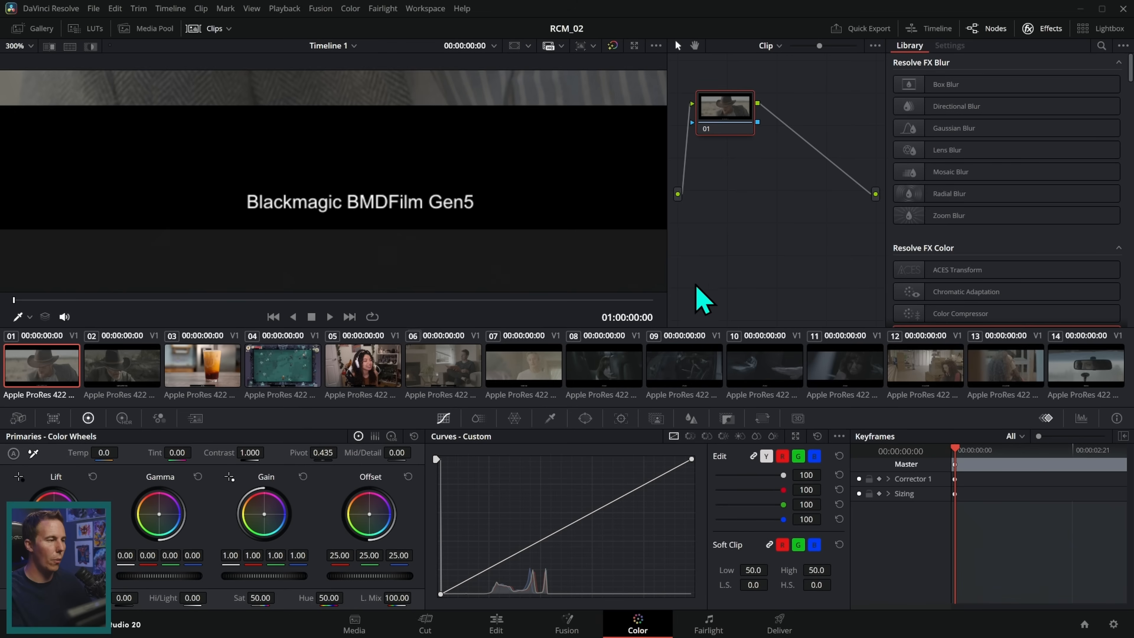
# Tag Media Pool clips V1-0001 and V1-0002 with Blackmagic Design Film Gen 5 input color space.
pyautogui.click(145, 29)
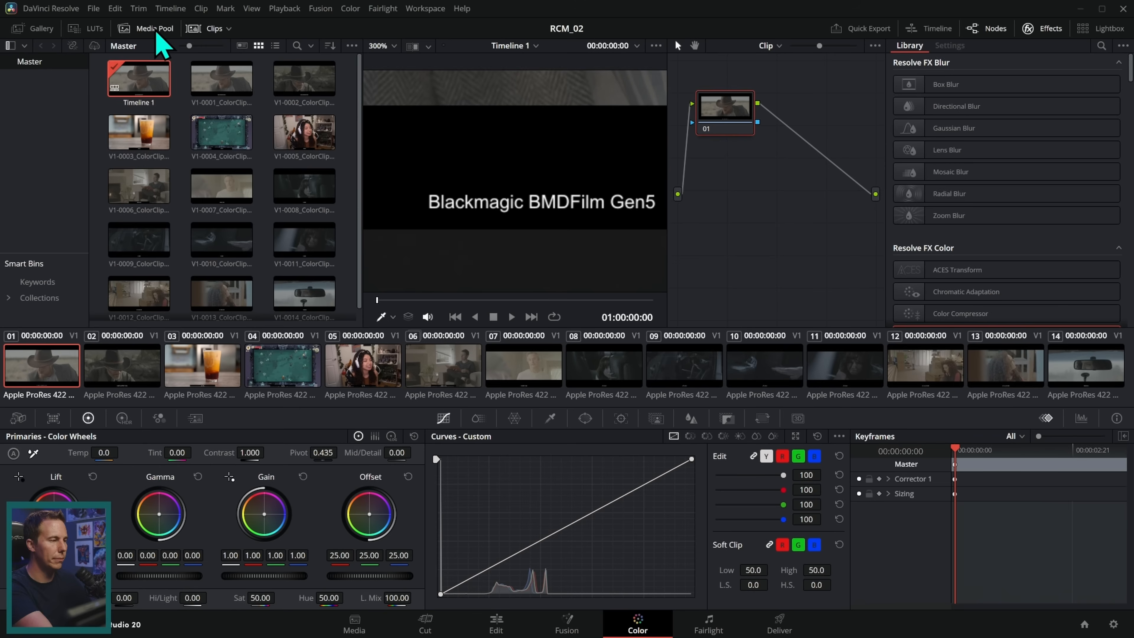
pyautogui.click(222, 78)
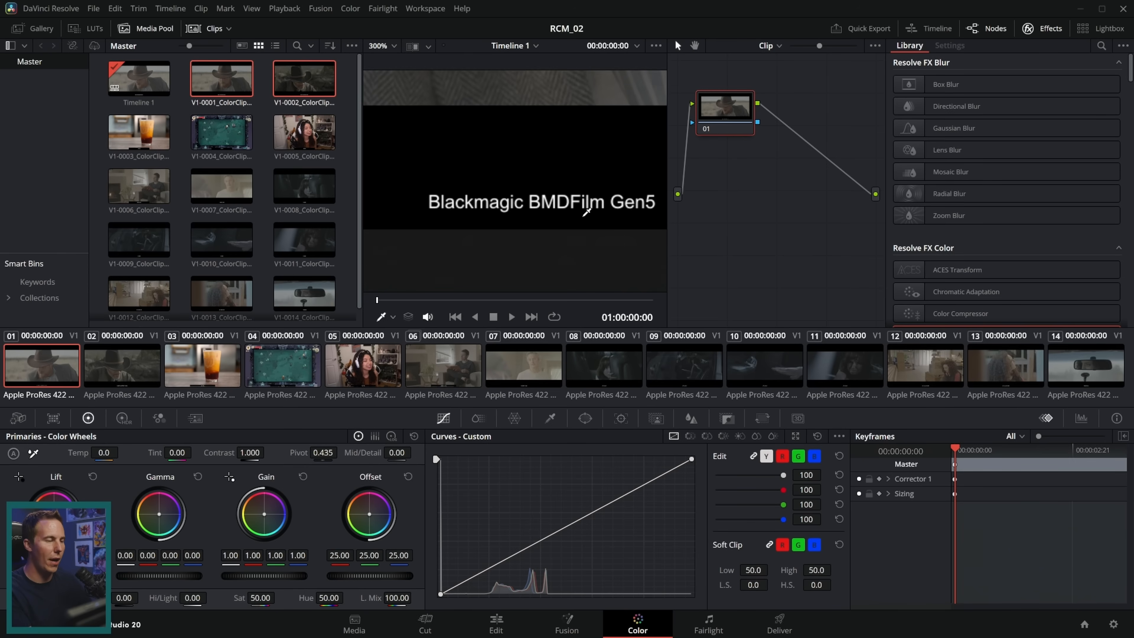
pyautogui.moveTo(303, 86)
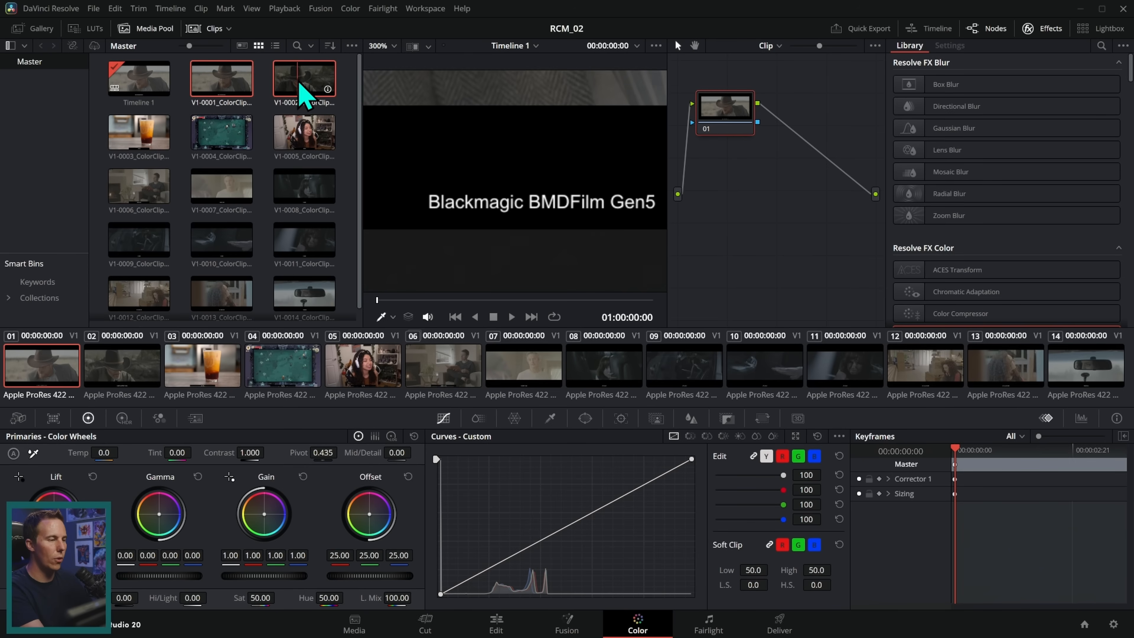
pyautogui.rightClick(303, 78)
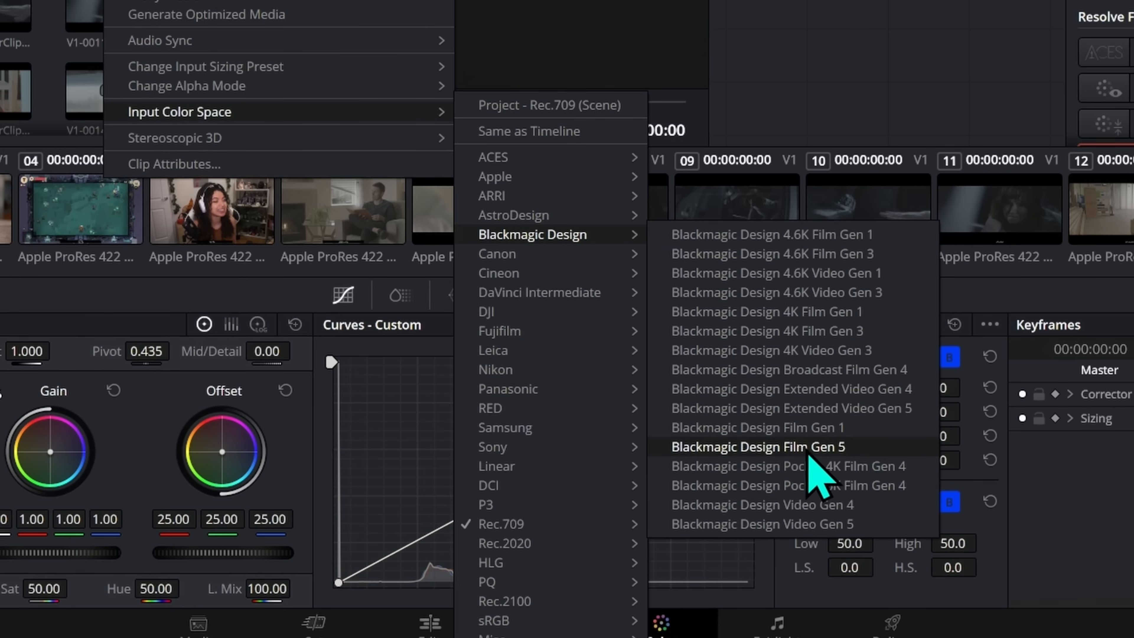
pyautogui.click(757, 446)
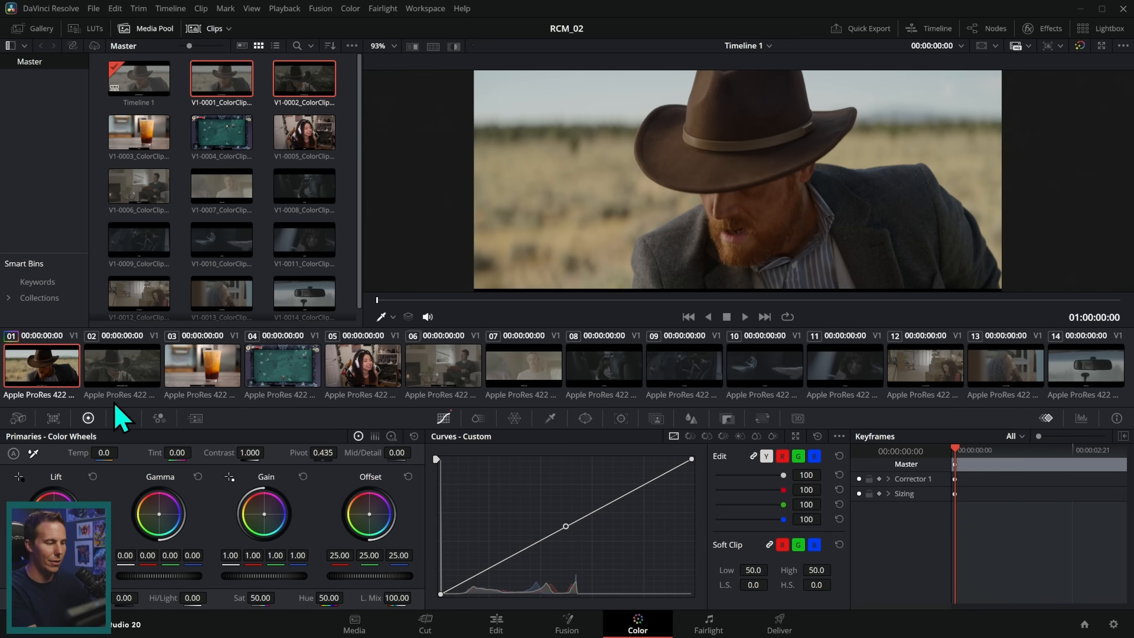
# Preview clips 05–07, then tag clip 06 with Canon Cinema Gamut/Canon Log 2 input color space.
pyautogui.click(202, 365)
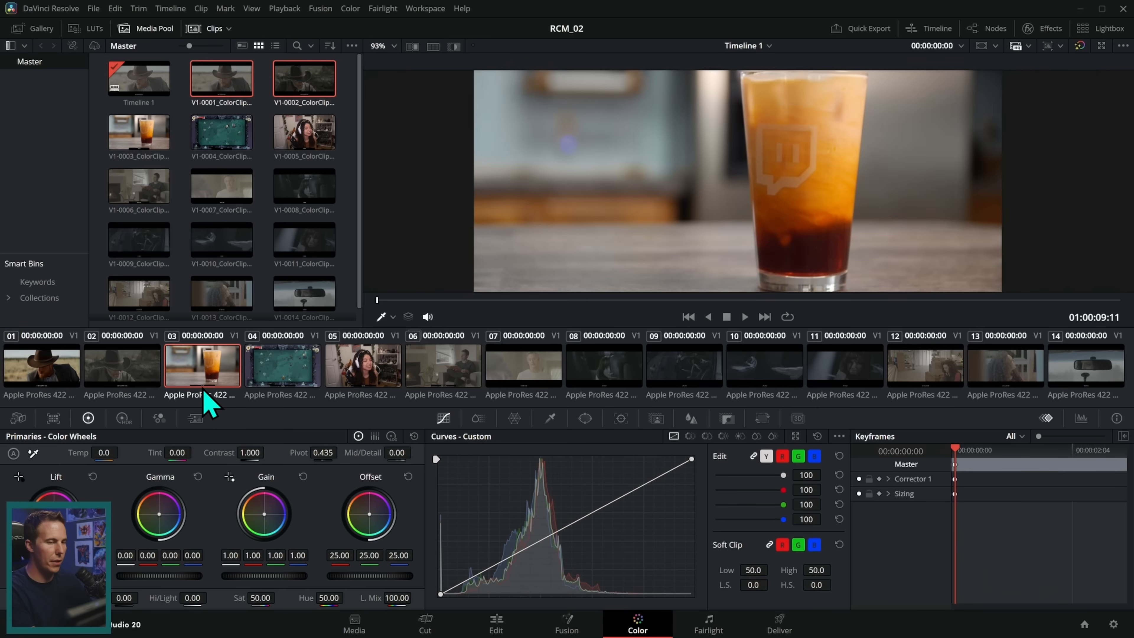
pyautogui.click(281, 364)
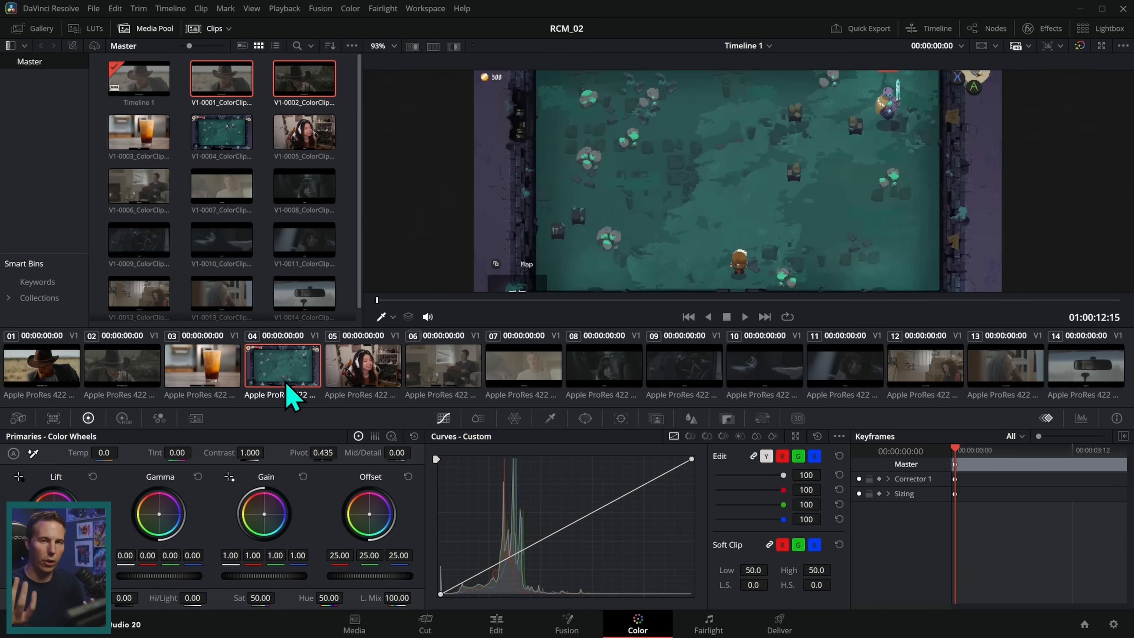
pyautogui.click(442, 365)
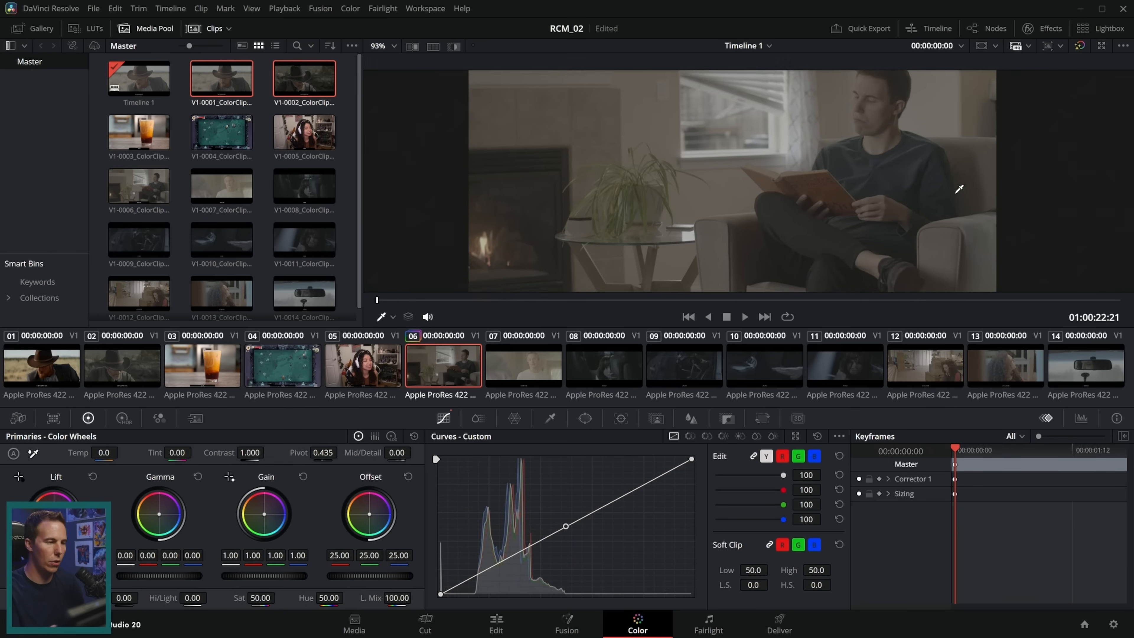
pyautogui.rightClick(138, 185)
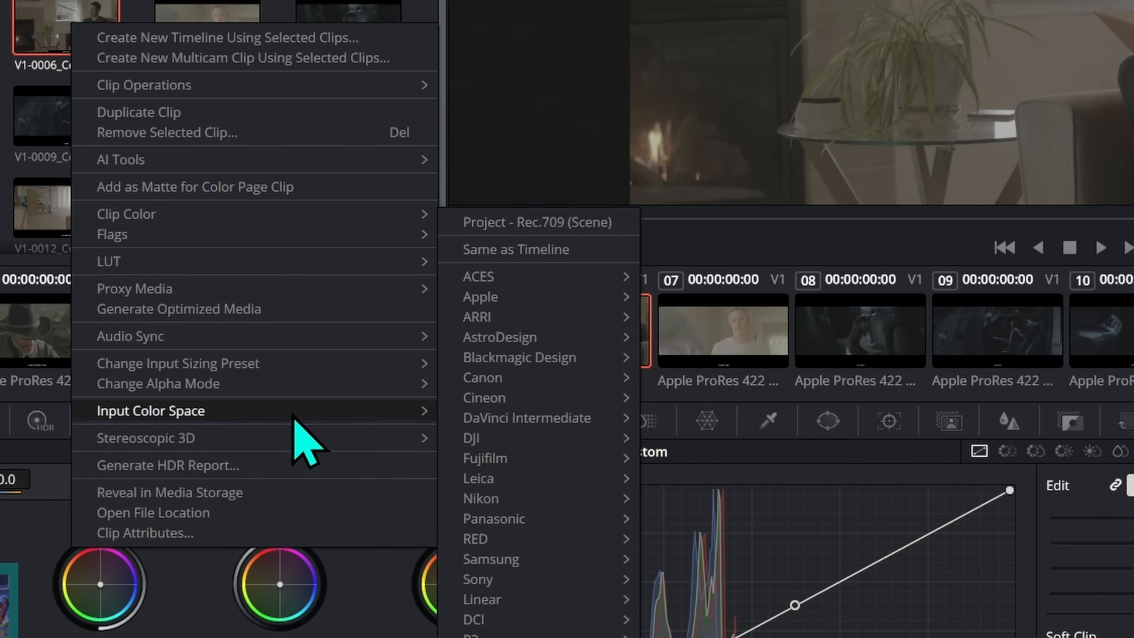
pyautogui.moveTo(482, 377)
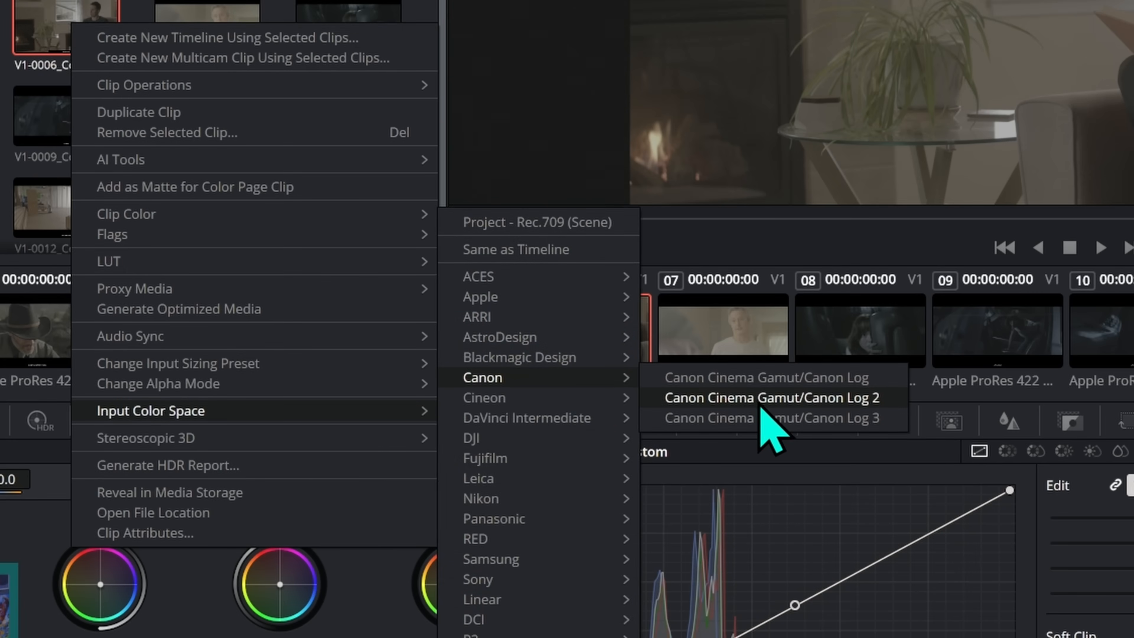
pyautogui.moveTo(864, 441)
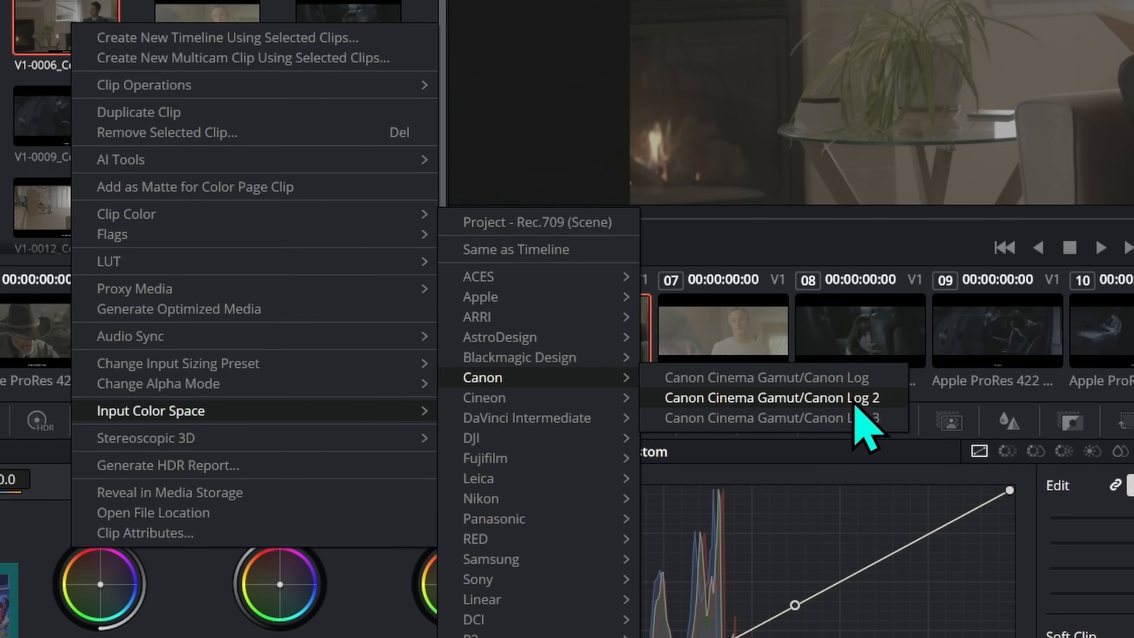
pyautogui.click(772, 397)
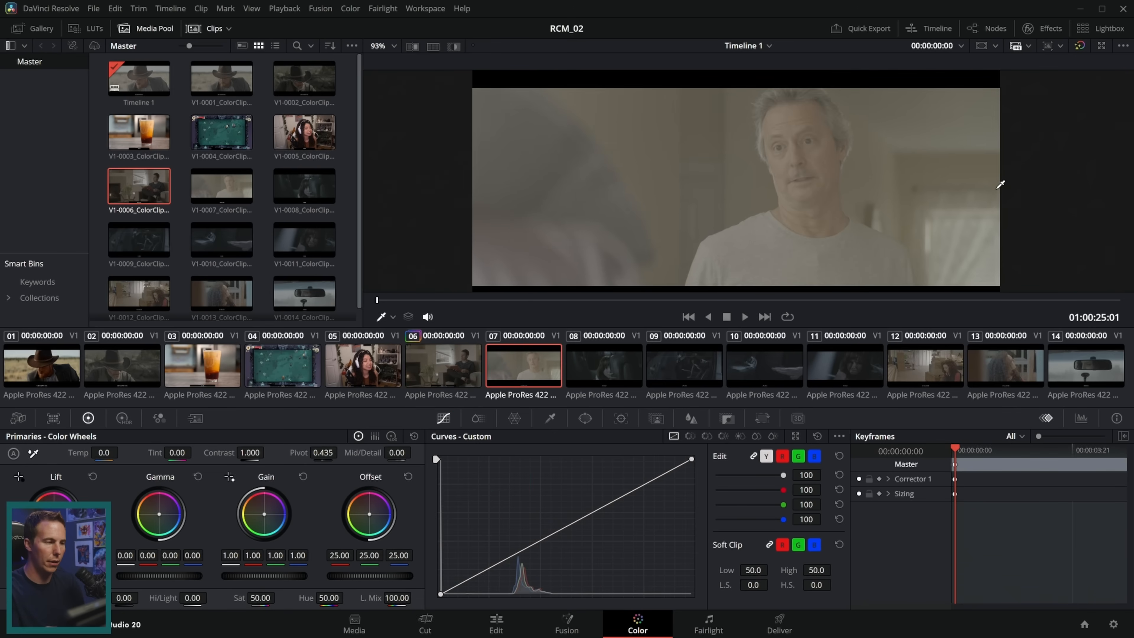
# Tag clip 07 with Panasonic V-Gamut/V-Log, then preview clips 10 and 08.
pyautogui.rightClick(222, 186)
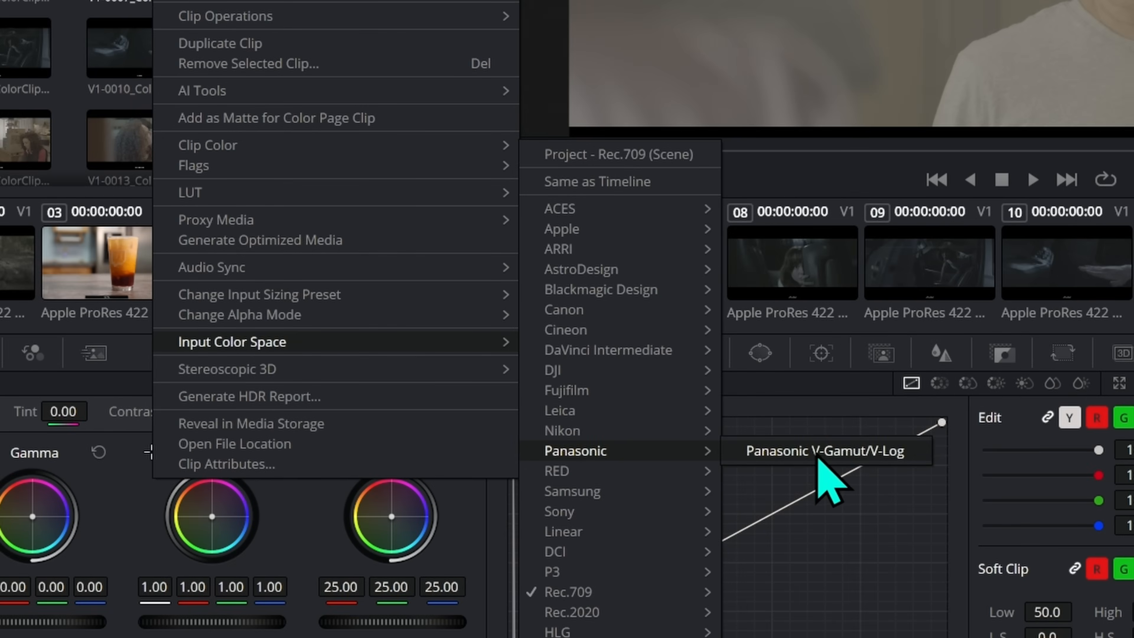
pyautogui.click(822, 450)
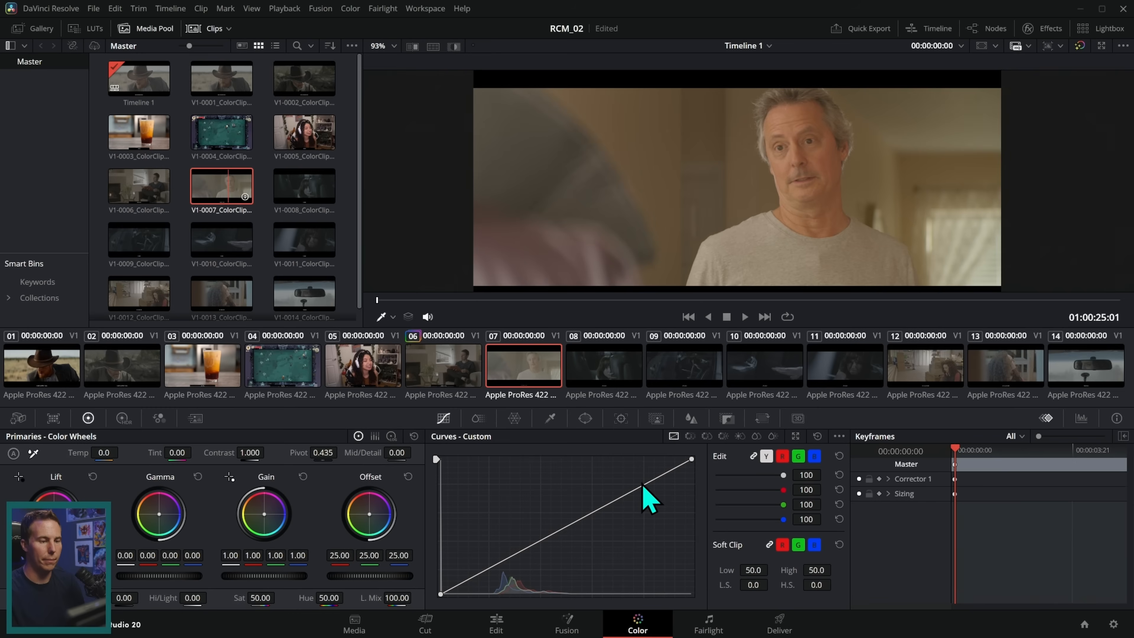
pyautogui.click(763, 365)
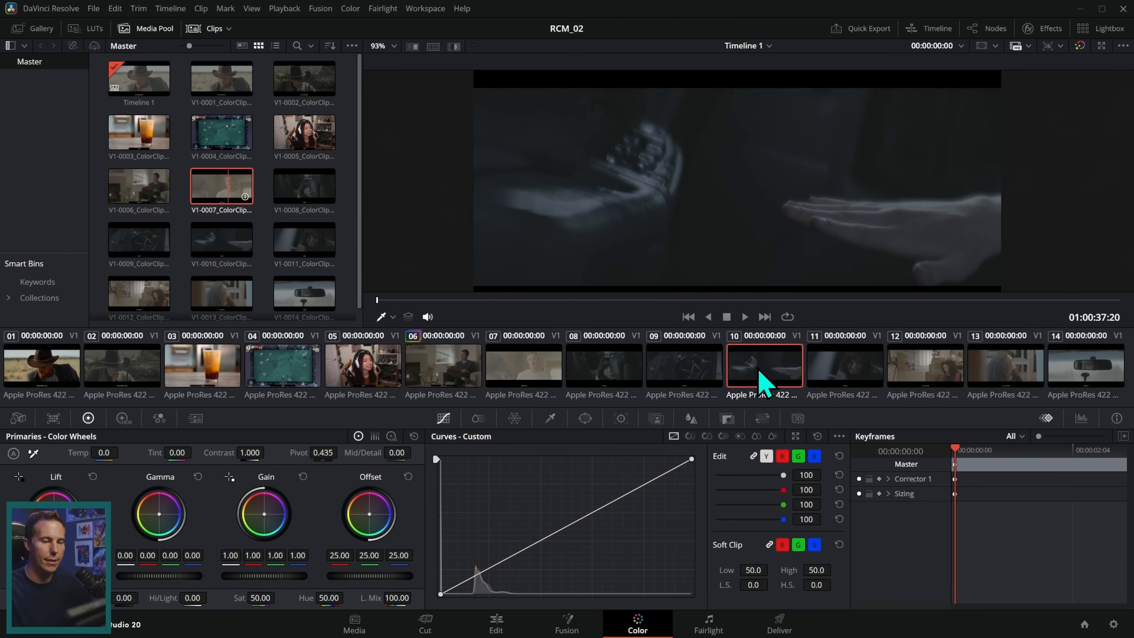
pyautogui.click(604, 365)
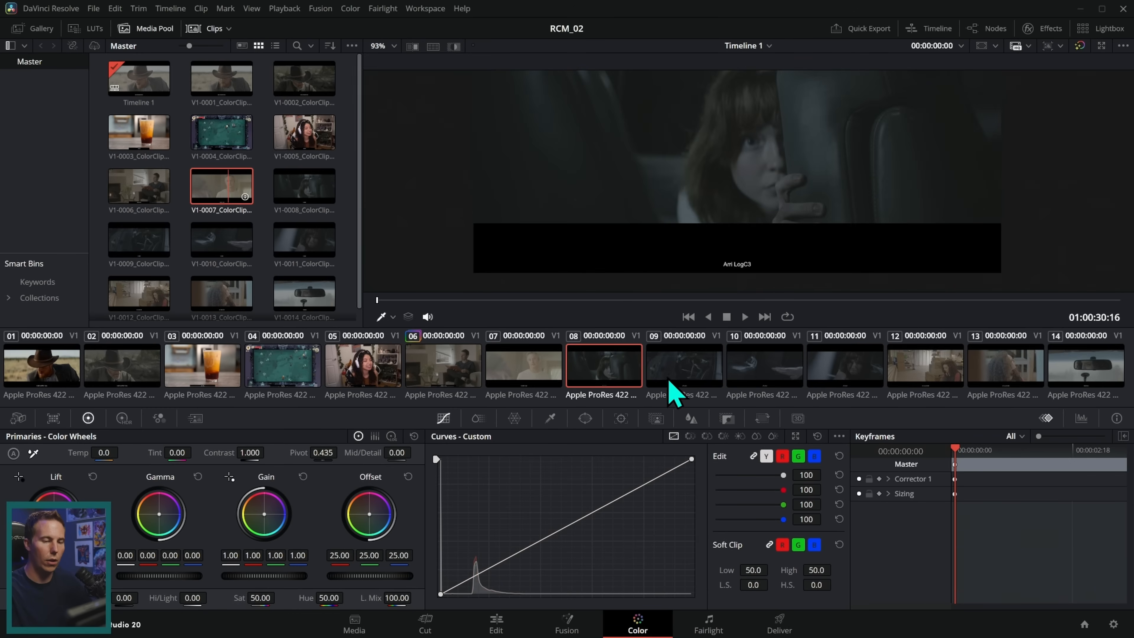
# Give clips 08–11 the ARRI LogC3 input color space together, then move on to clip 12.
pyautogui.click(843, 364)
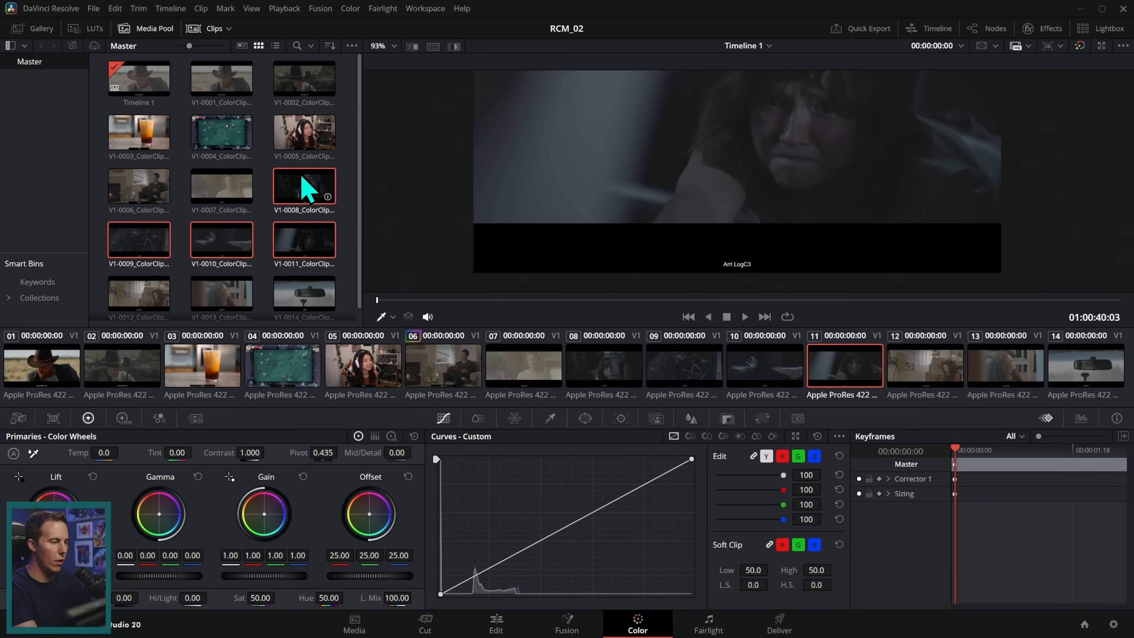
pyautogui.rightClick(303, 184)
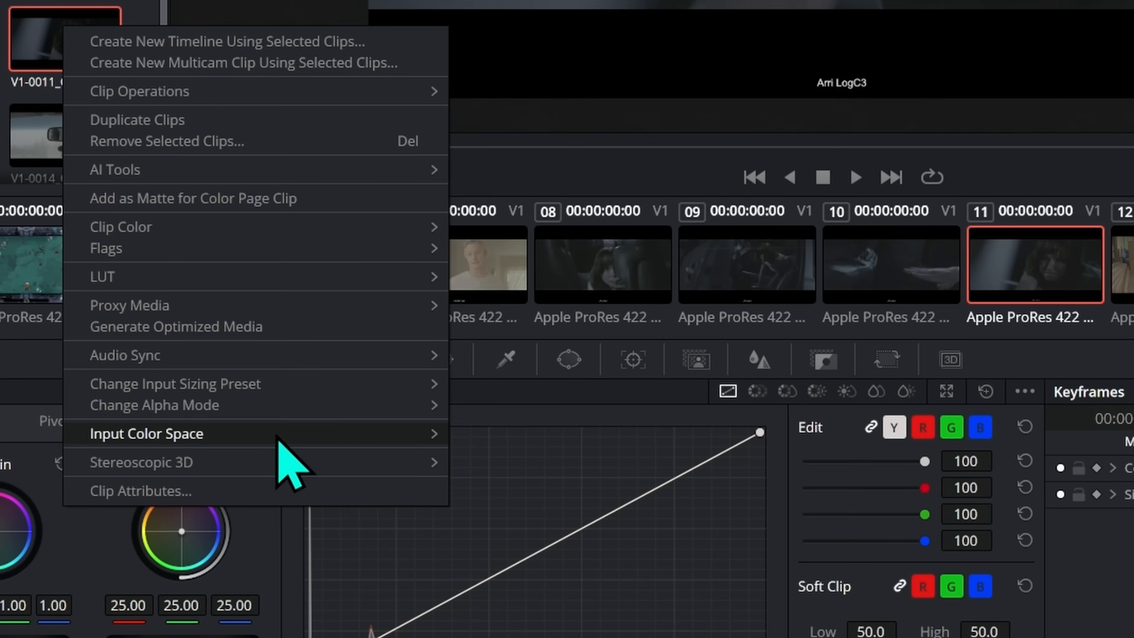
pyautogui.moveTo(146, 433)
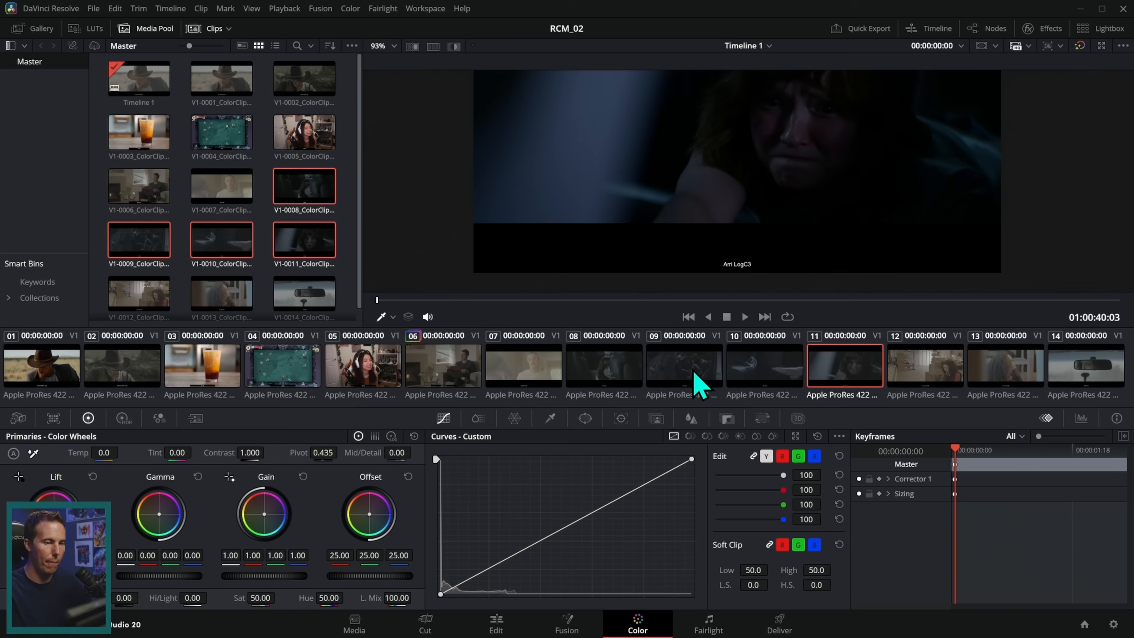
pyautogui.click(925, 365)
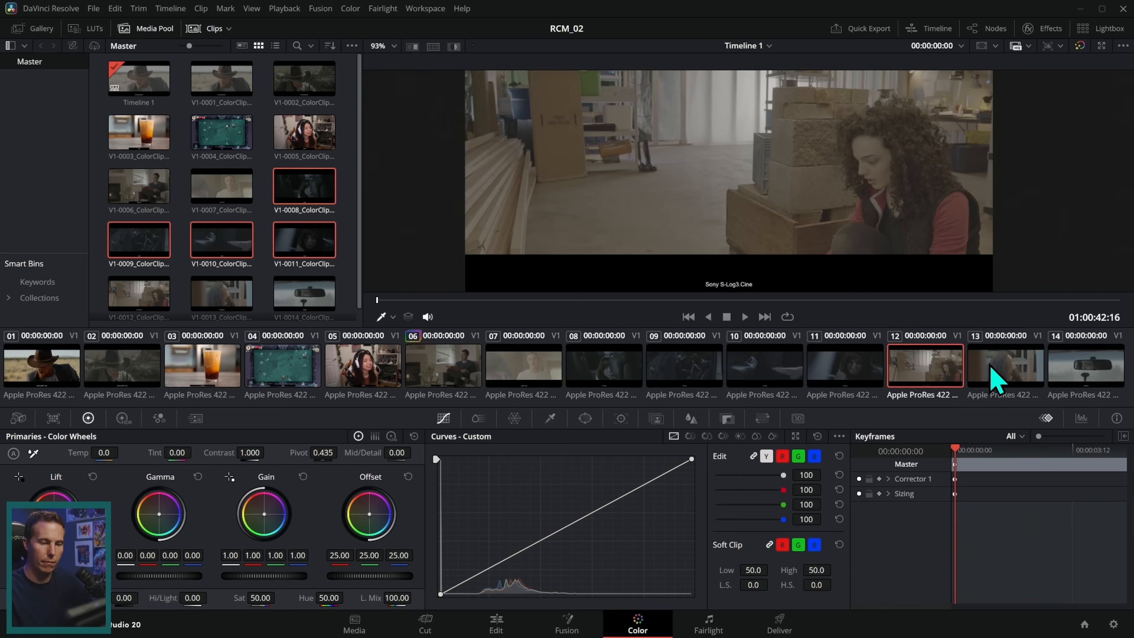
# Tag clip 13, the curly-haired woman, with S-Gamut3.Cine/S-Log3 input color space.
pyautogui.click(1004, 365)
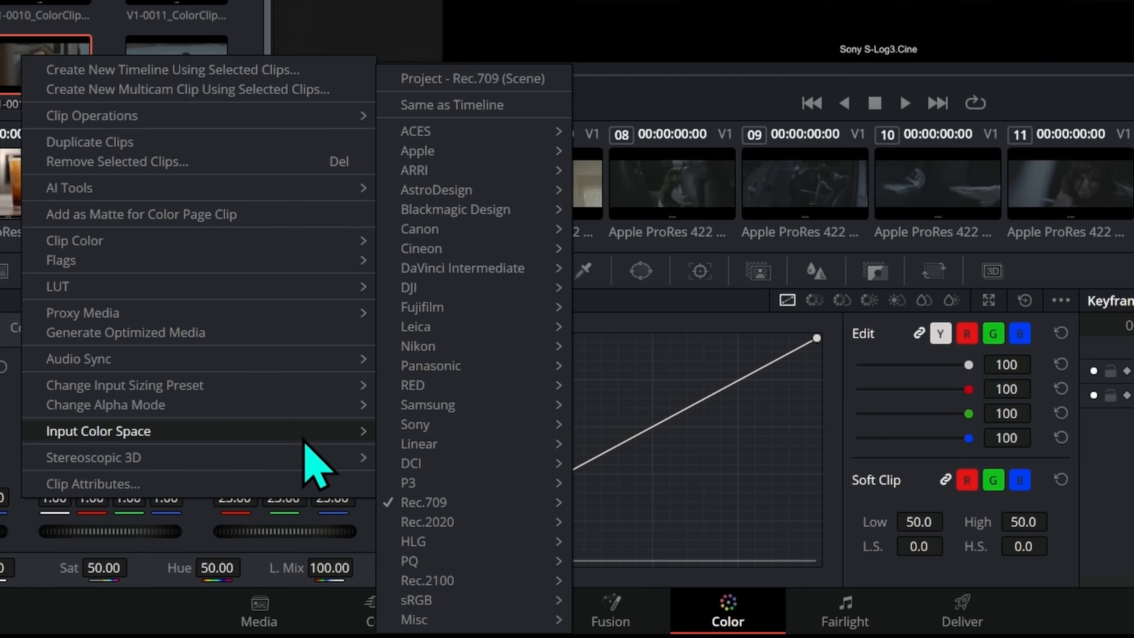
pyautogui.moveTo(415, 425)
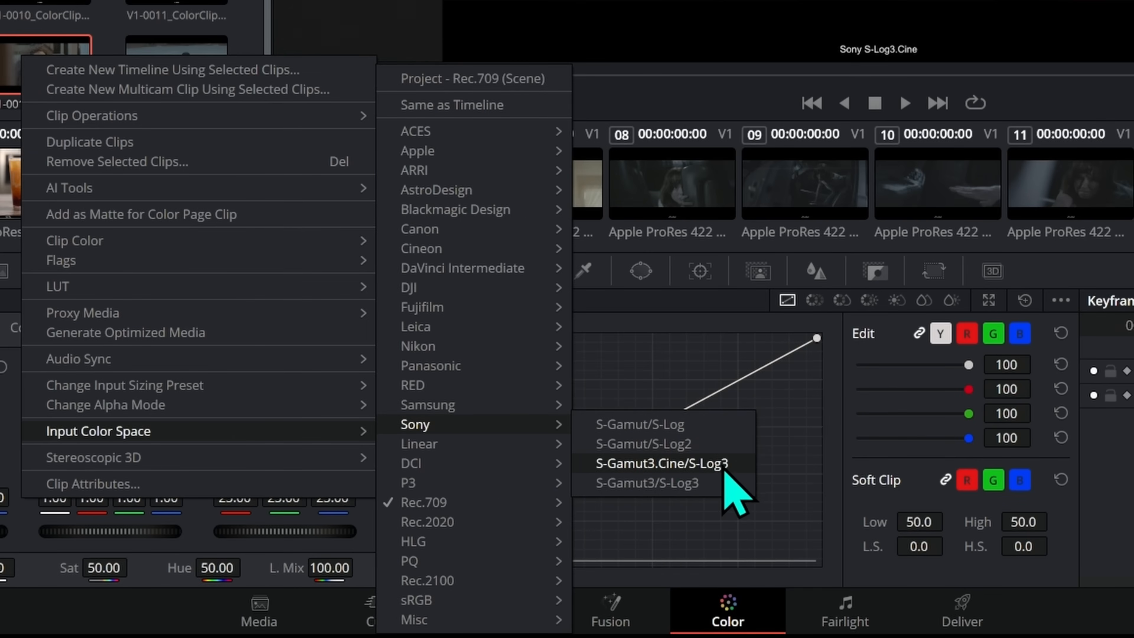
pyautogui.click(659, 463)
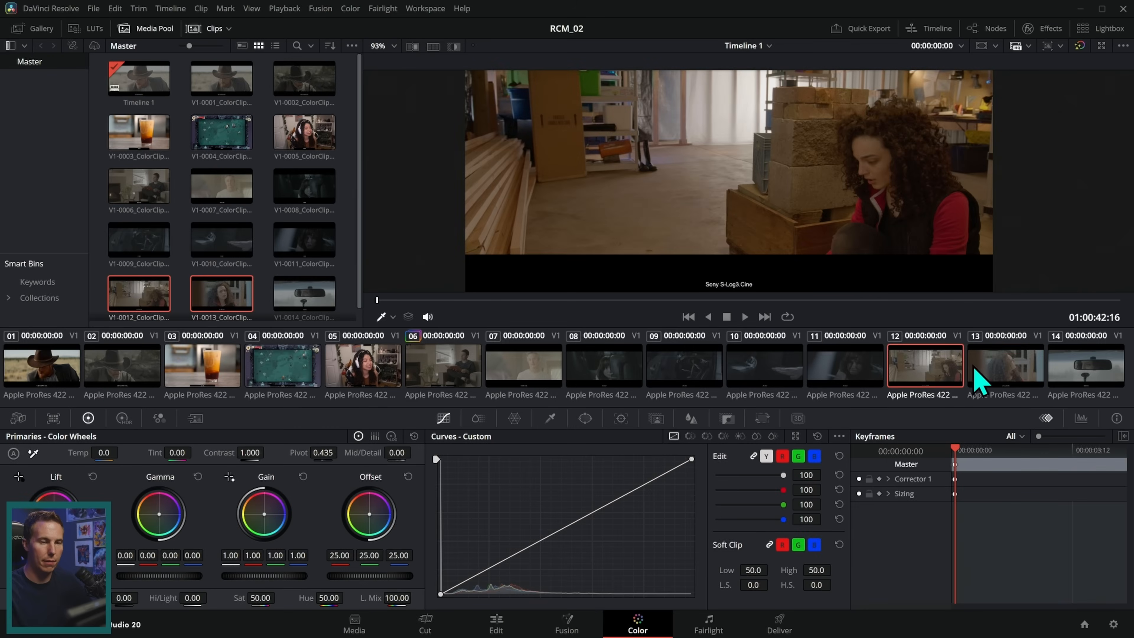
# Tag clip 14, the rear-view mirror shot, with REDWideGamutRGB/Log3G10 input color space.
pyautogui.click(1085, 365)
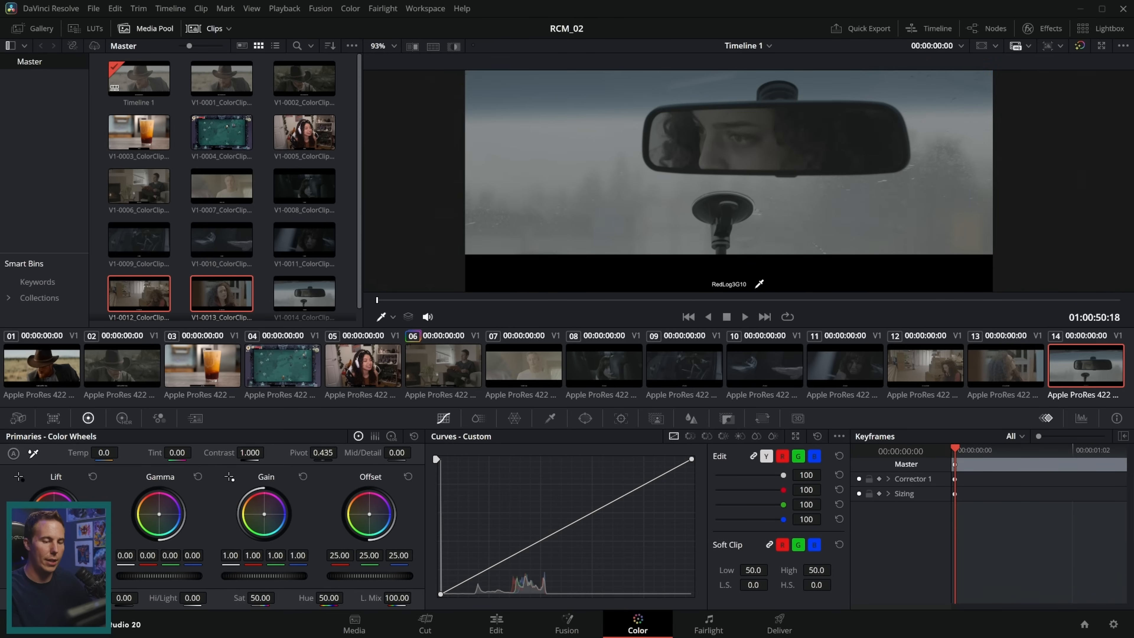
pyautogui.rightClick(303, 293)
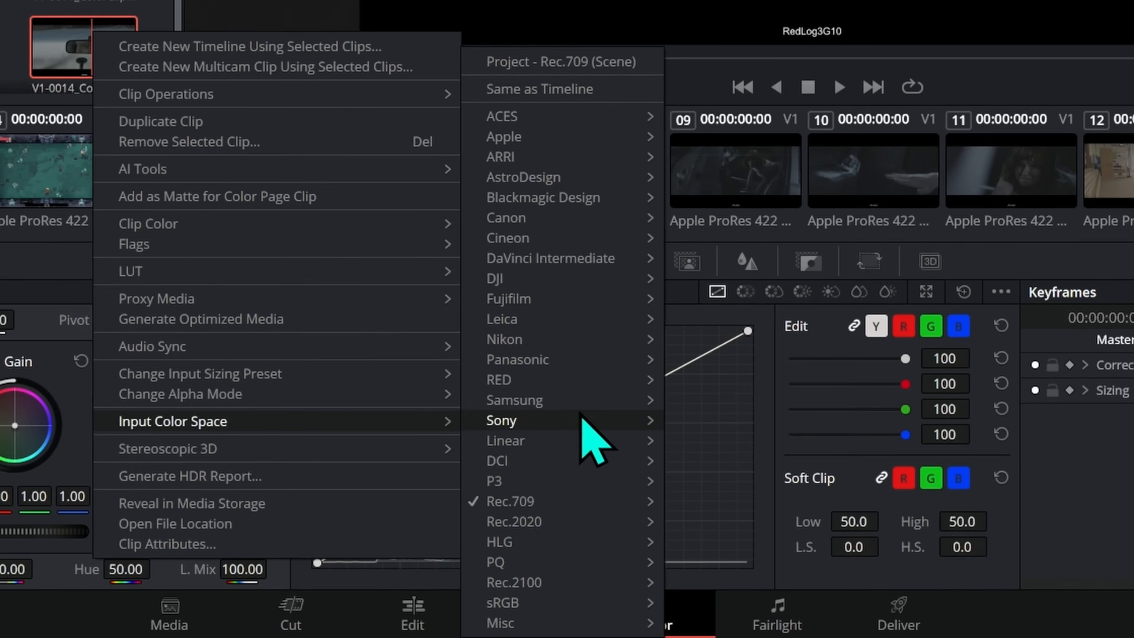
pyautogui.moveTo(497, 380)
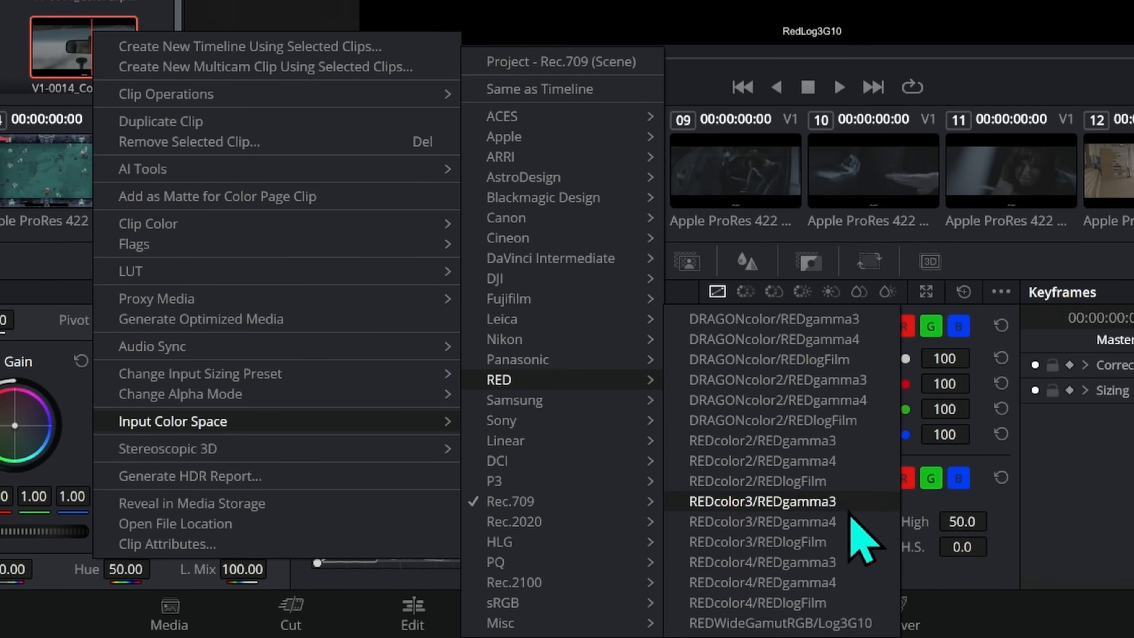
pyautogui.moveTo(876, 625)
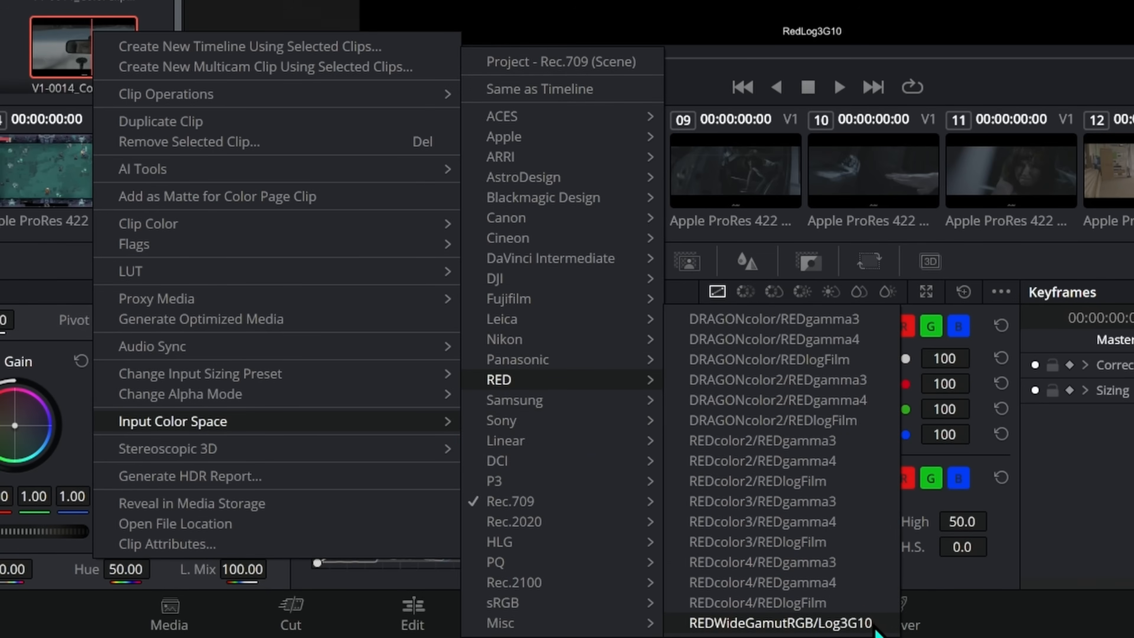
pyautogui.click(781, 623)
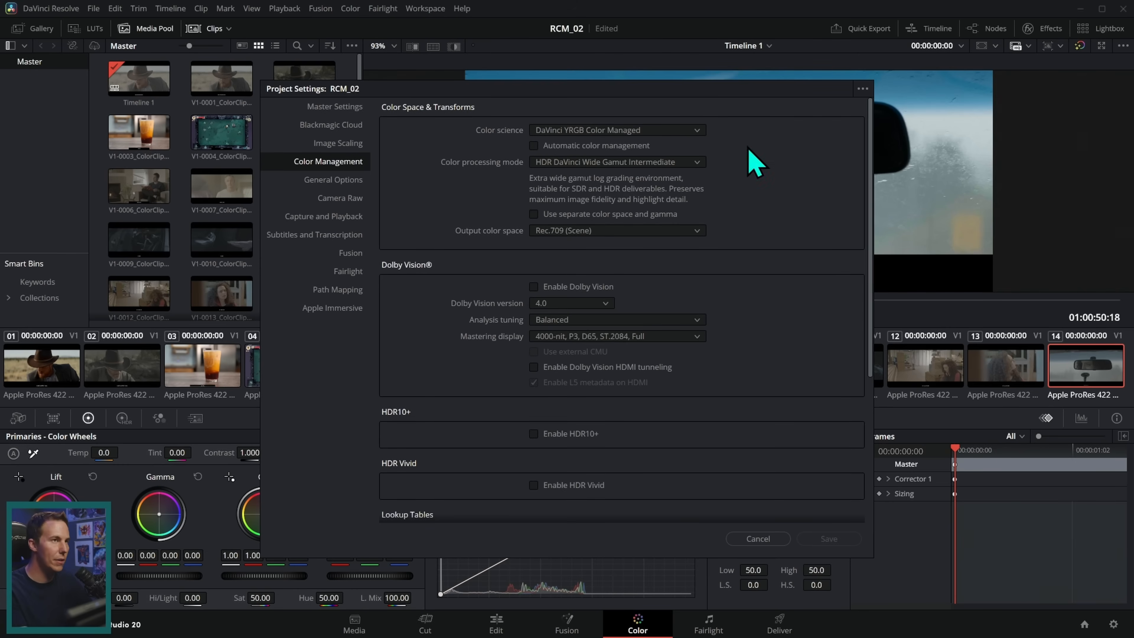
pyautogui.moveTo(845, 371)
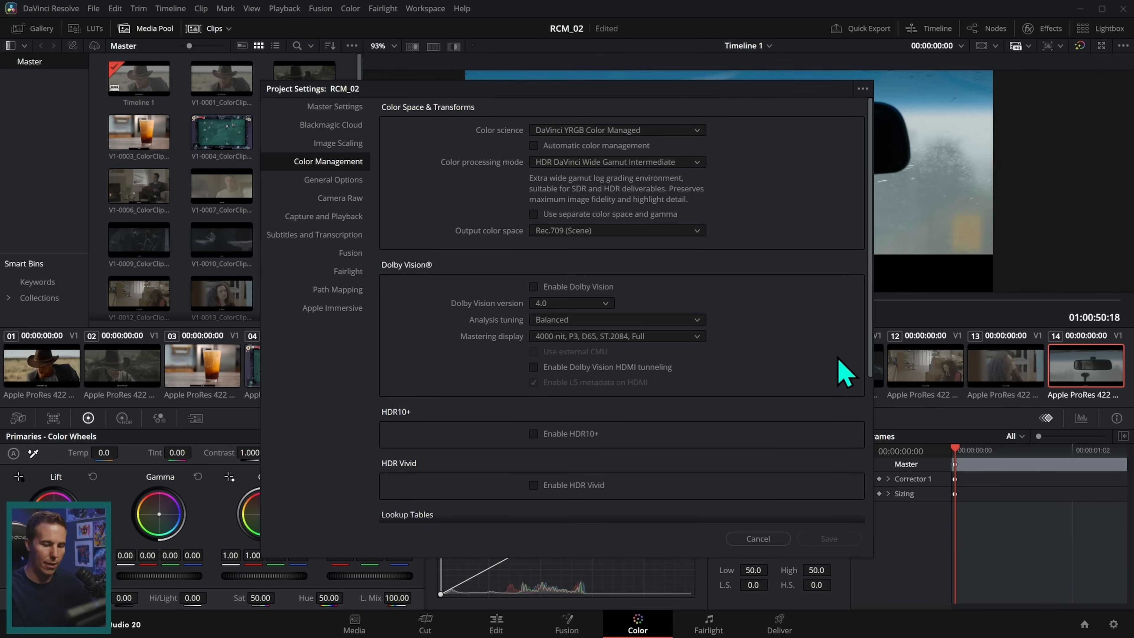
pyautogui.click(757, 538)
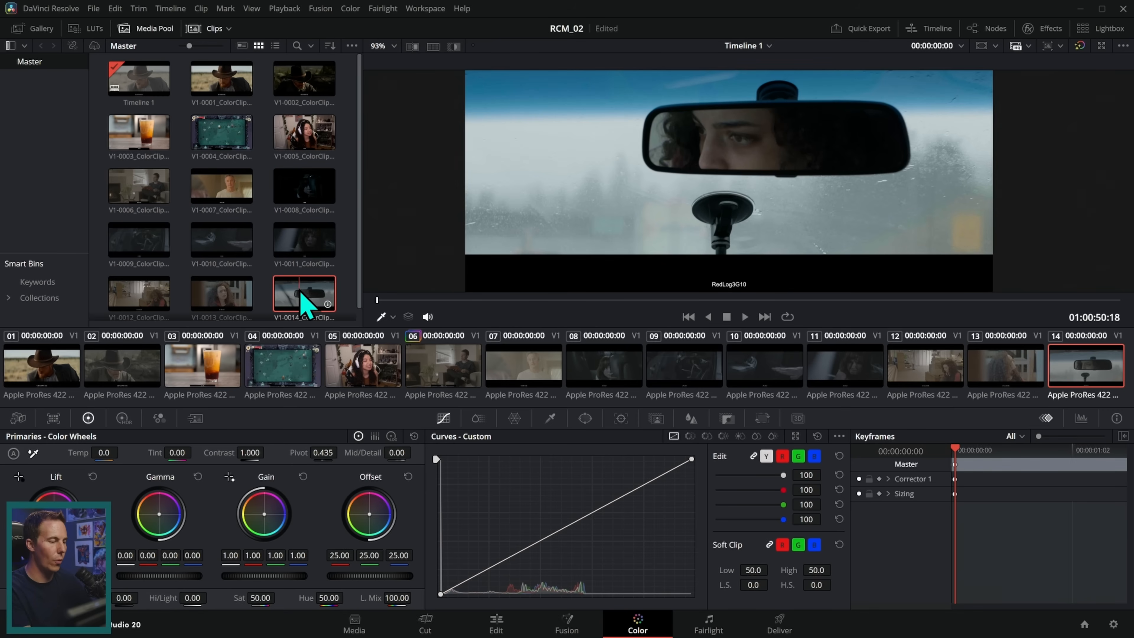
pyautogui.rightClick(303, 293)
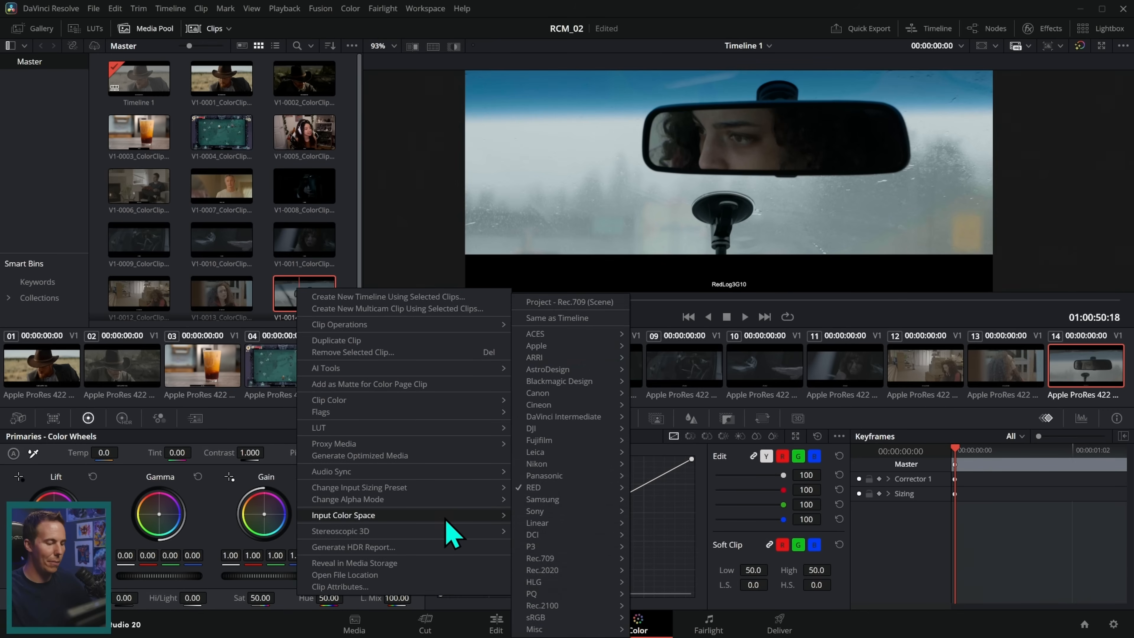
pyautogui.moveTo(534, 487)
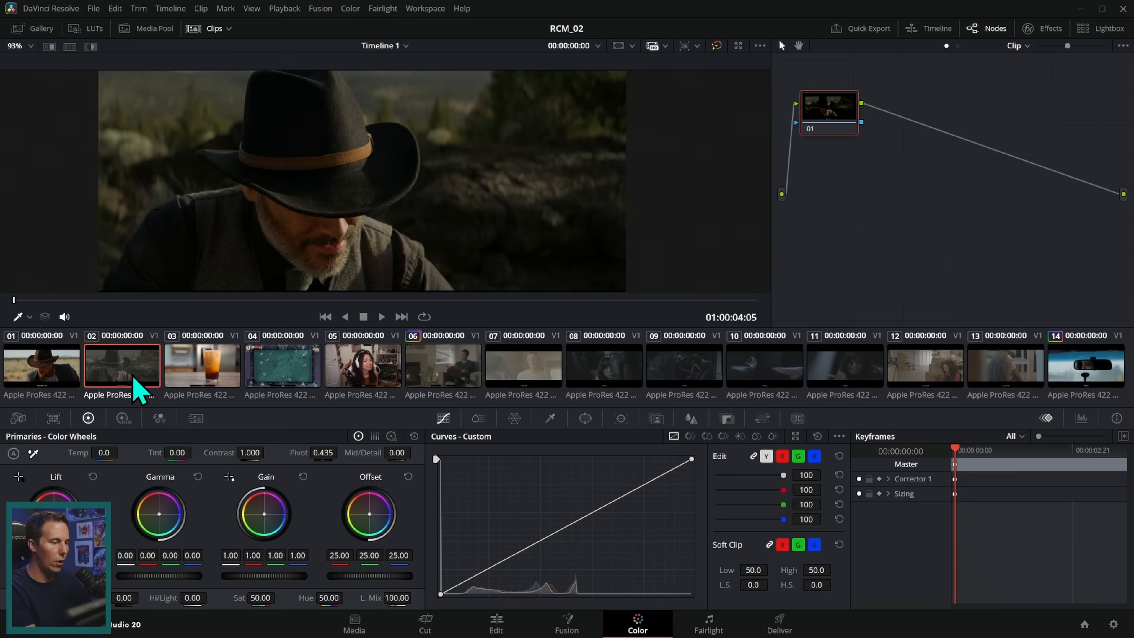
# Review clips 07, 11, 14, 09, 06, 08, 02 and others to confirm they now look normal.
pyautogui.click(522, 365)
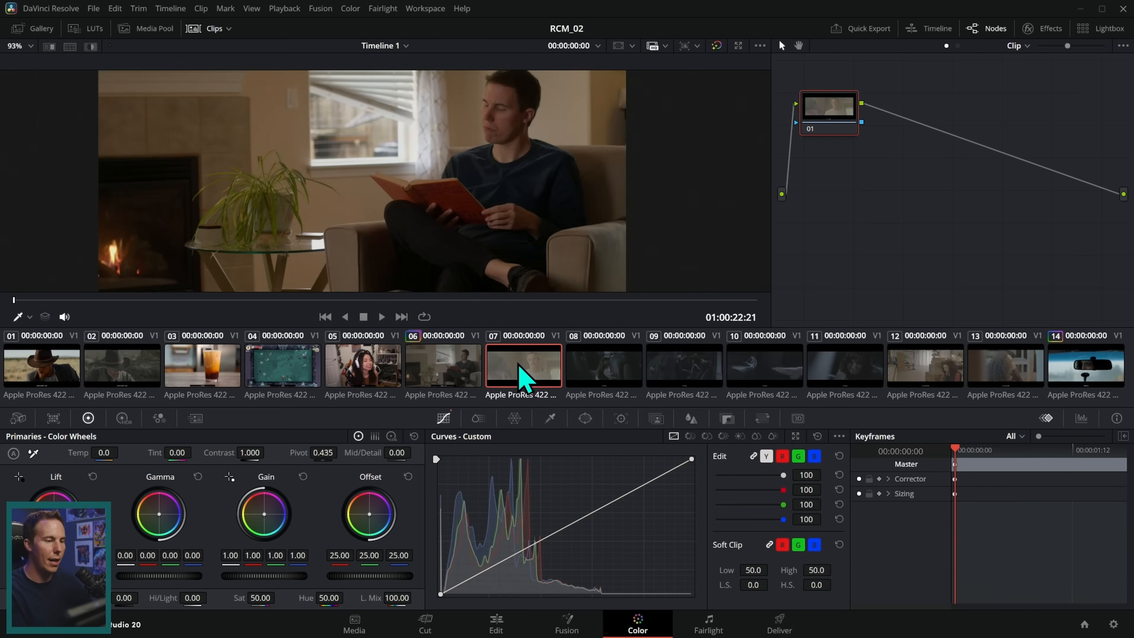
pyautogui.click(844, 364)
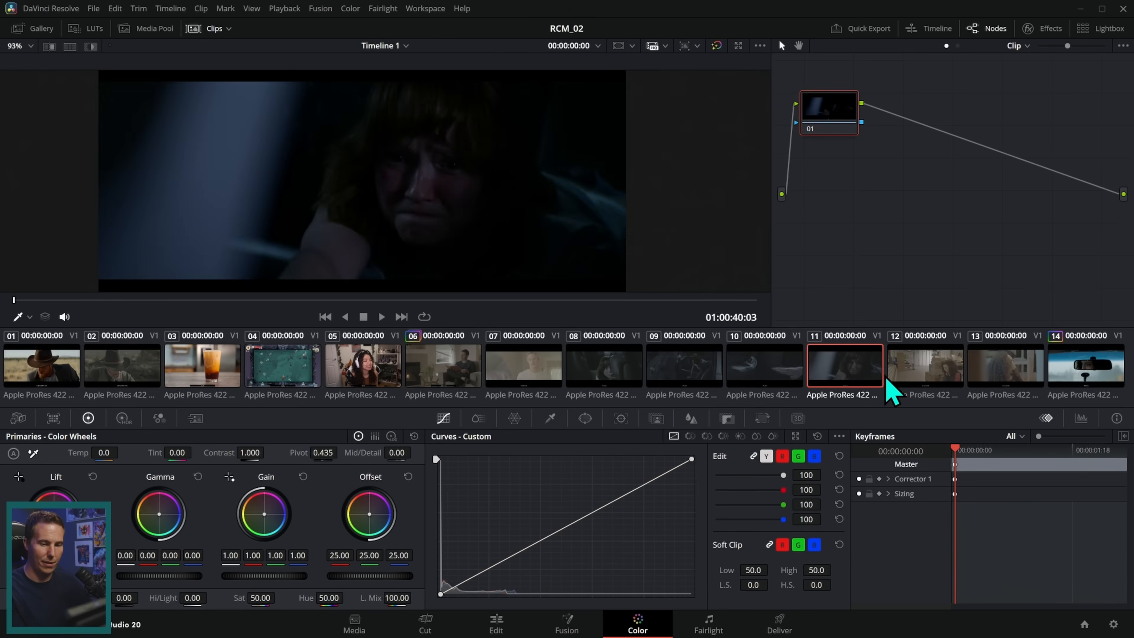
pyautogui.click(1085, 365)
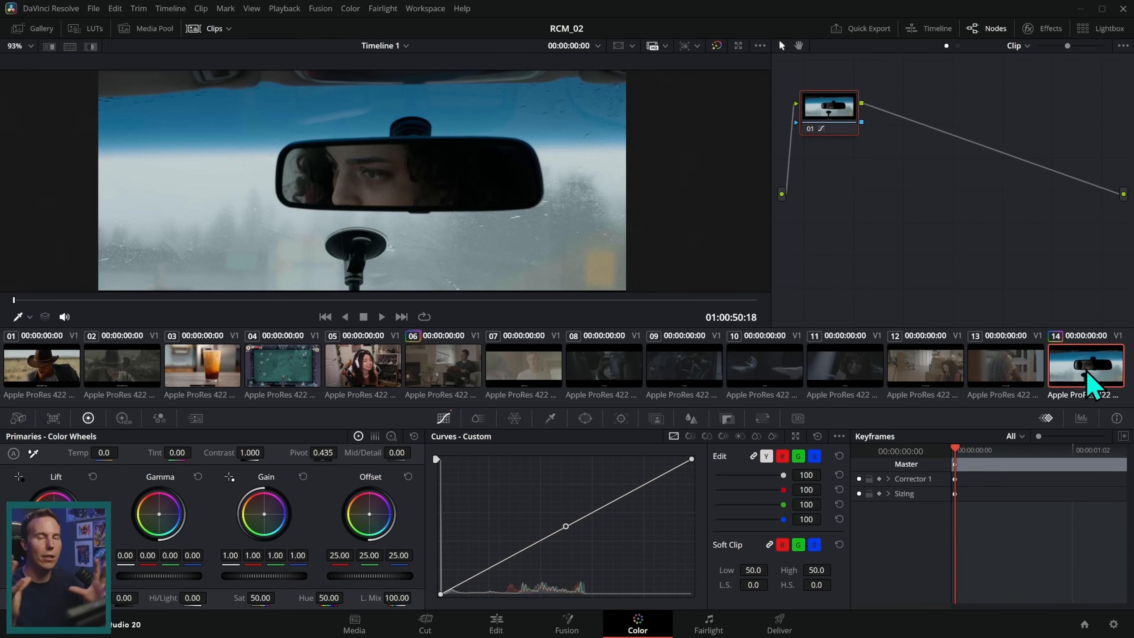
pyautogui.click(682, 365)
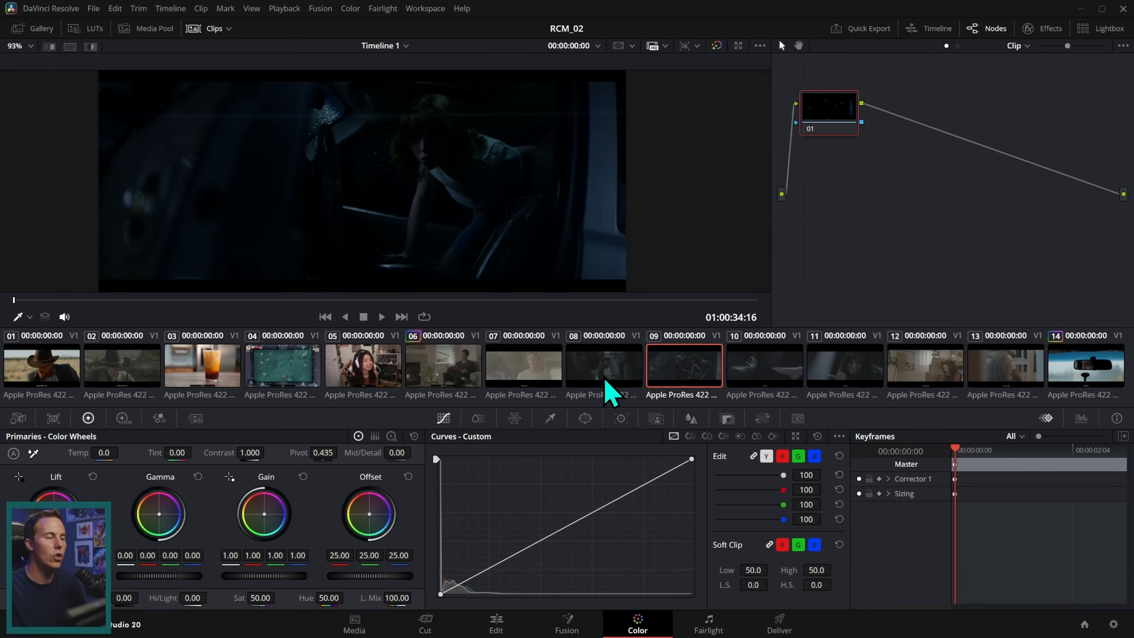
pyautogui.click(444, 365)
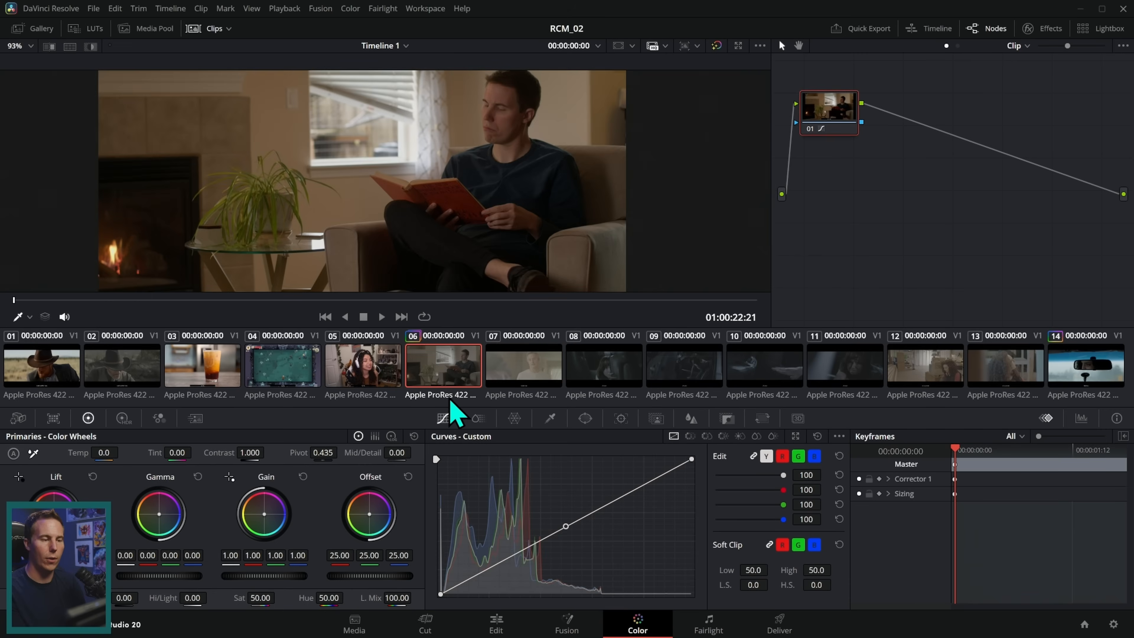
pyautogui.moveTo(522, 401)
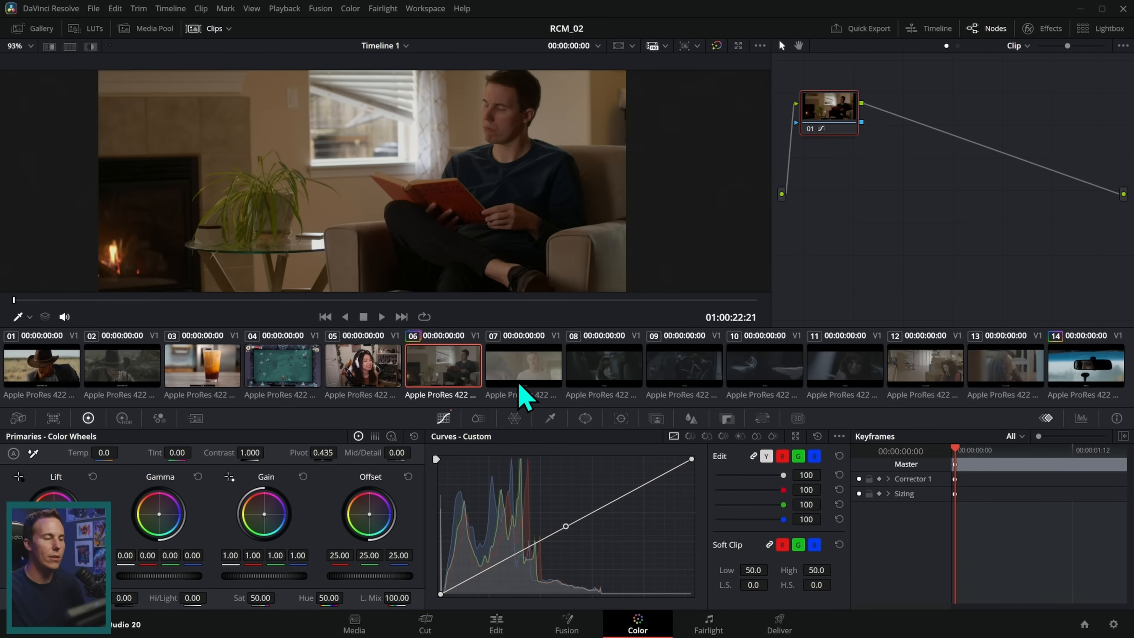
pyautogui.moveTo(551, 406)
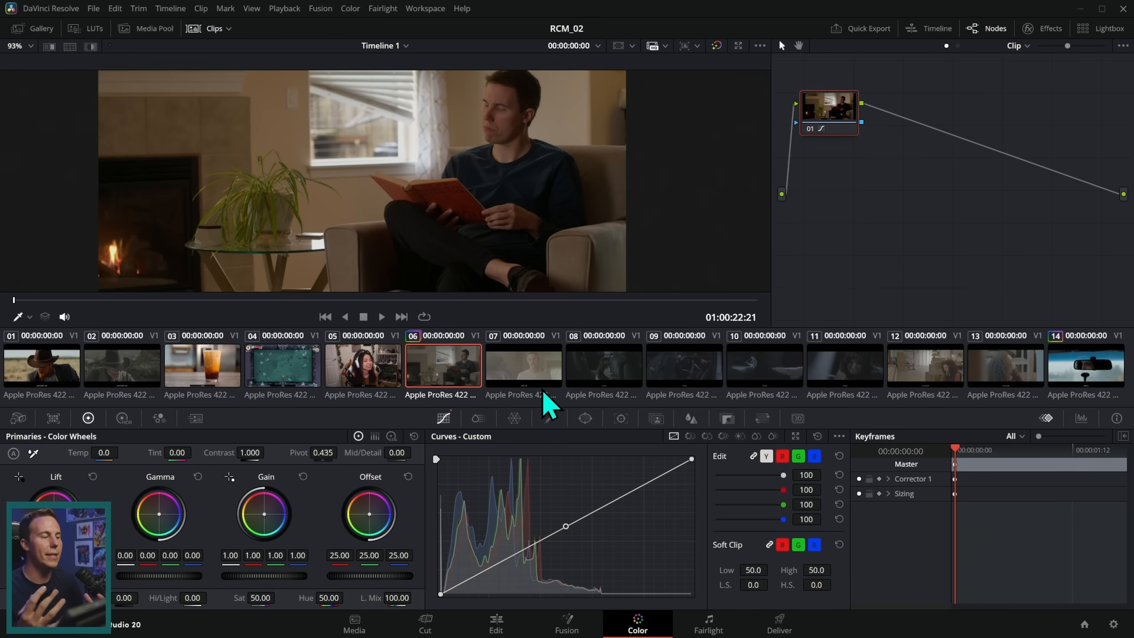
pyautogui.click(603, 365)
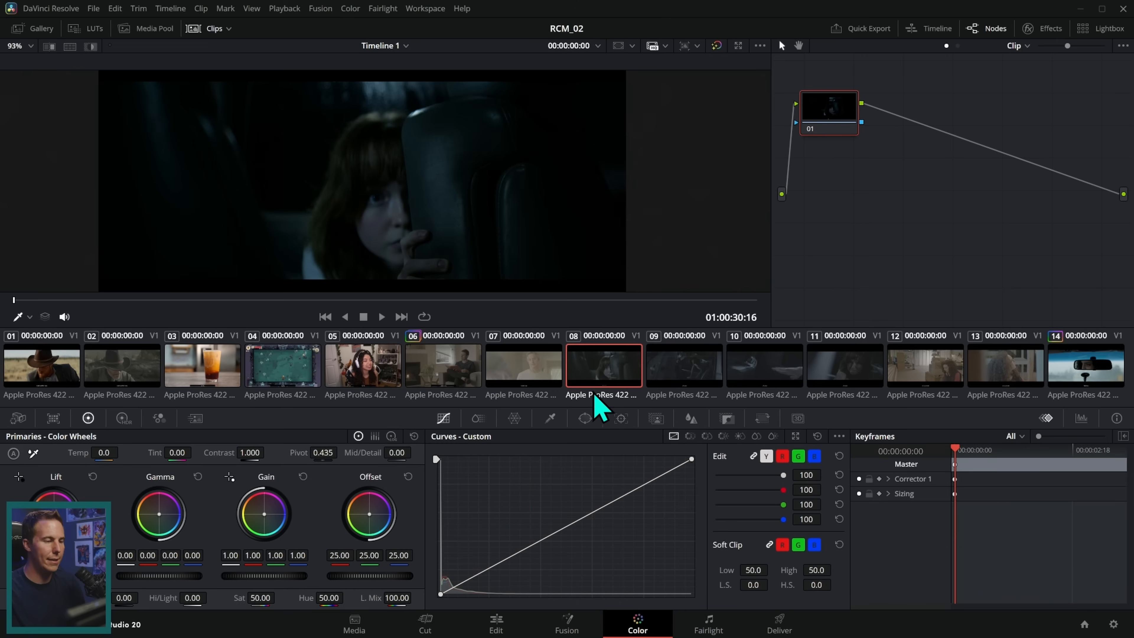
pyautogui.click(682, 365)
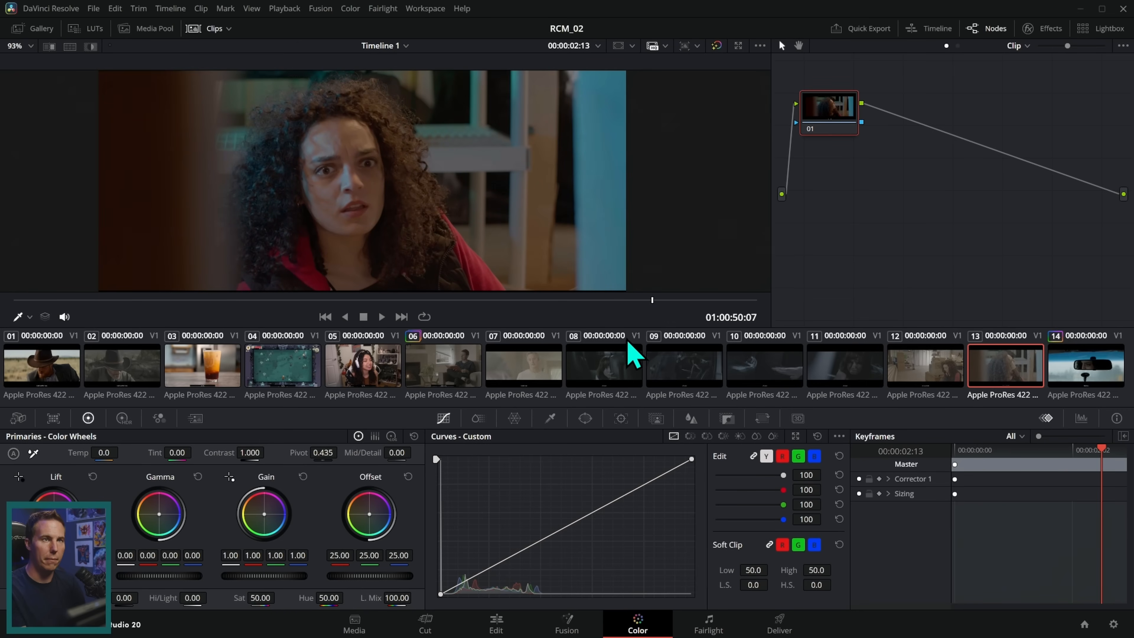
pyautogui.click(362, 365)
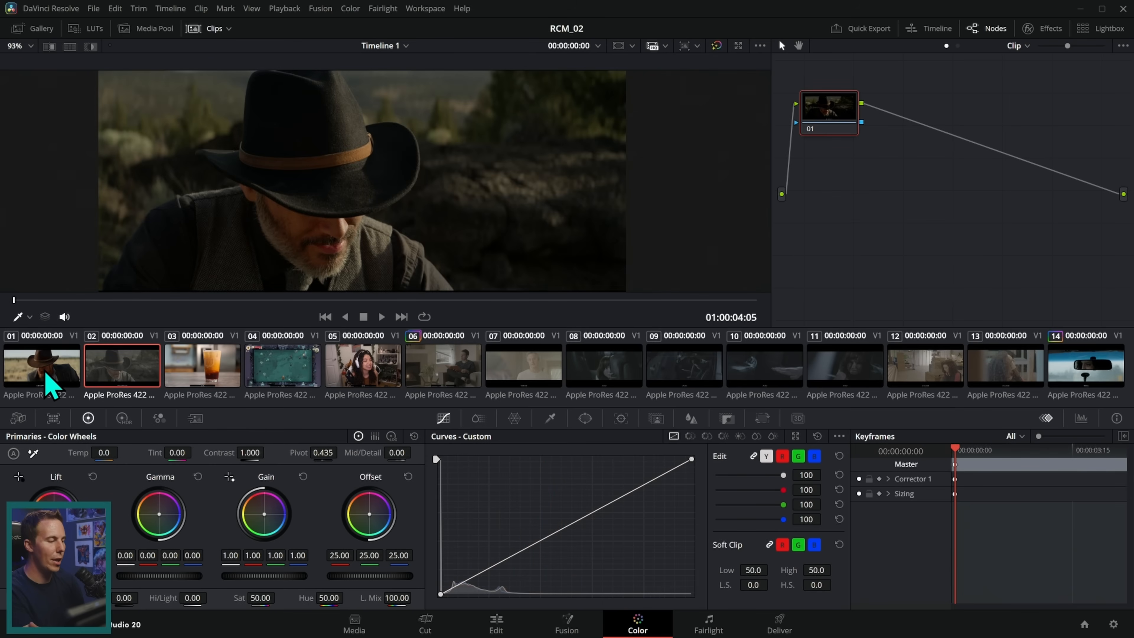
pyautogui.moveTo(165, 422)
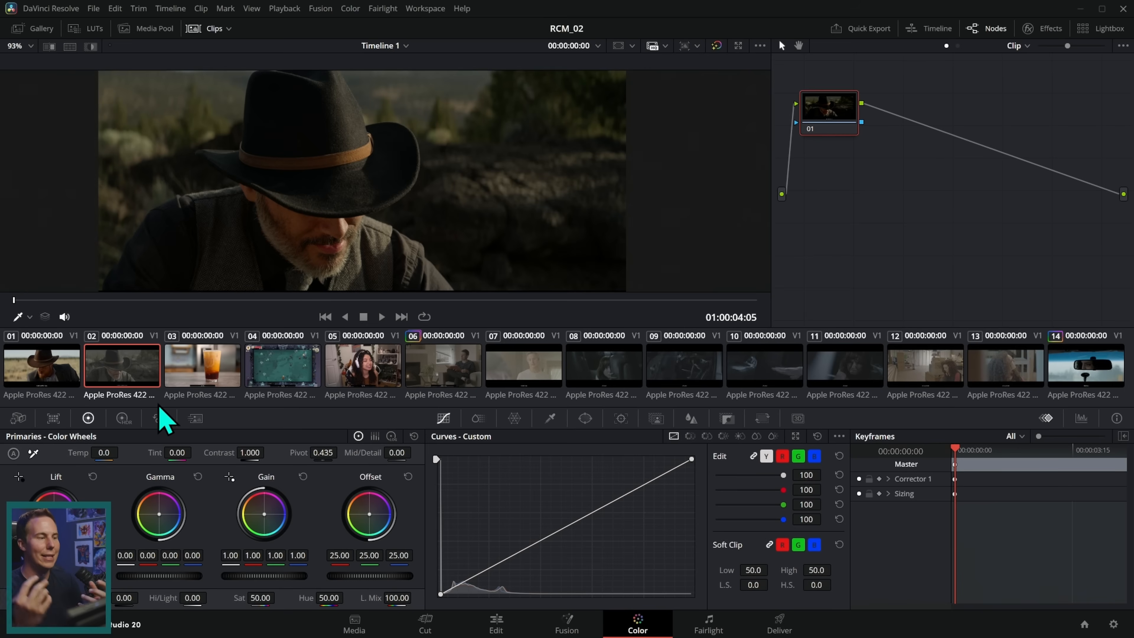
pyautogui.click(442, 365)
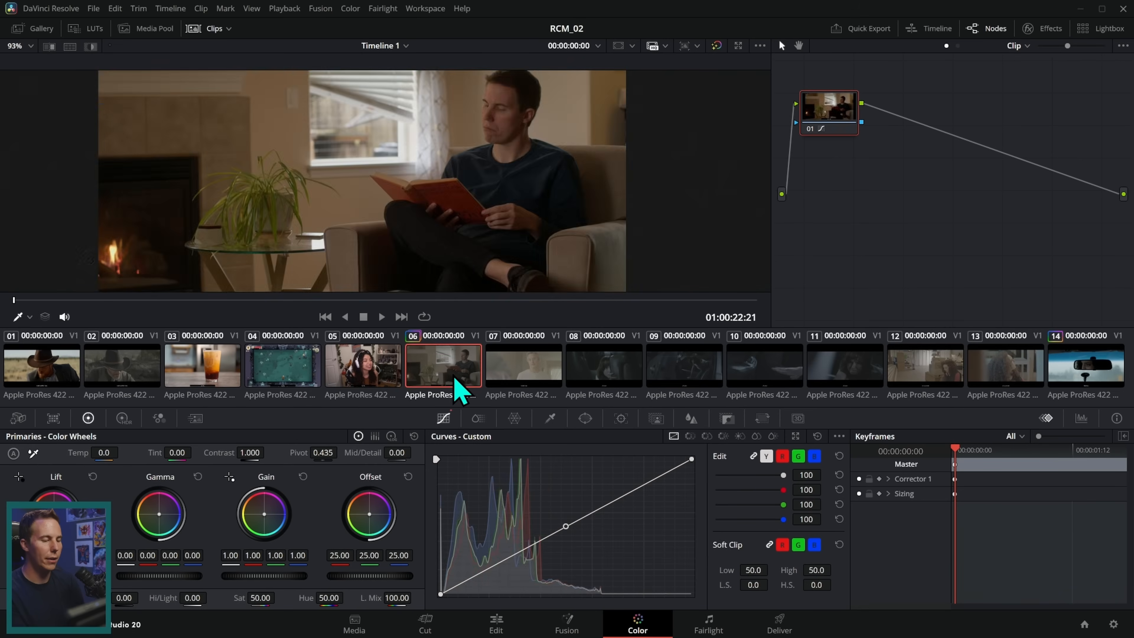
pyautogui.click(844, 365)
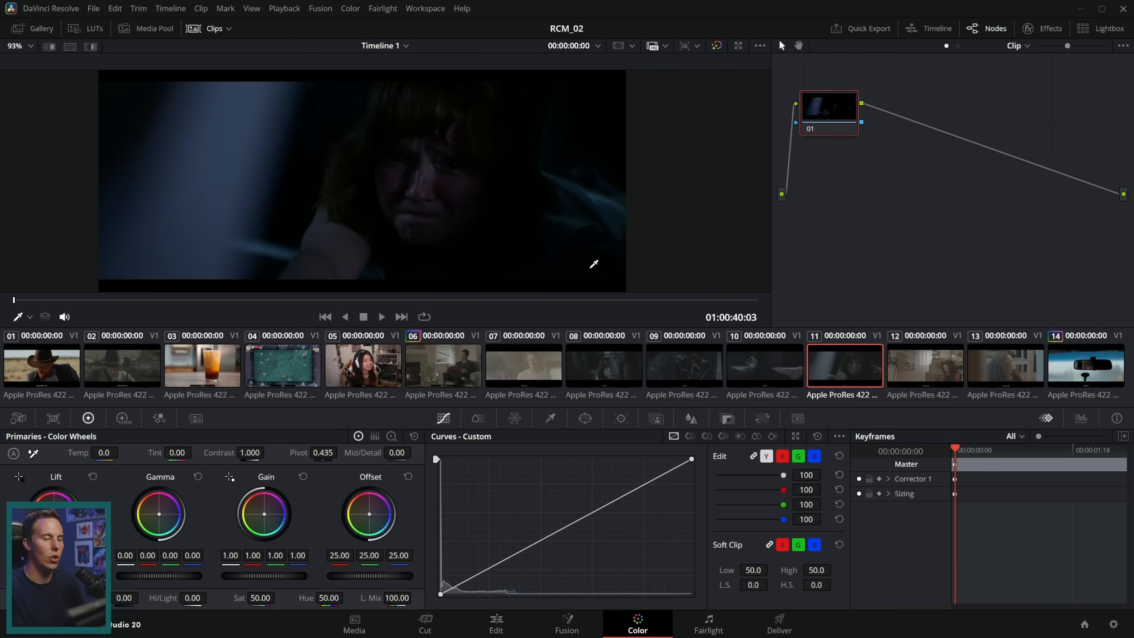